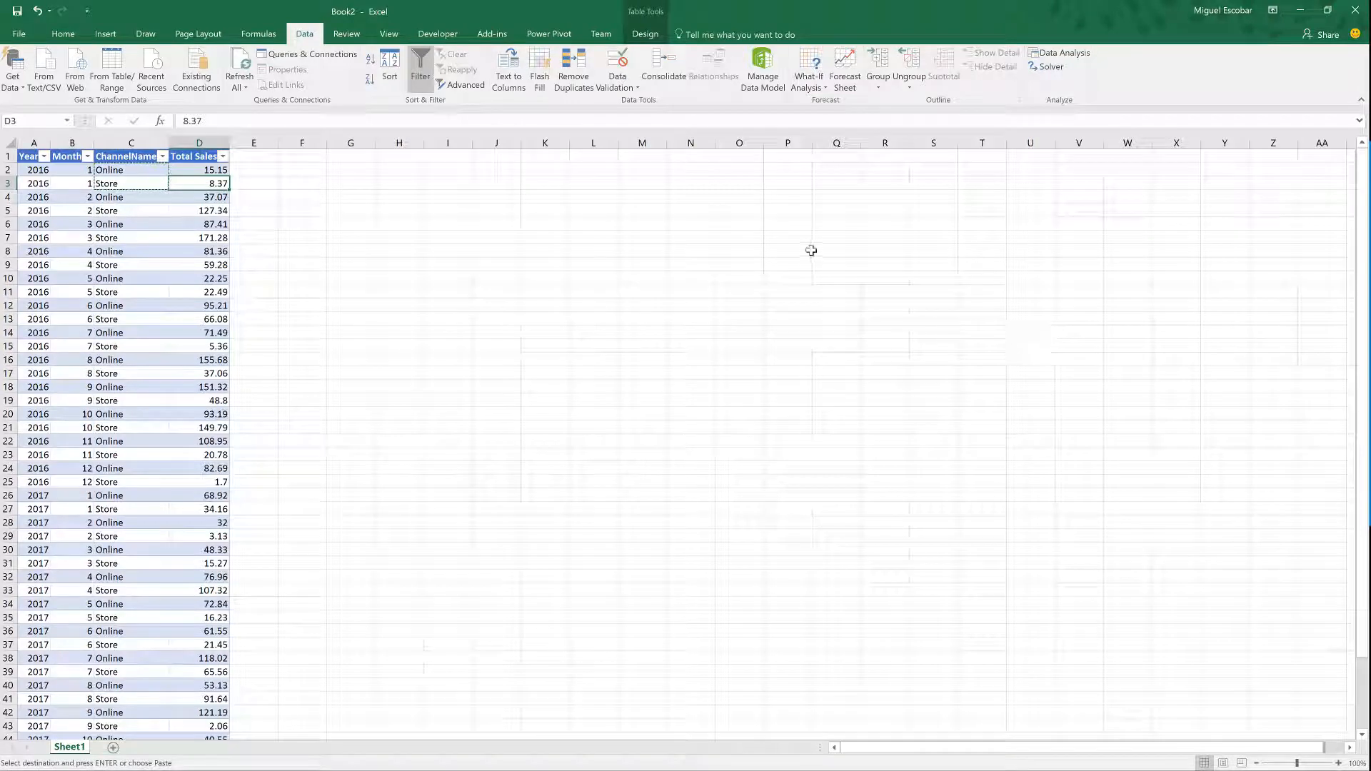
pyautogui.moveTo(183, 251)
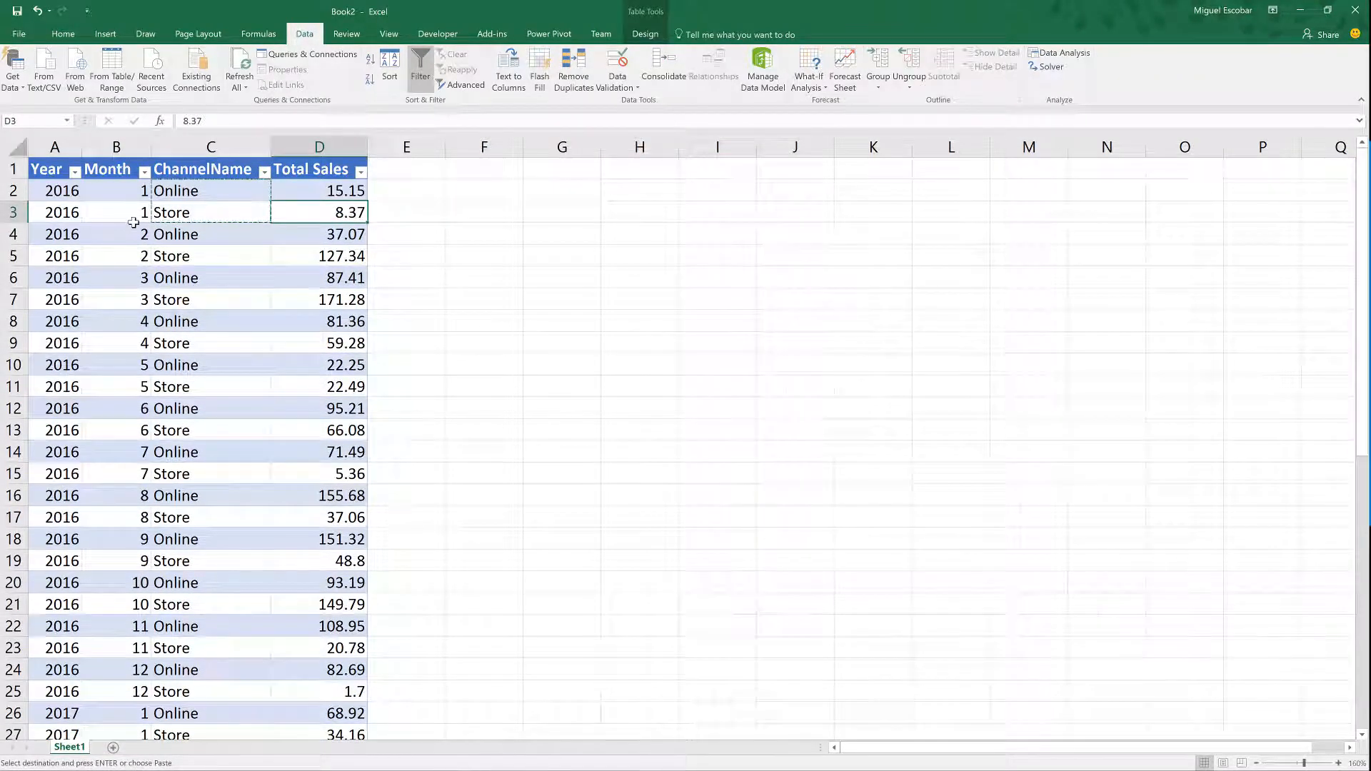
# Inspect Total Sales values in the Sales preview and switch to the Add Column tools
pyautogui.click(116, 213)
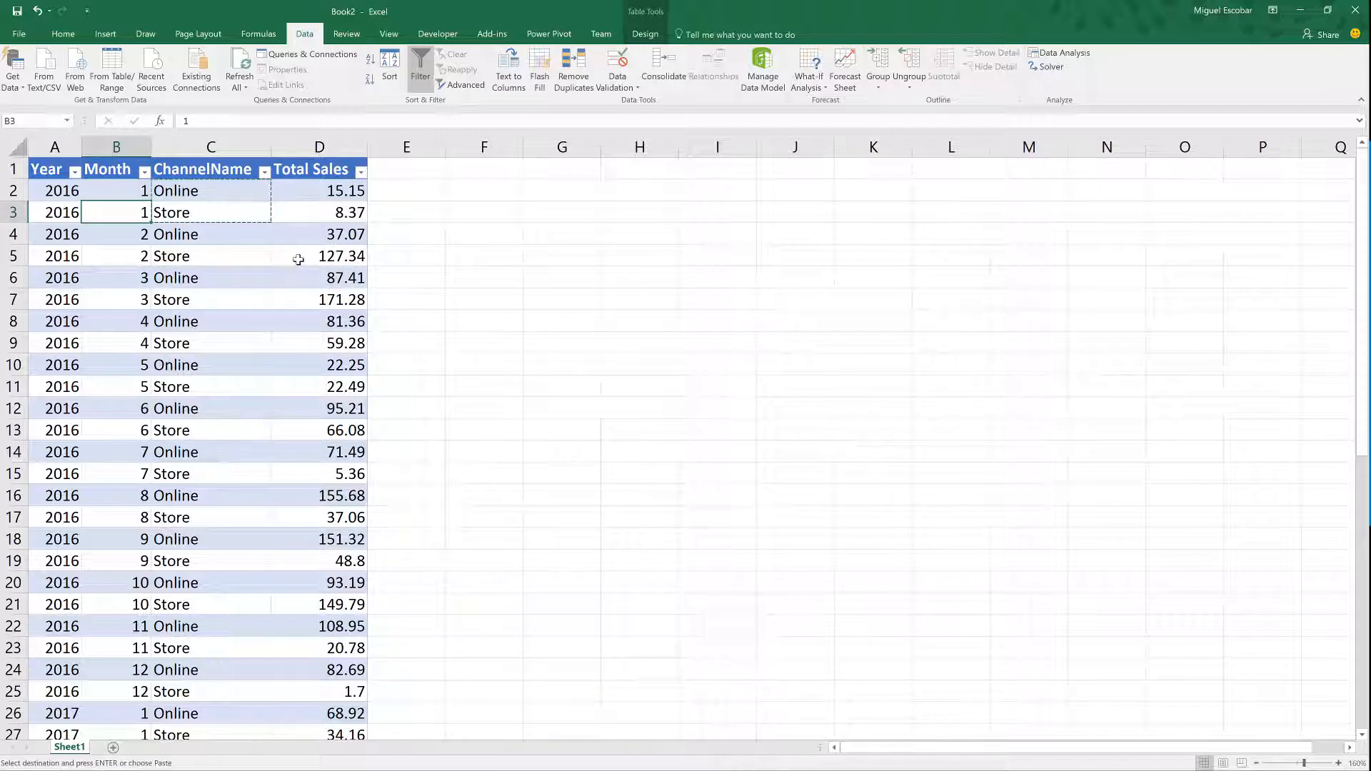
pyautogui.click(319, 256)
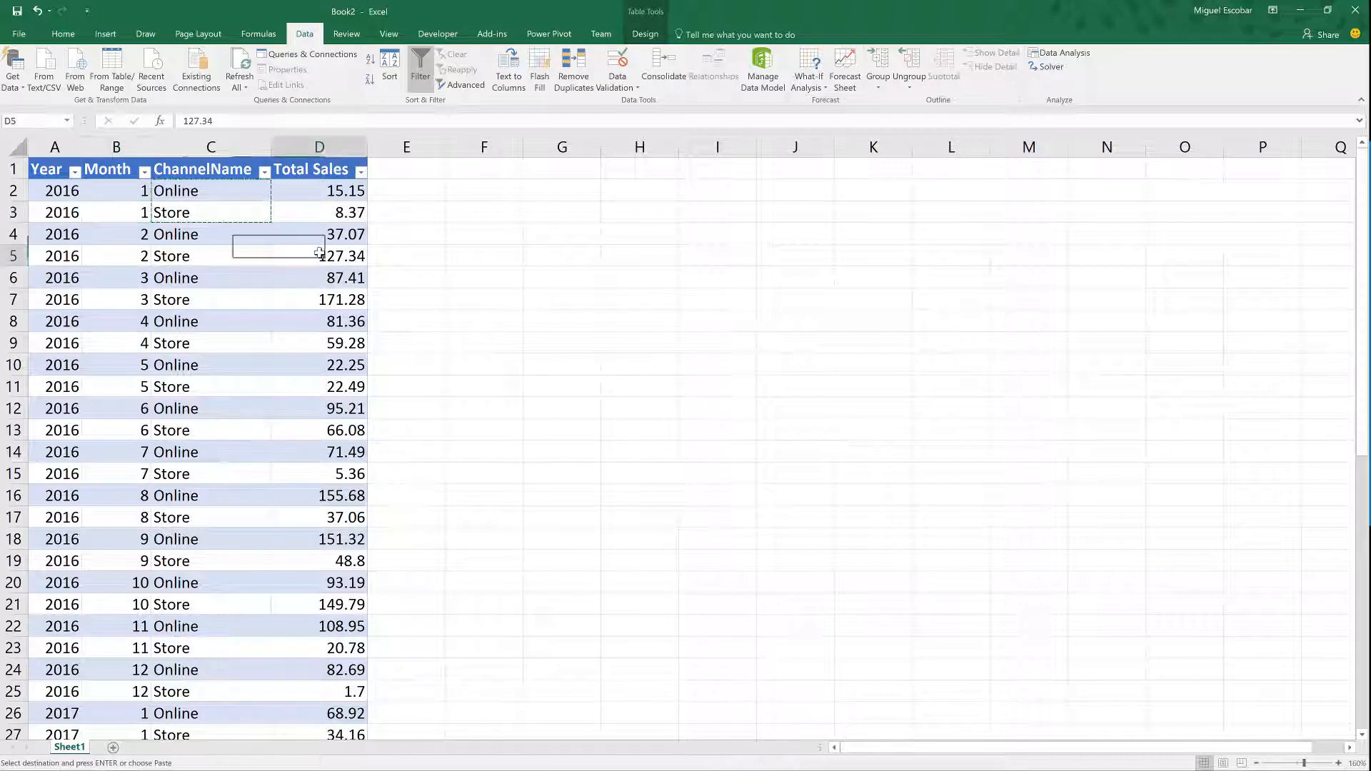
pyautogui.click(318, 255)
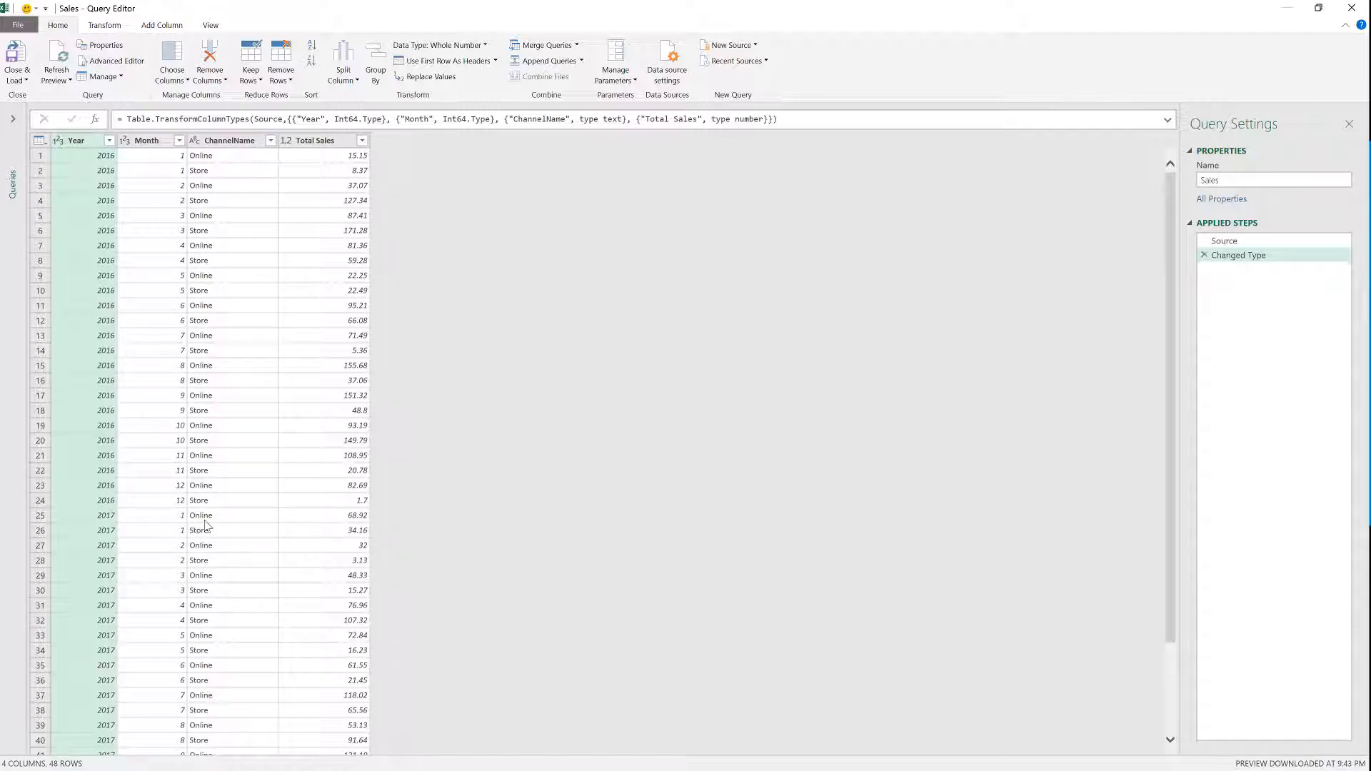
pyautogui.moveTo(207, 524)
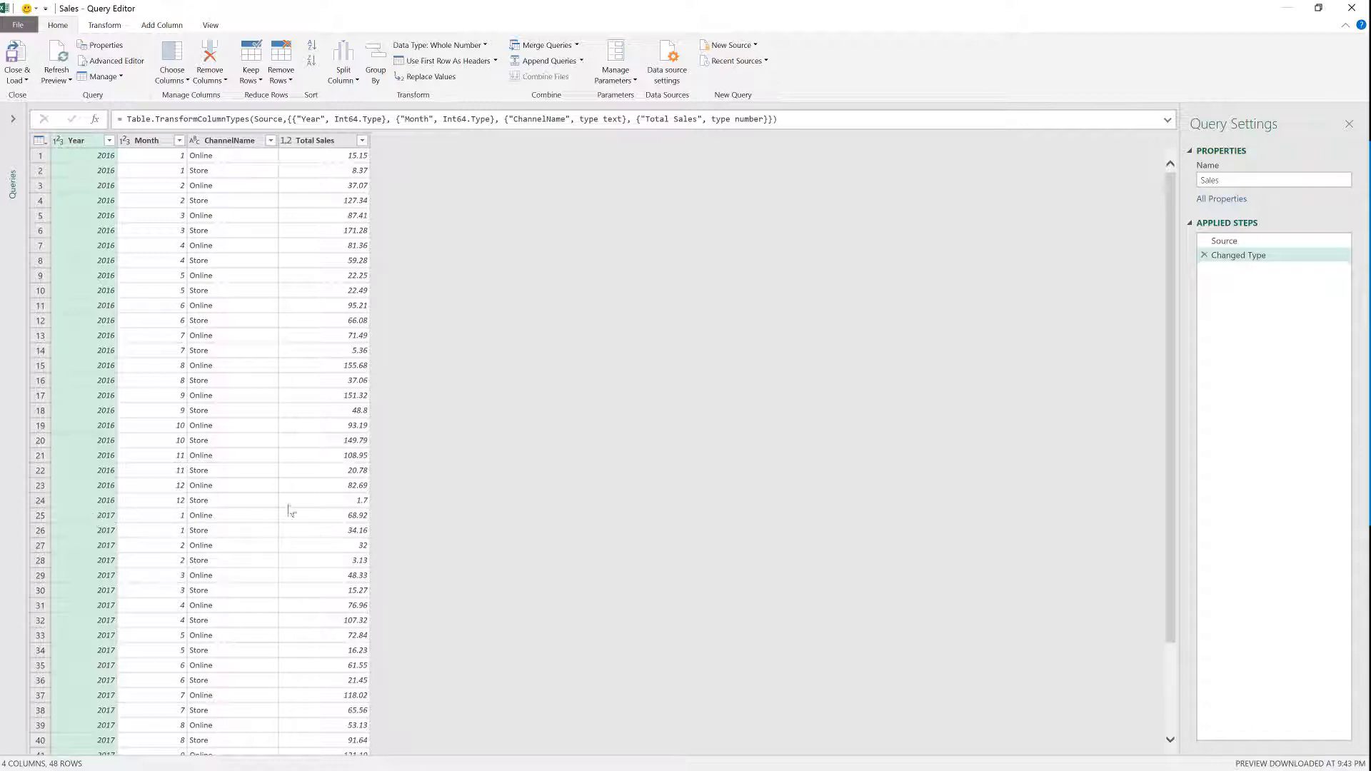
pyautogui.click(331, 515)
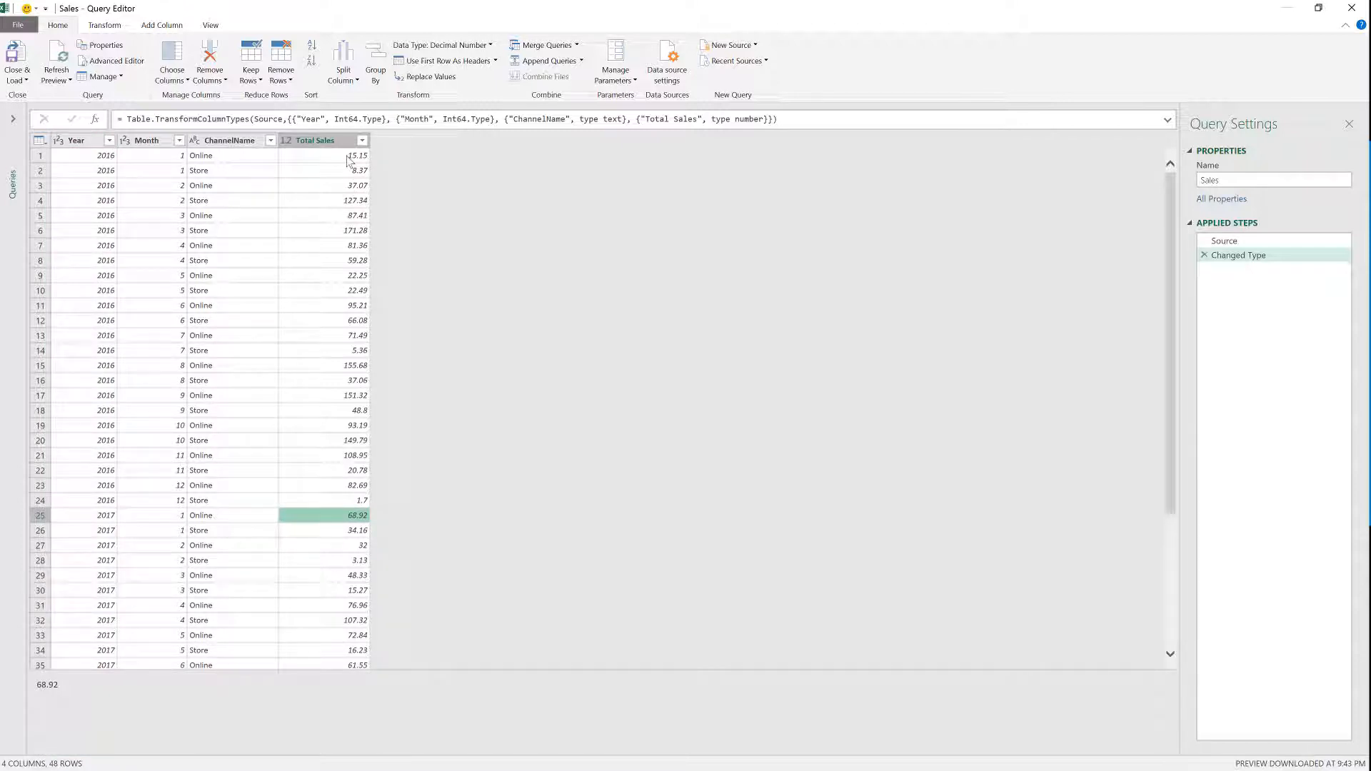
pyautogui.click(324, 155)
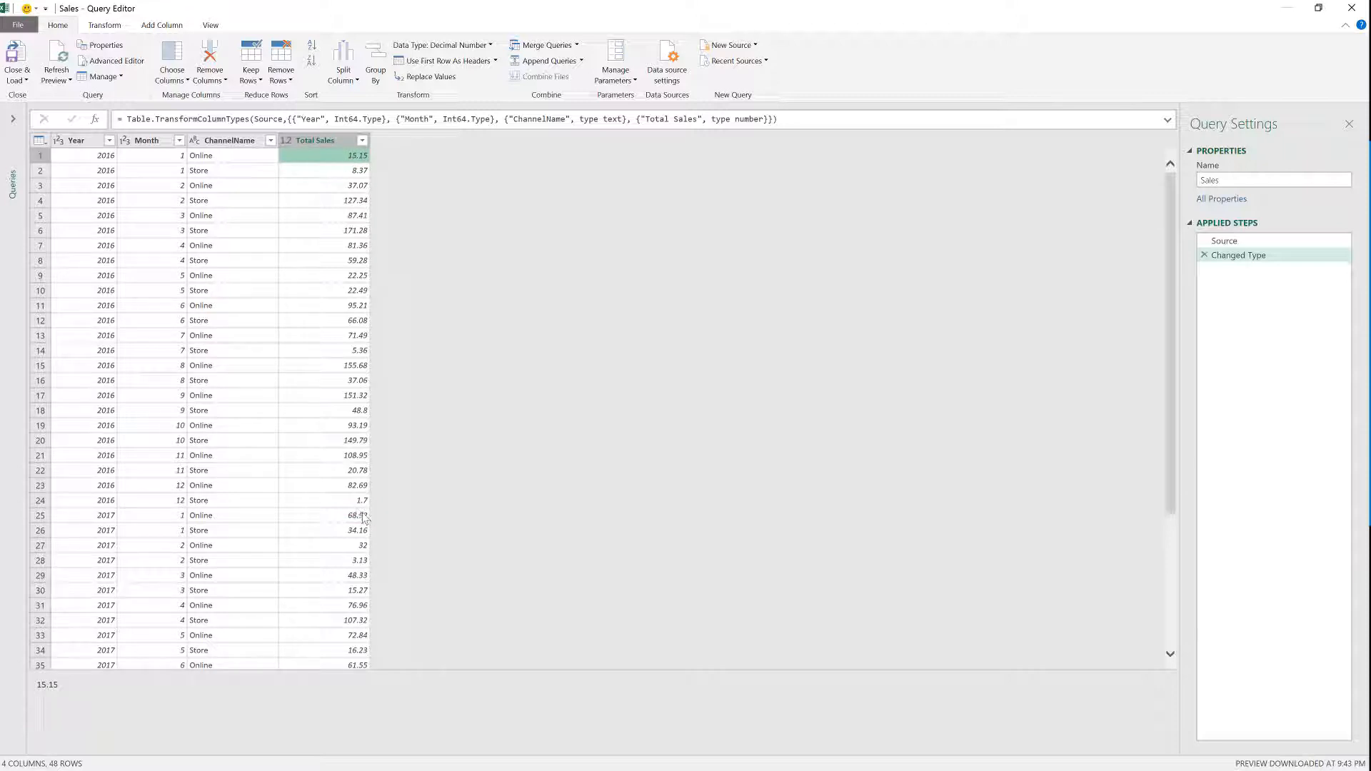
pyautogui.moveTo(362, 510)
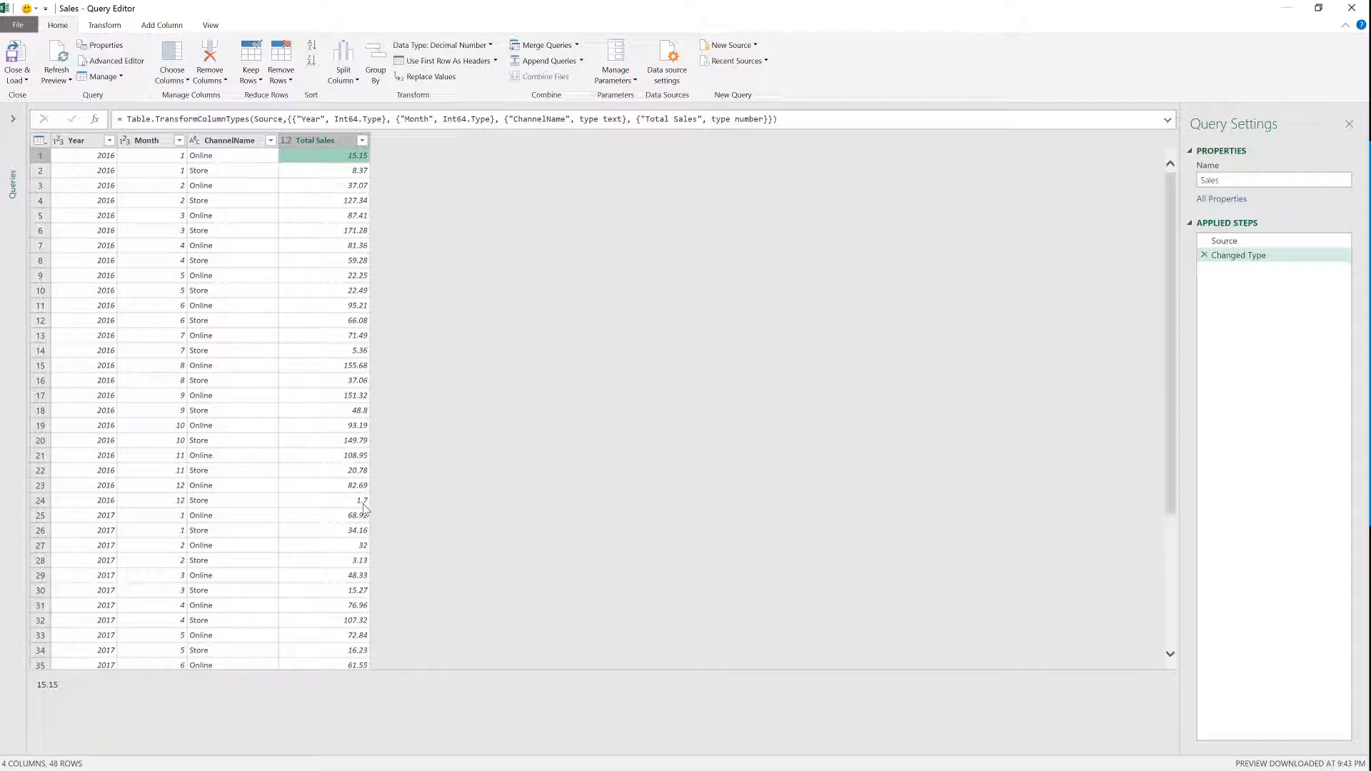
pyautogui.moveTo(374, 443)
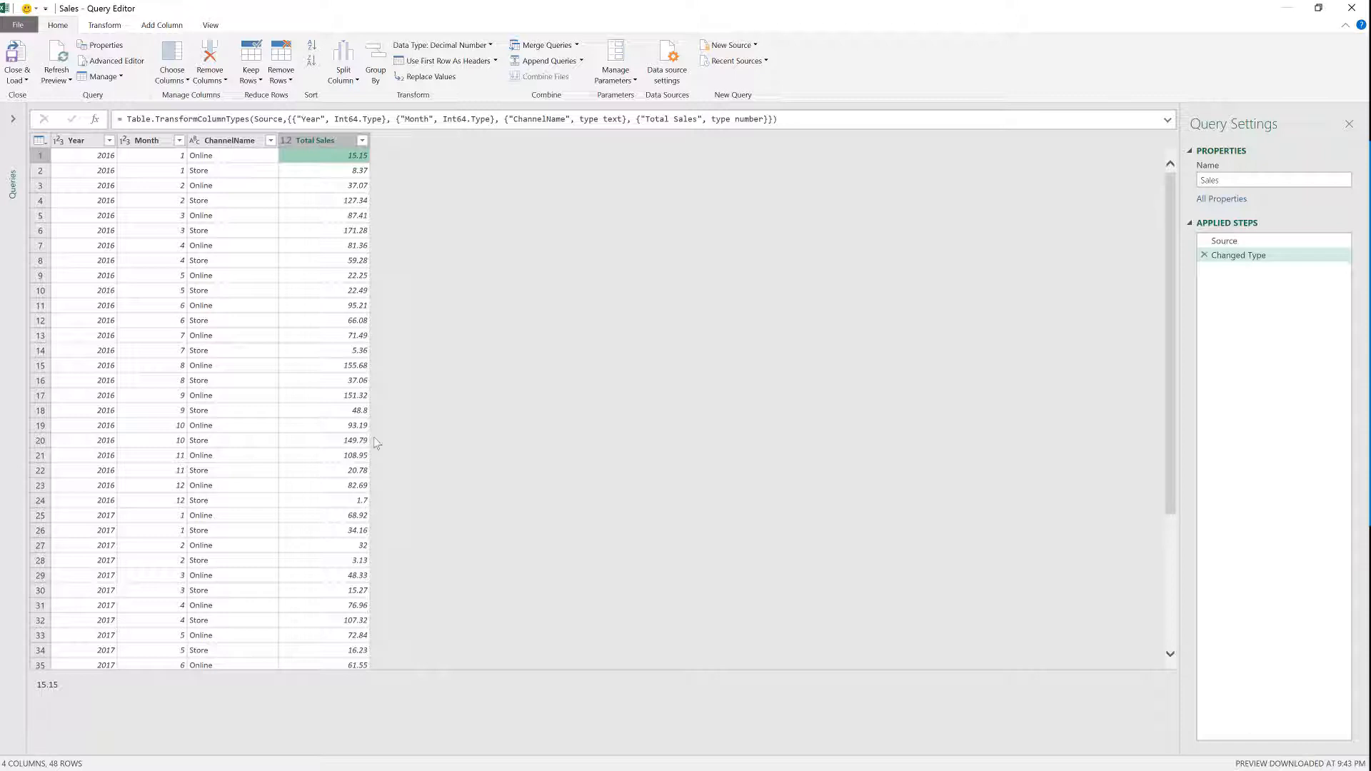
pyautogui.click(161, 24)
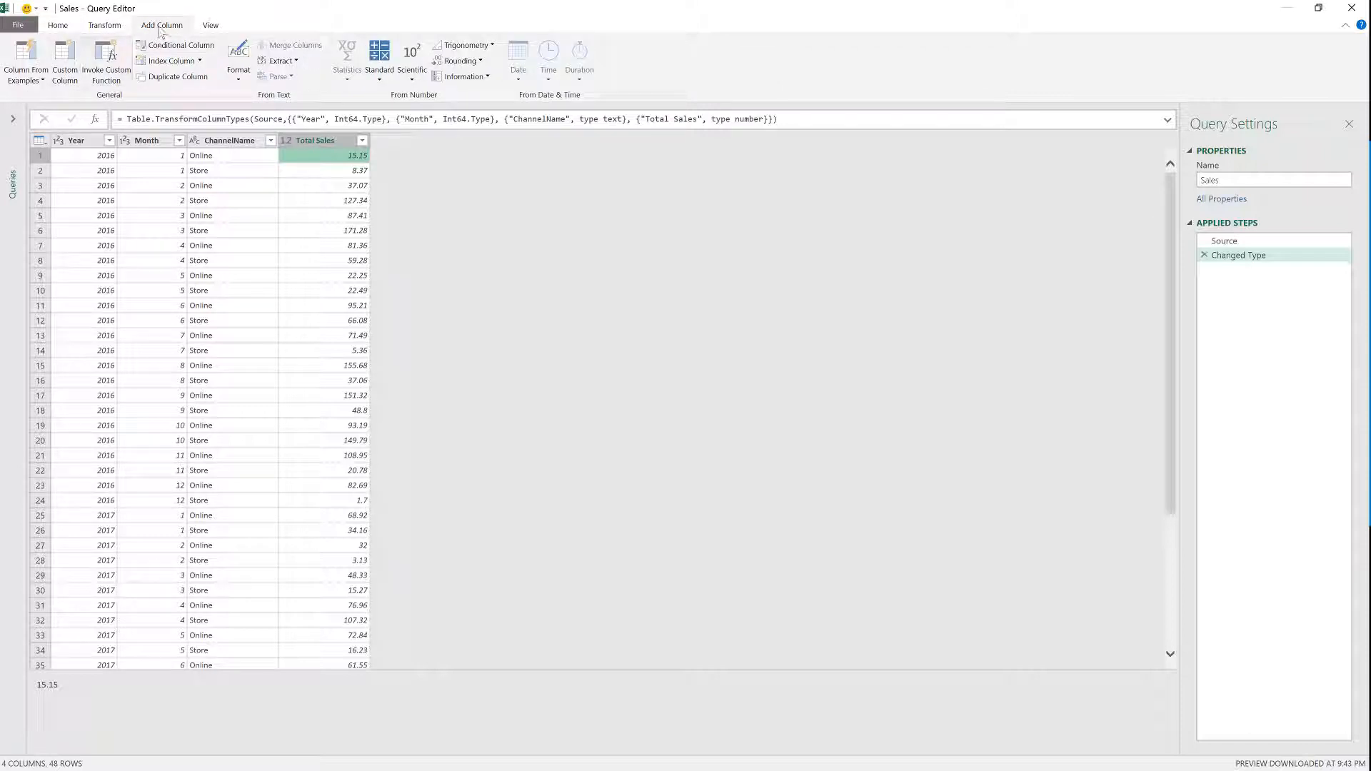
pyautogui.moveTo(65, 62)
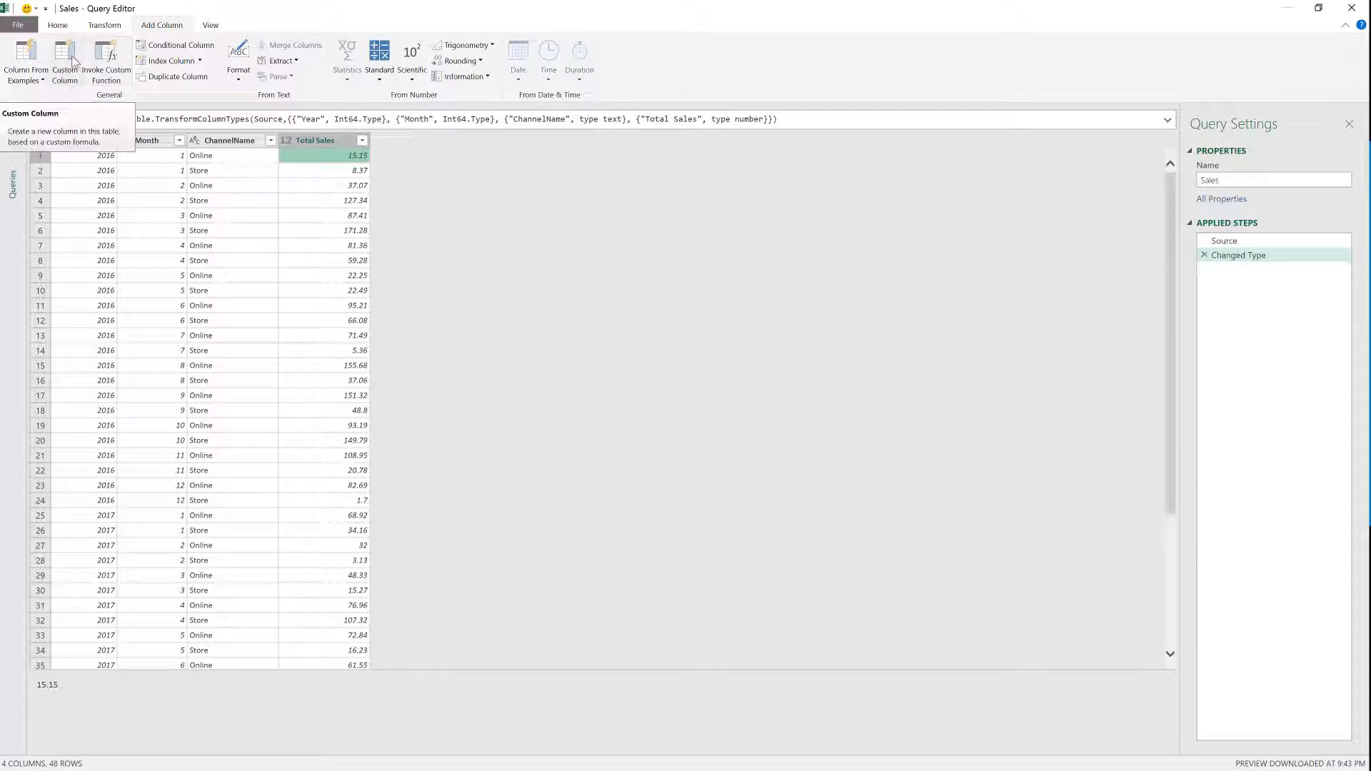
pyautogui.moveTo(650, 354)
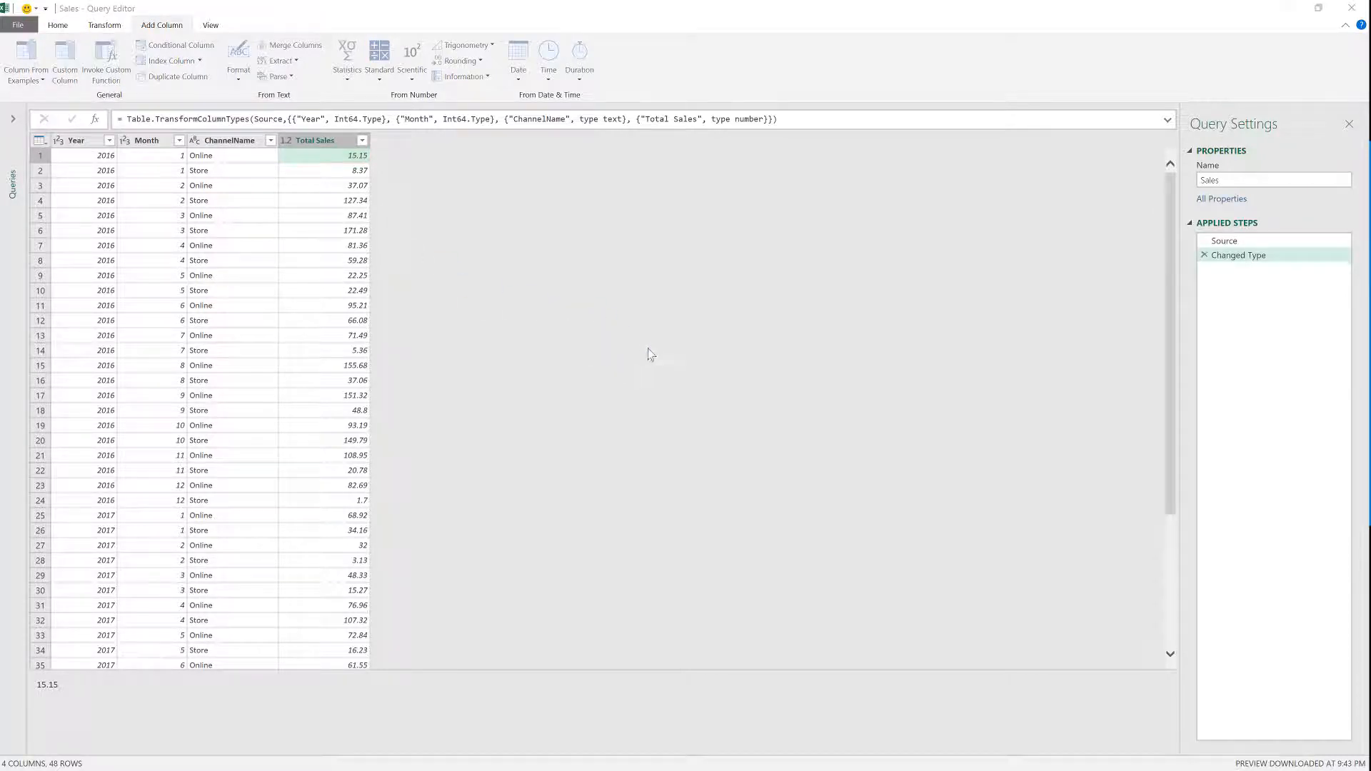
# Start a Custom column formula Source{[Year=[Year]-1 looking up the previous year
pyautogui.click(64, 57)
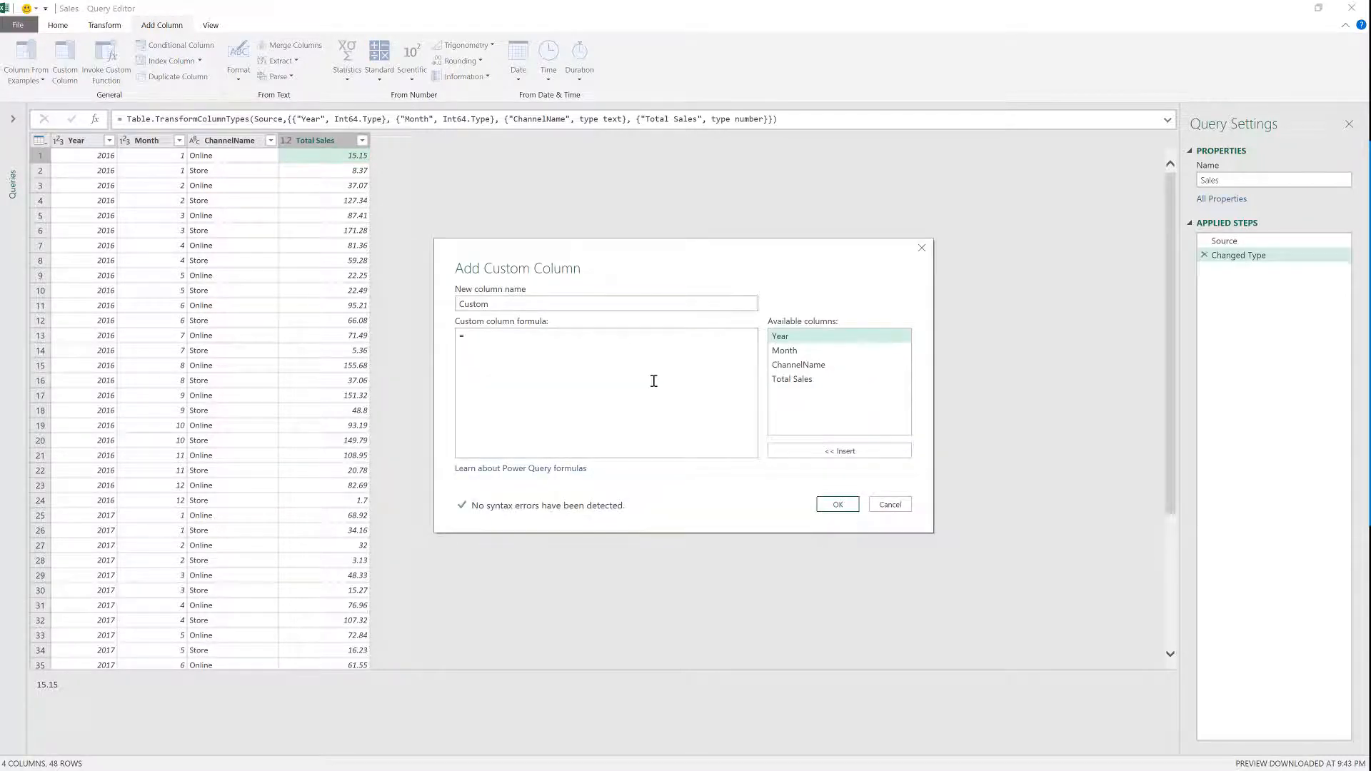
pyautogui.write('Source{')
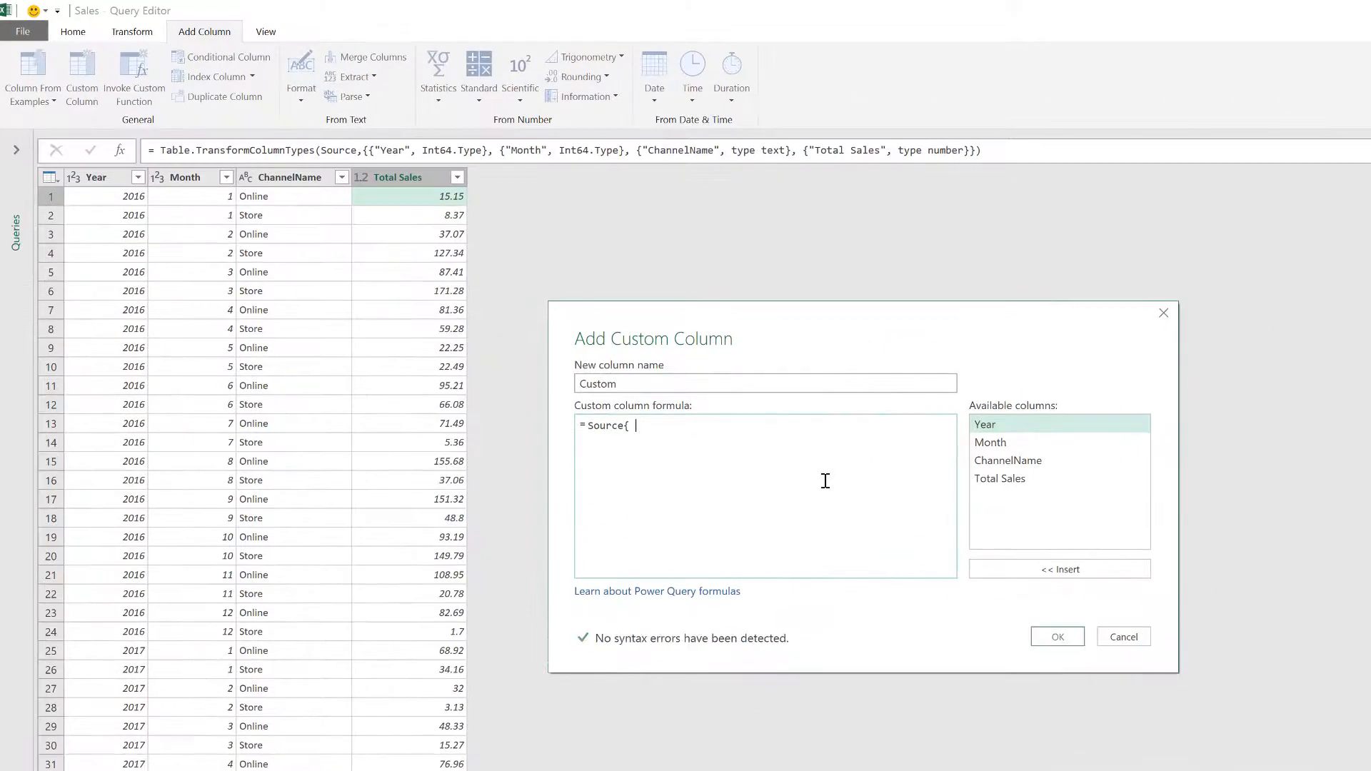
pyautogui.write('[')
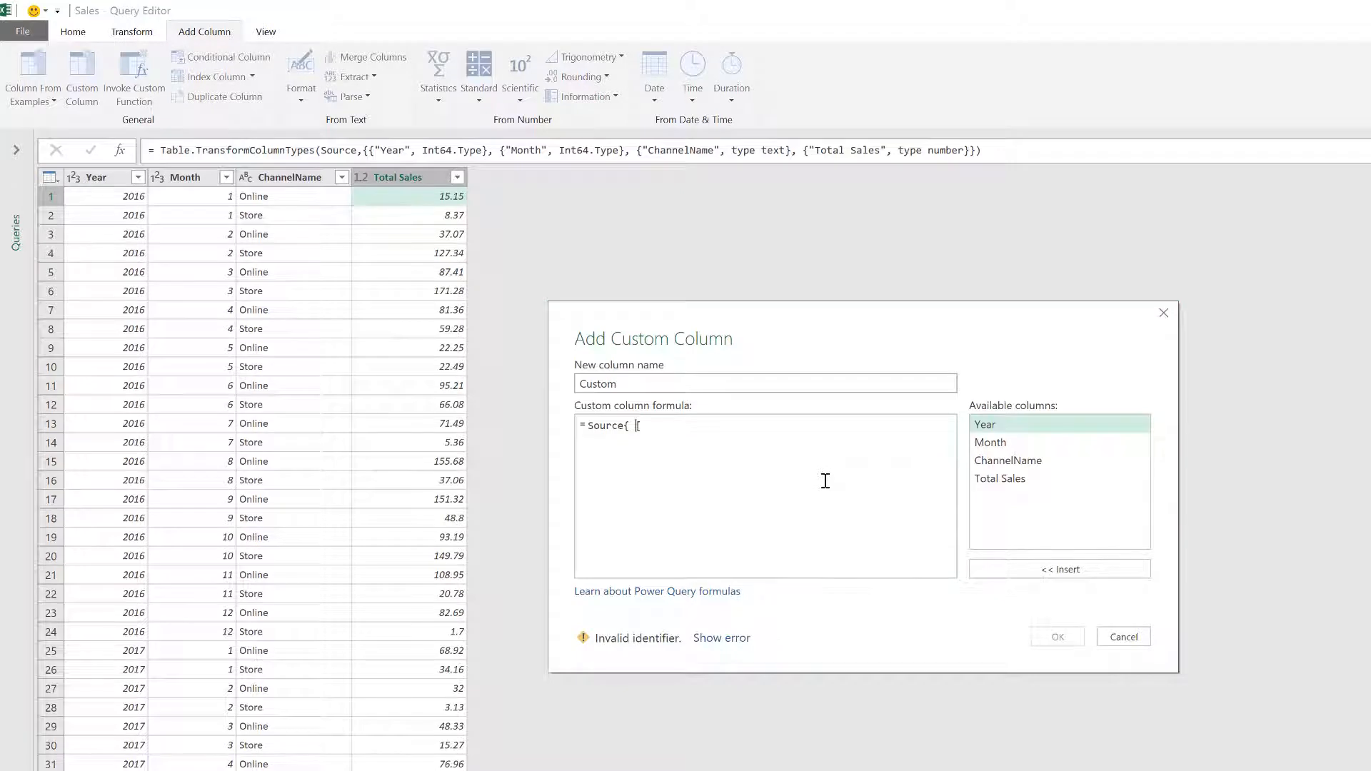
pyautogui.doubleClick(603, 425)
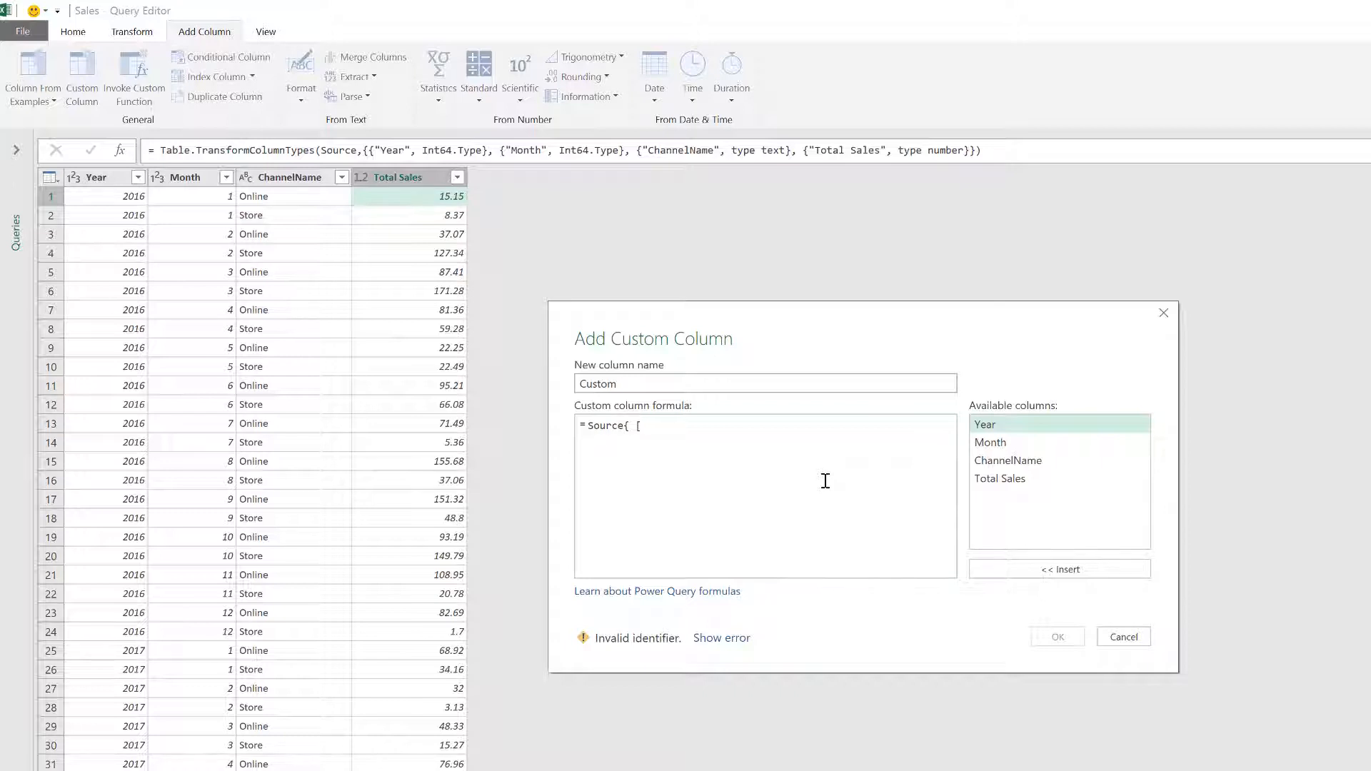
pyautogui.moveTo(1266, 346)
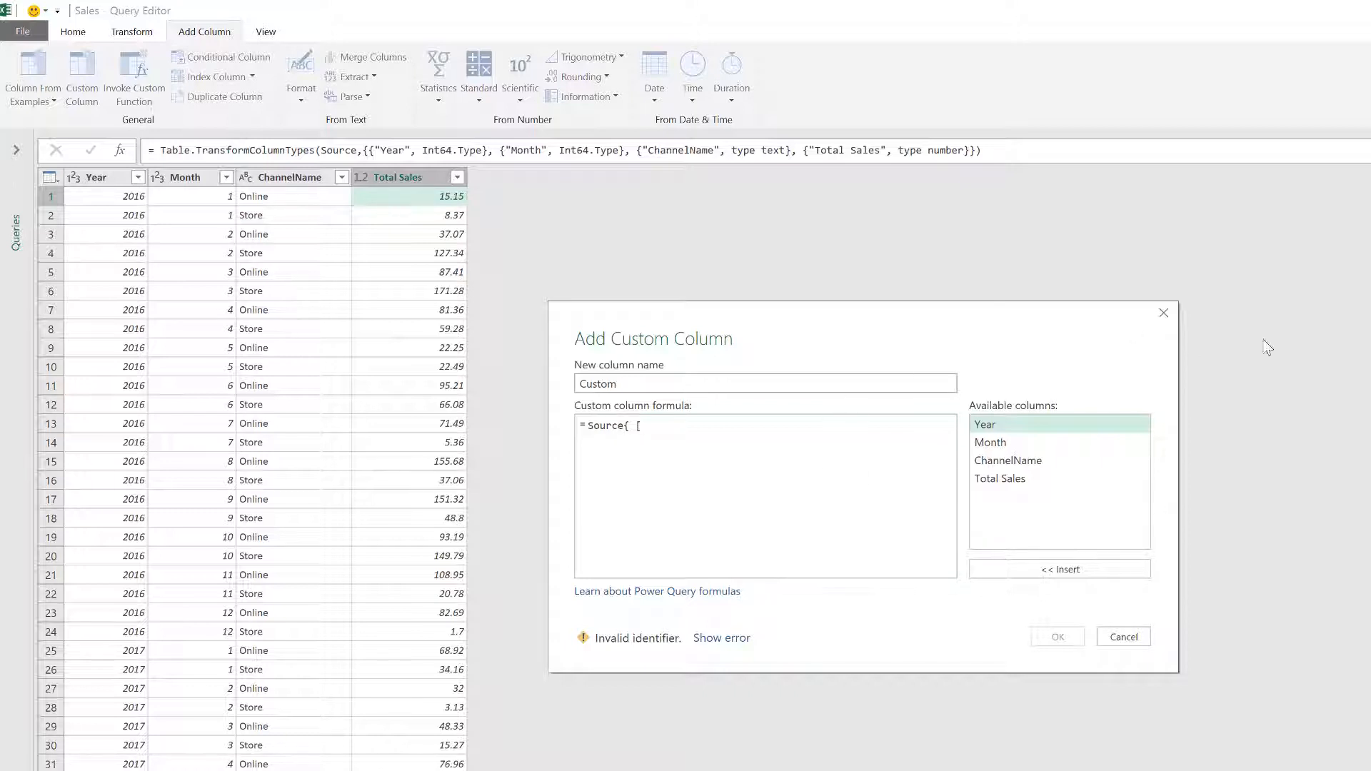
pyautogui.click(653, 463)
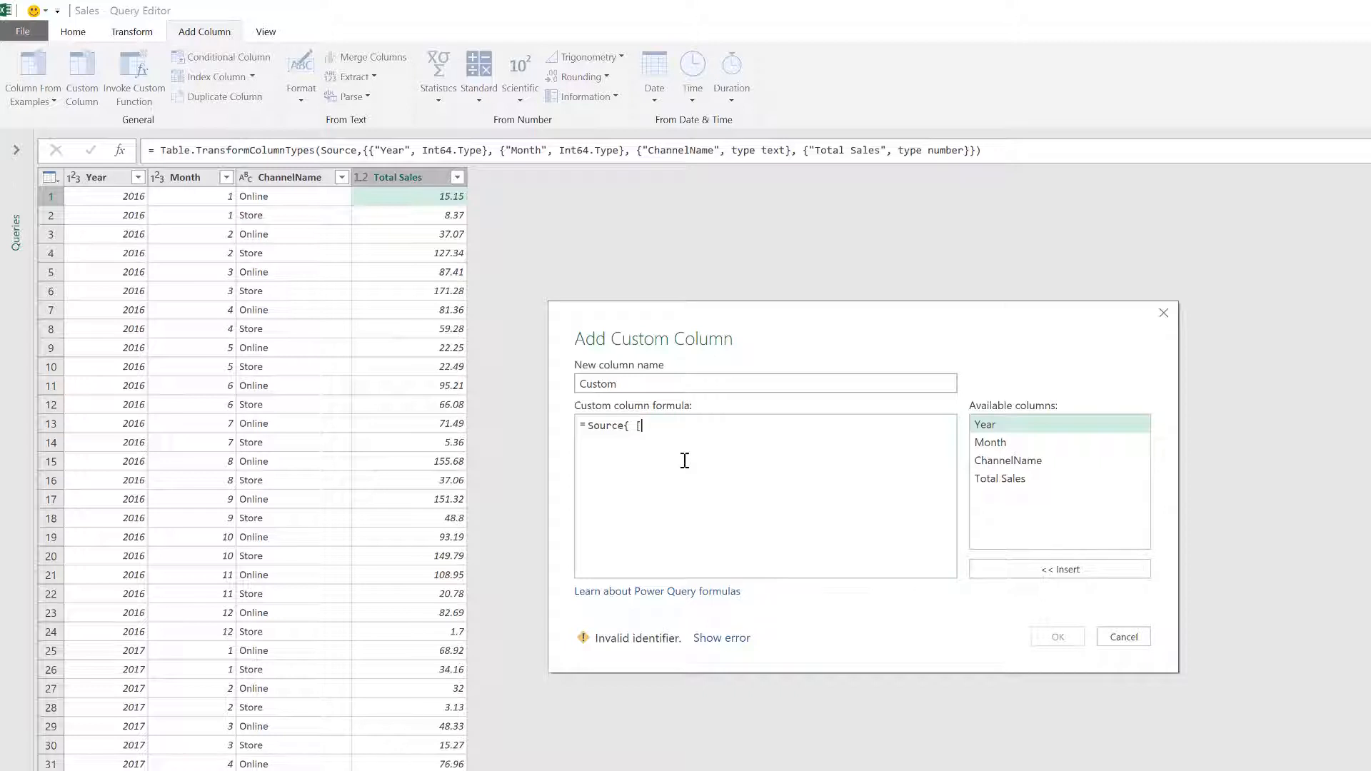
pyautogui.write('Y')
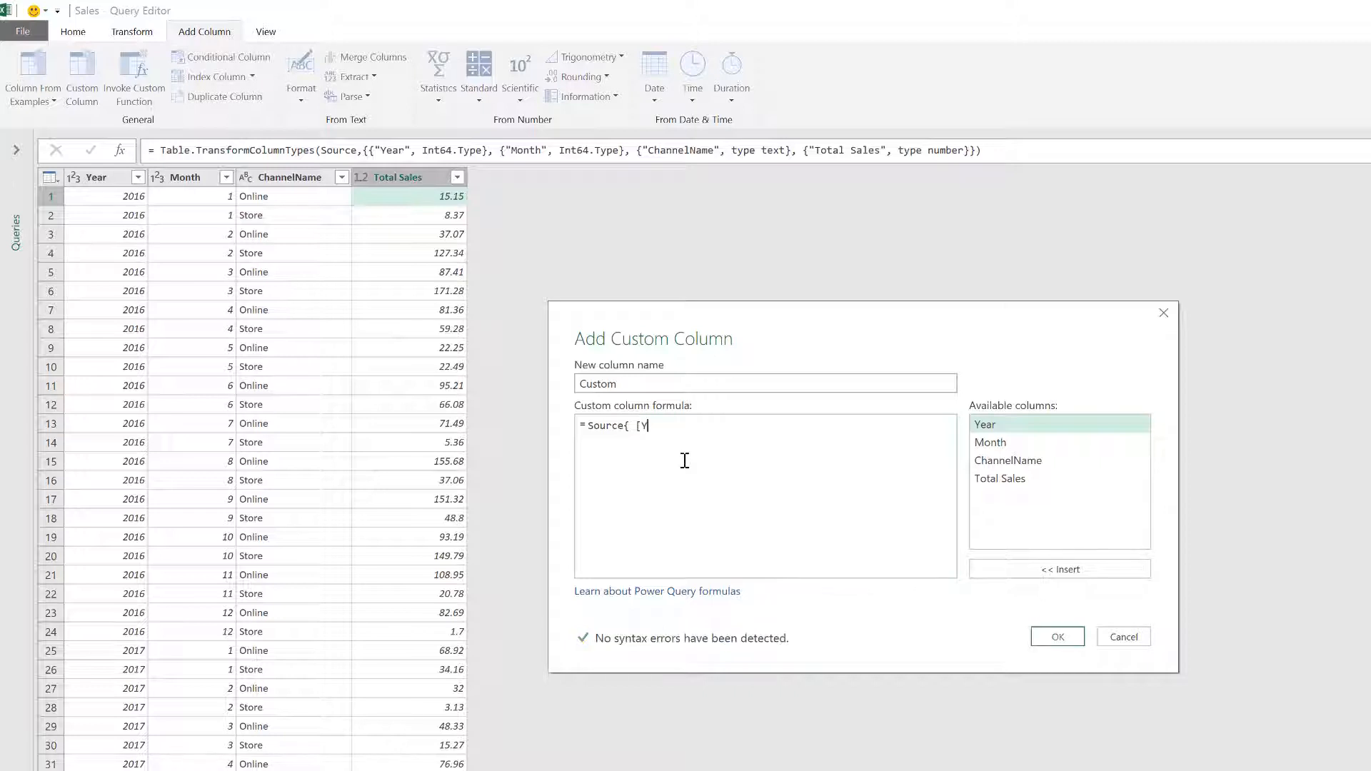
pyautogui.write('ear=[Year')
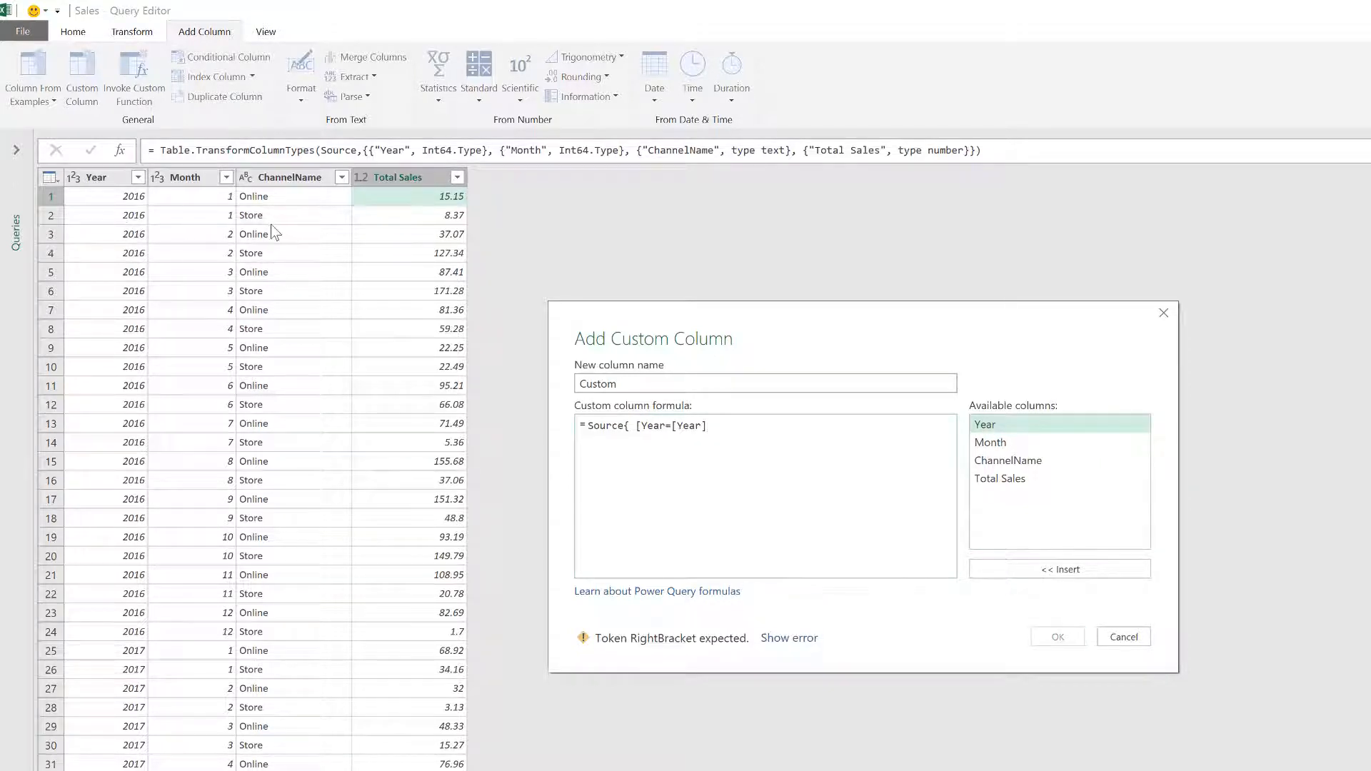
pyautogui.write('-1')
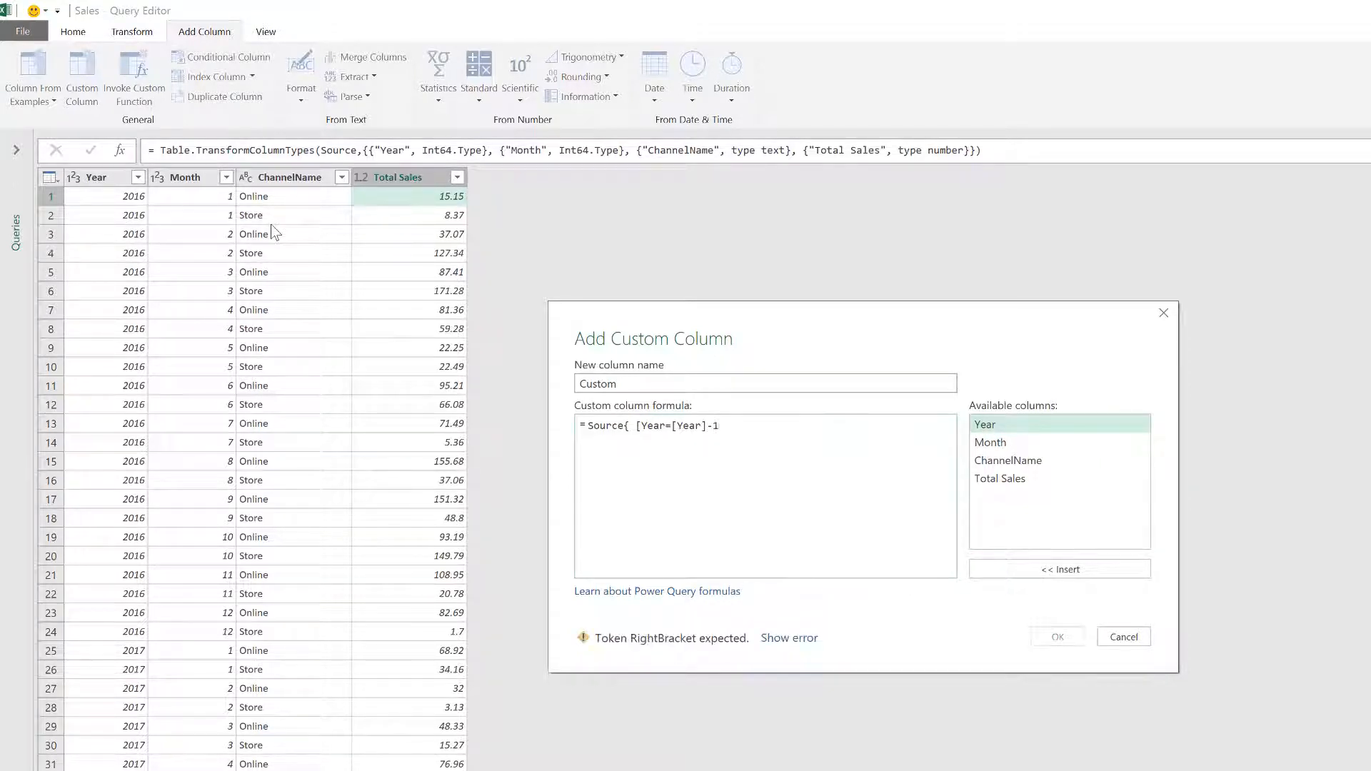
# Complete the lookup with Month=[Month], ChannelName=[ChannelName]]} and confirm the Custom column
pyautogui.write(',')
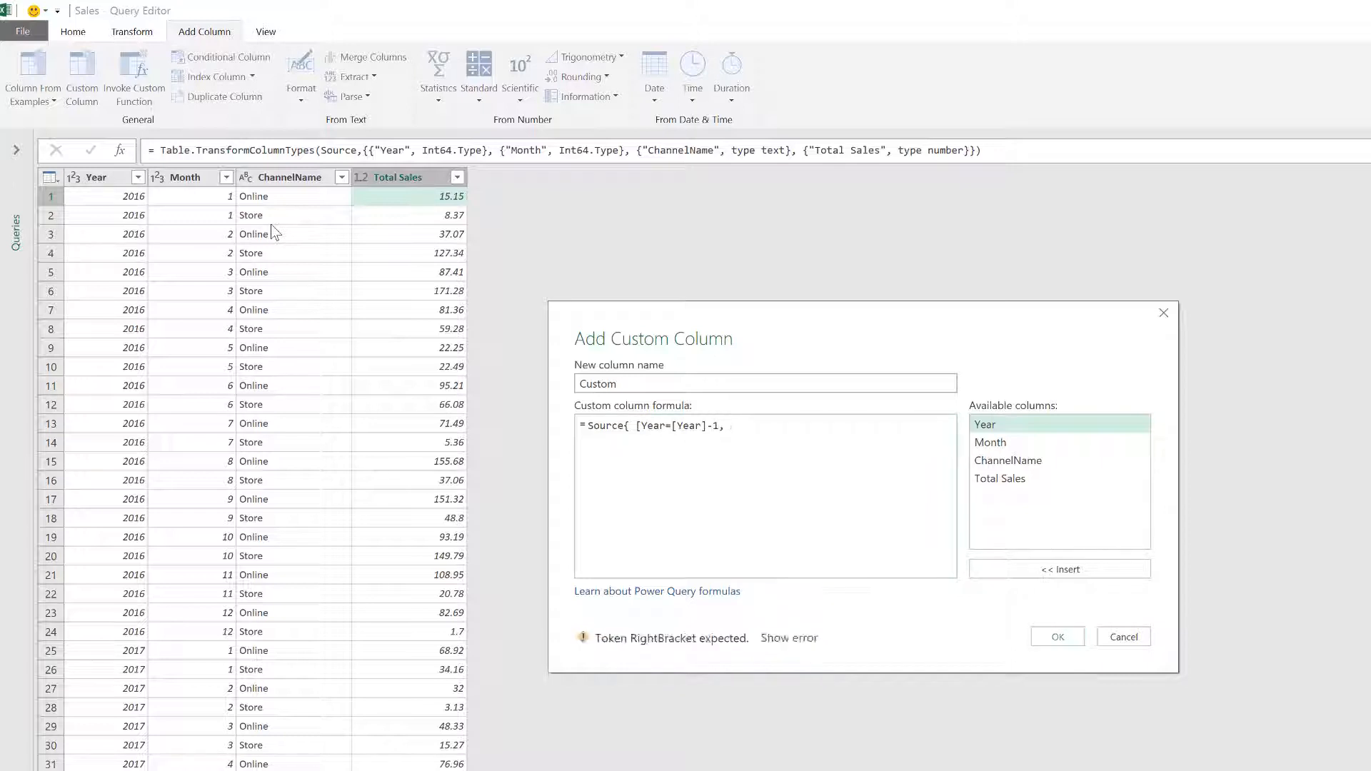
pyautogui.write('Month')
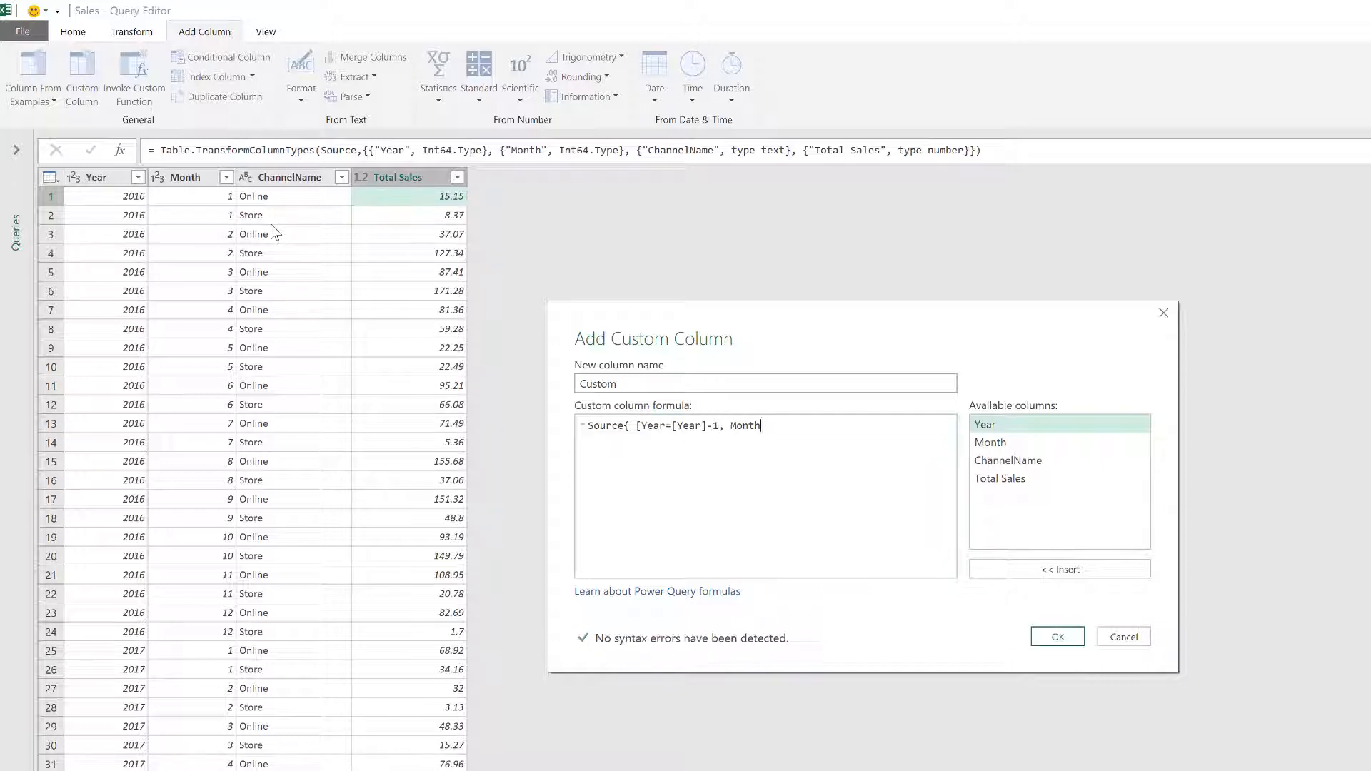
pyautogui.write('=[Month],')
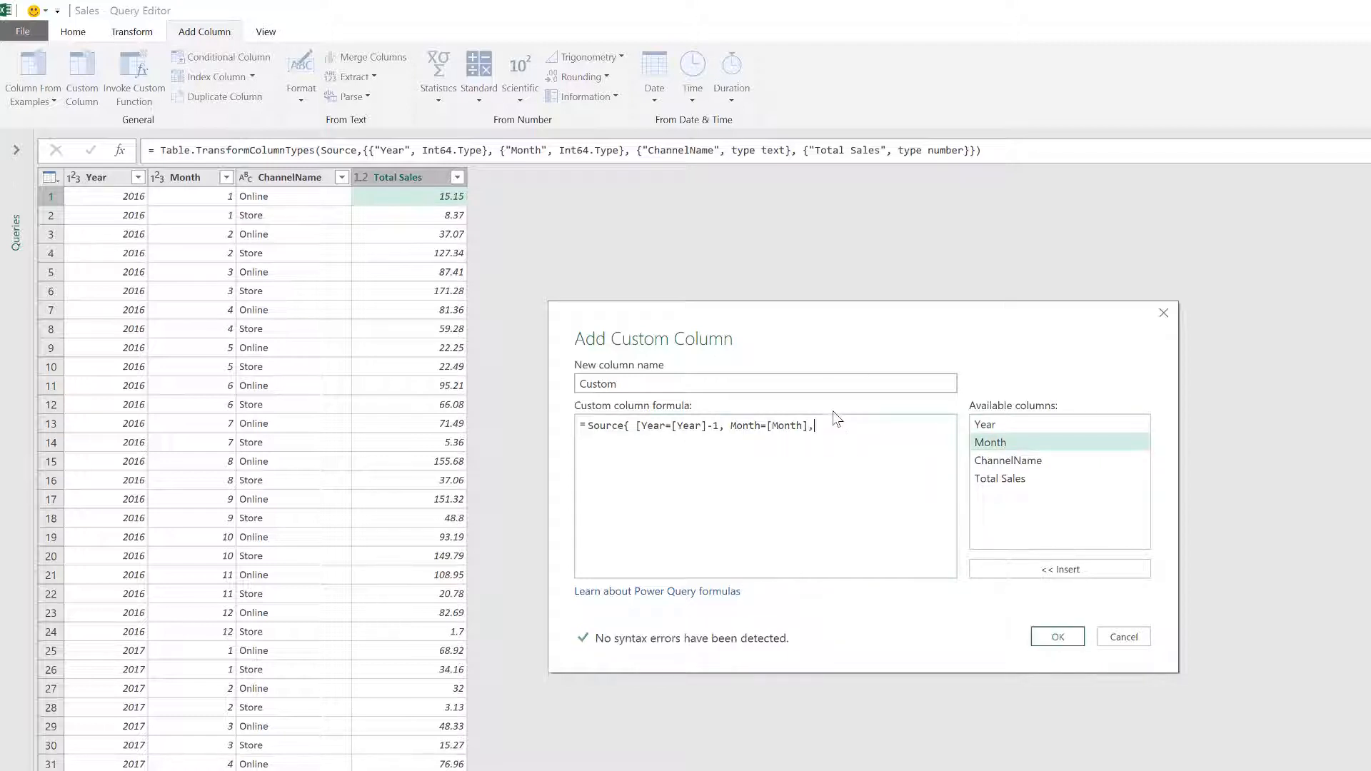
pyautogui.write('ChannelName=[ChannelName')
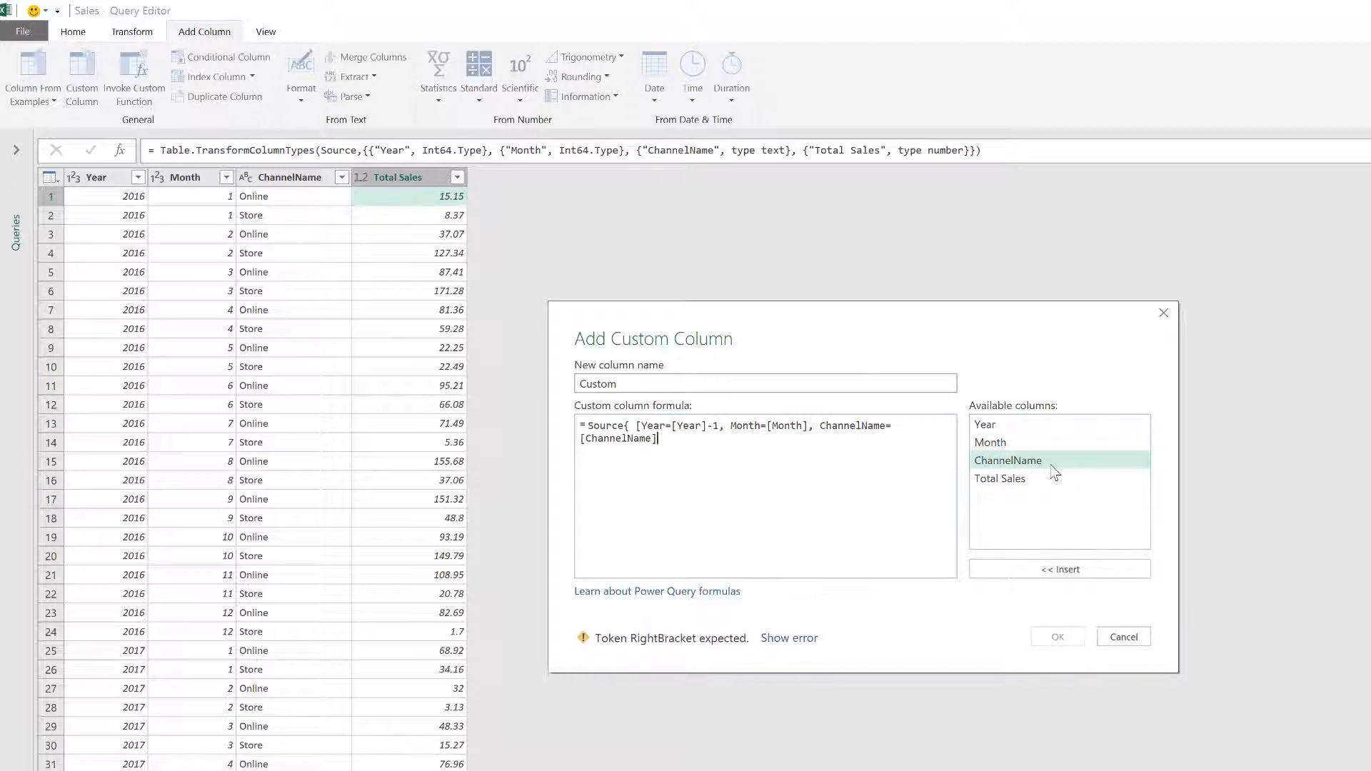
pyautogui.write(']')
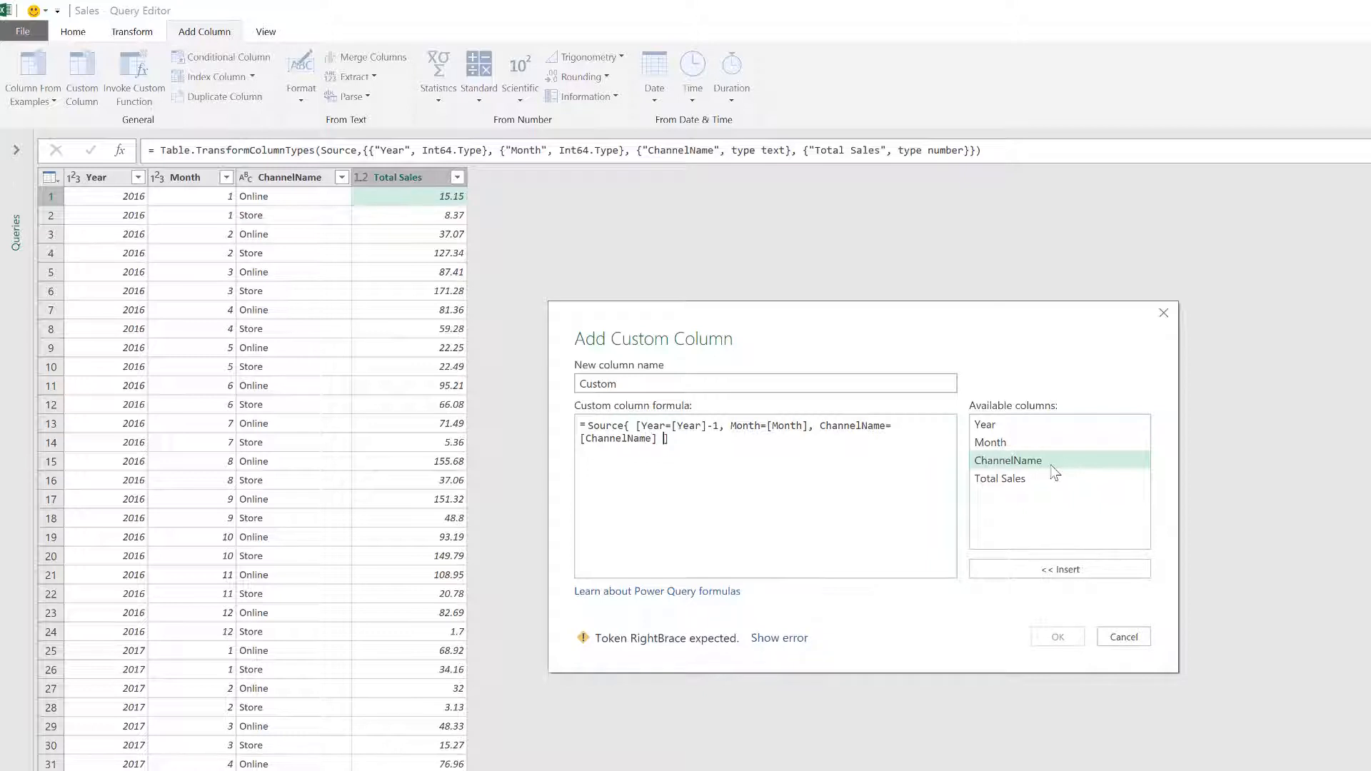
pyautogui.write(']')
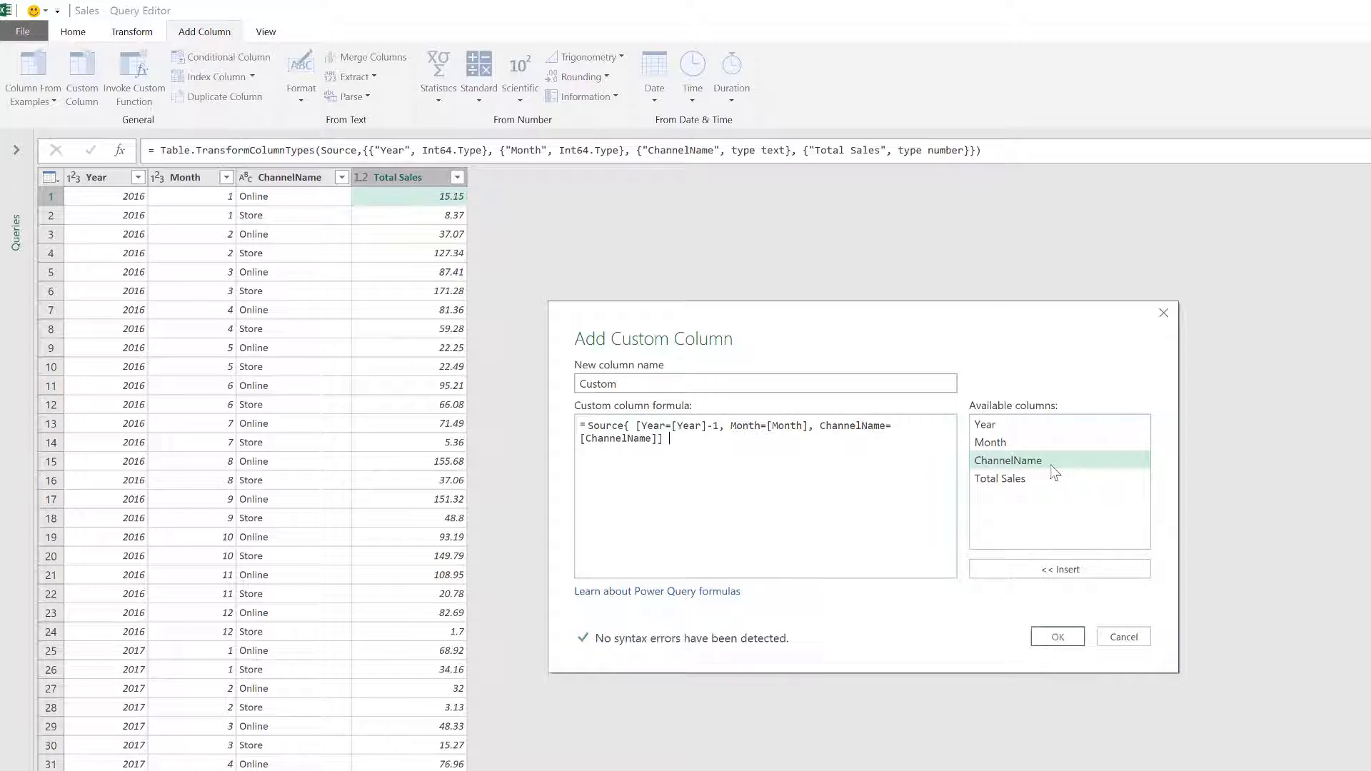
pyautogui.write('}')
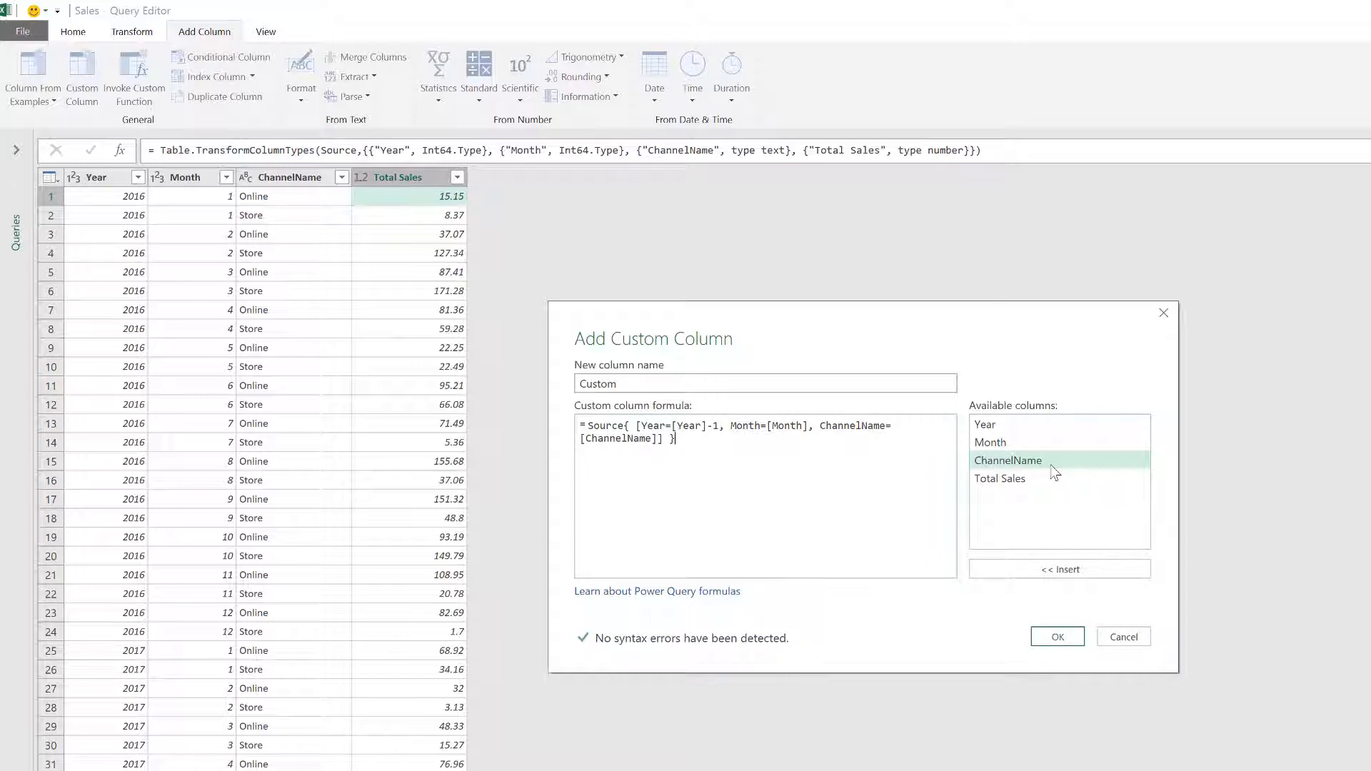
pyautogui.click(1056, 635)
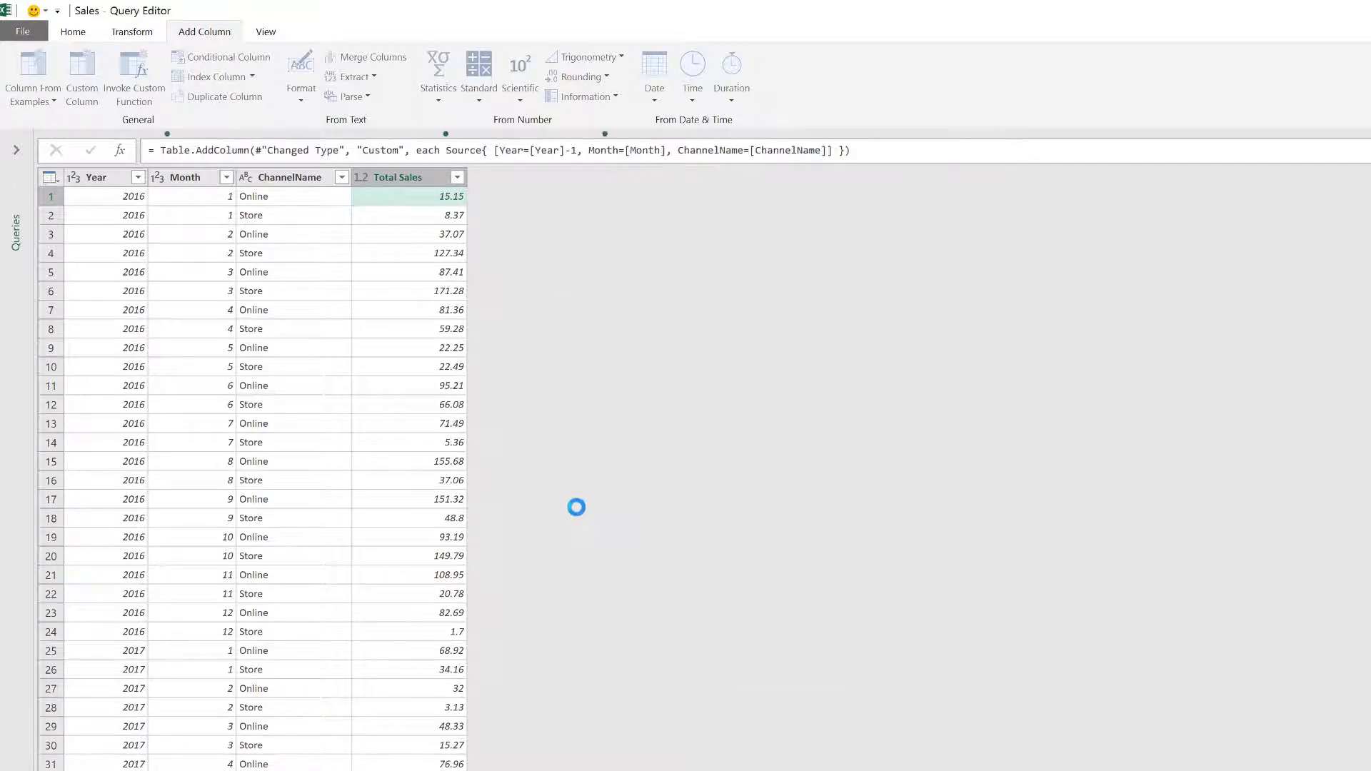
pyautogui.click(82, 77)
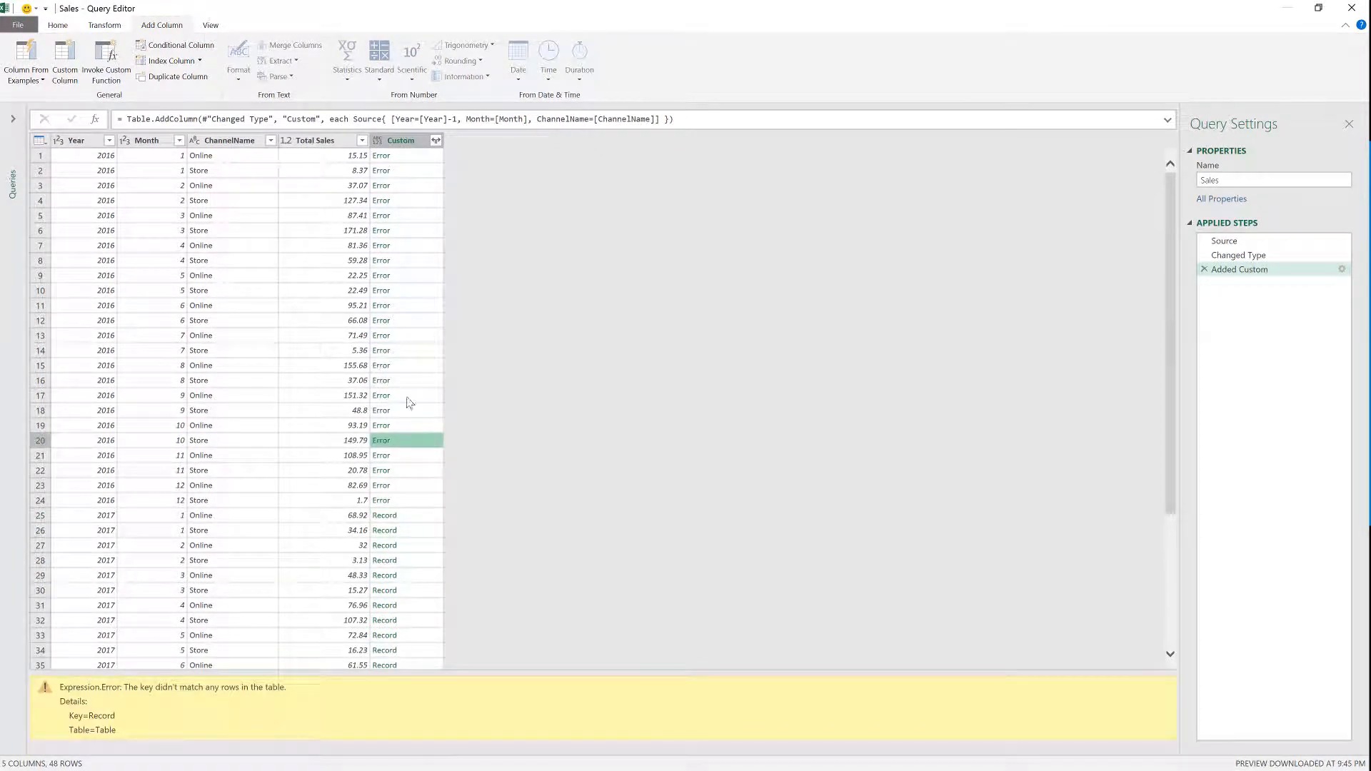
pyautogui.moveTo(190, 368)
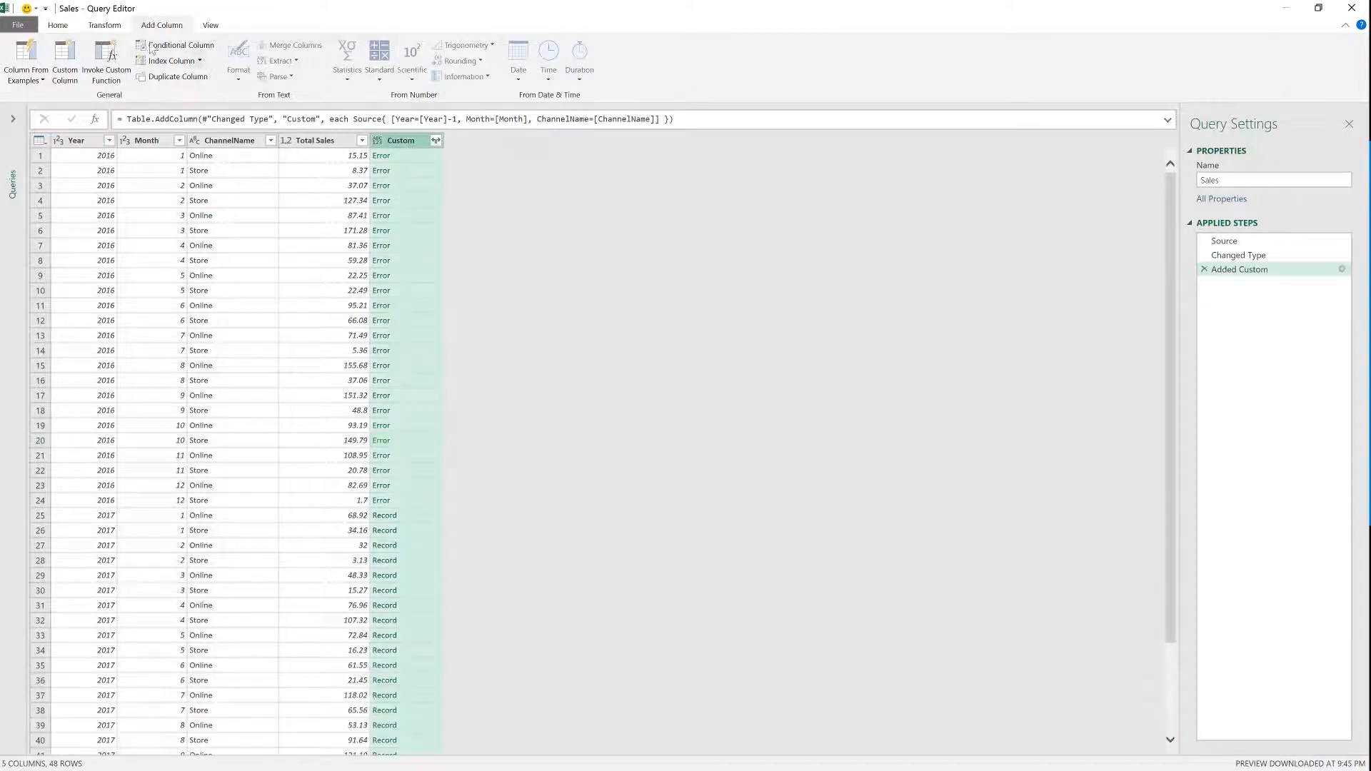
pyautogui.click(102, 24)
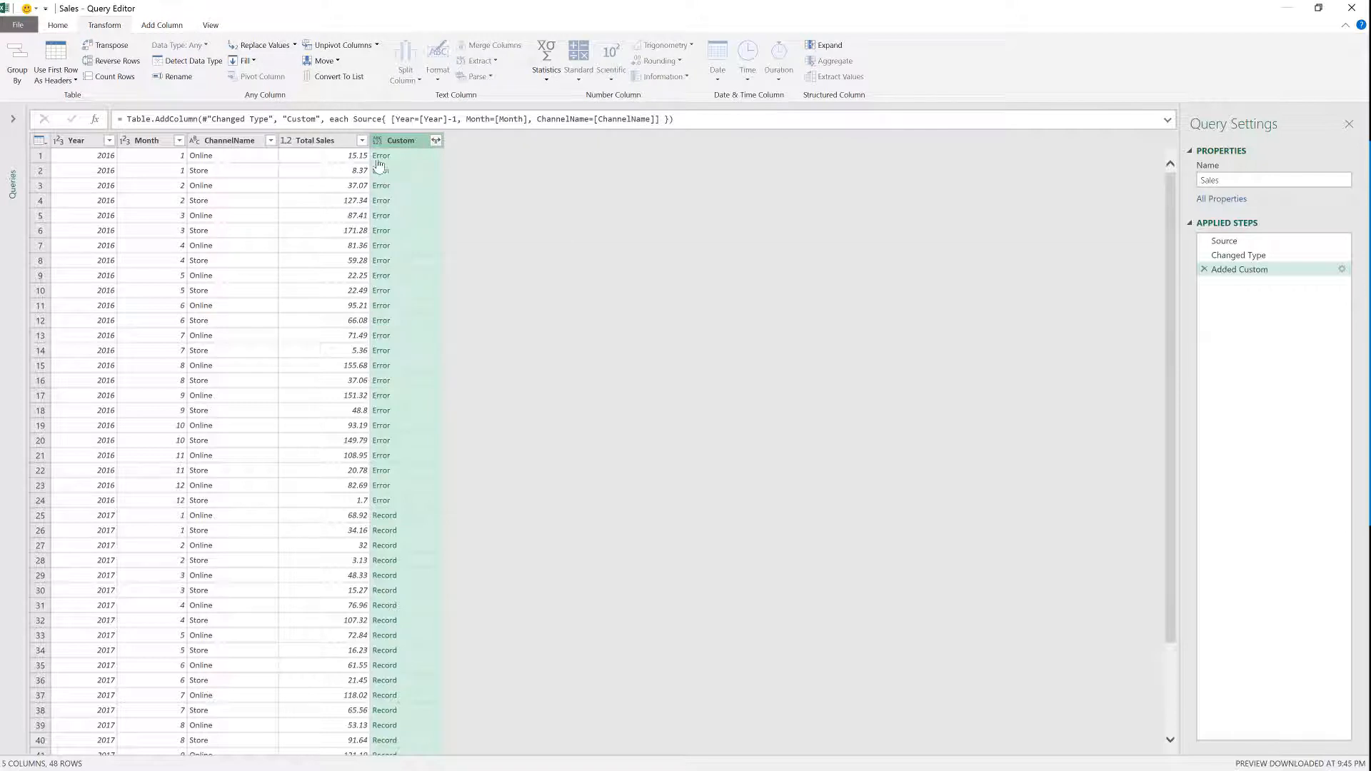
pyautogui.moveTo(295, 52)
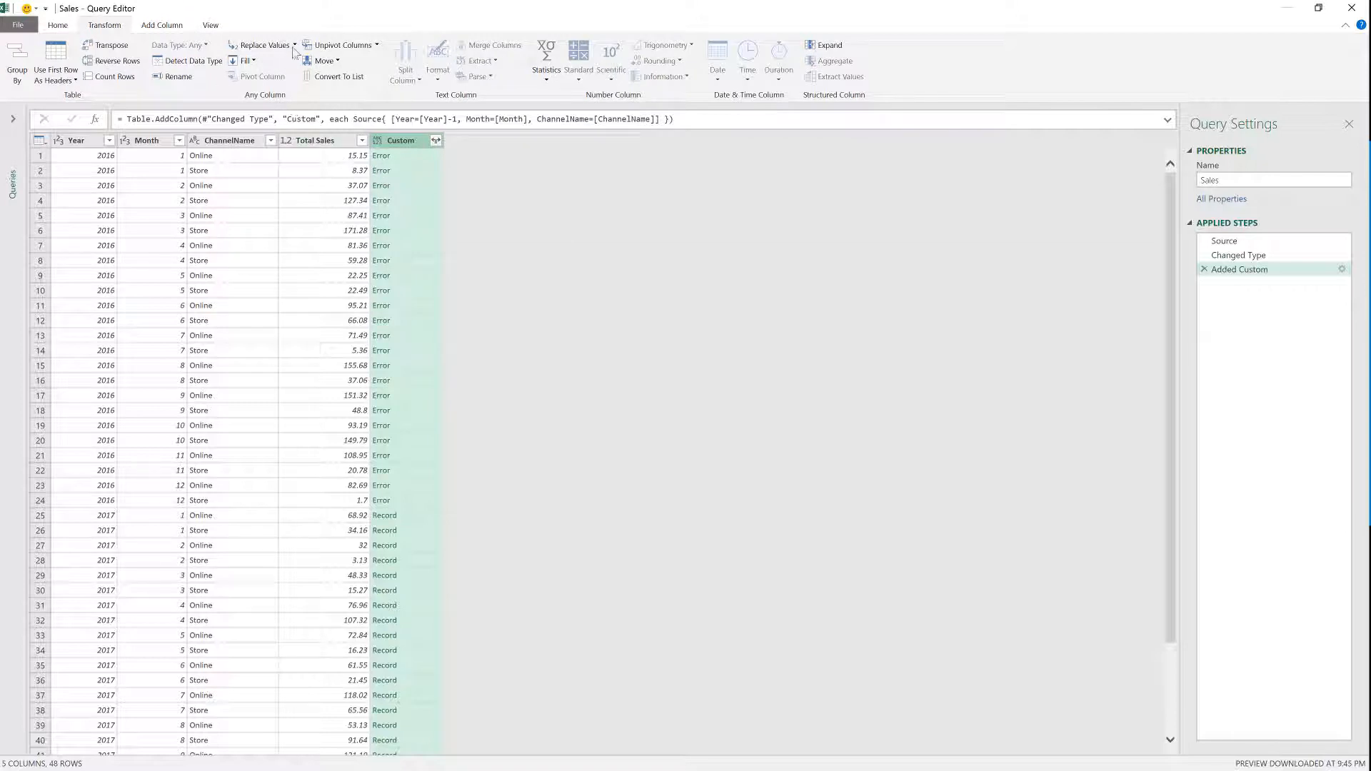
pyautogui.click(292, 44)
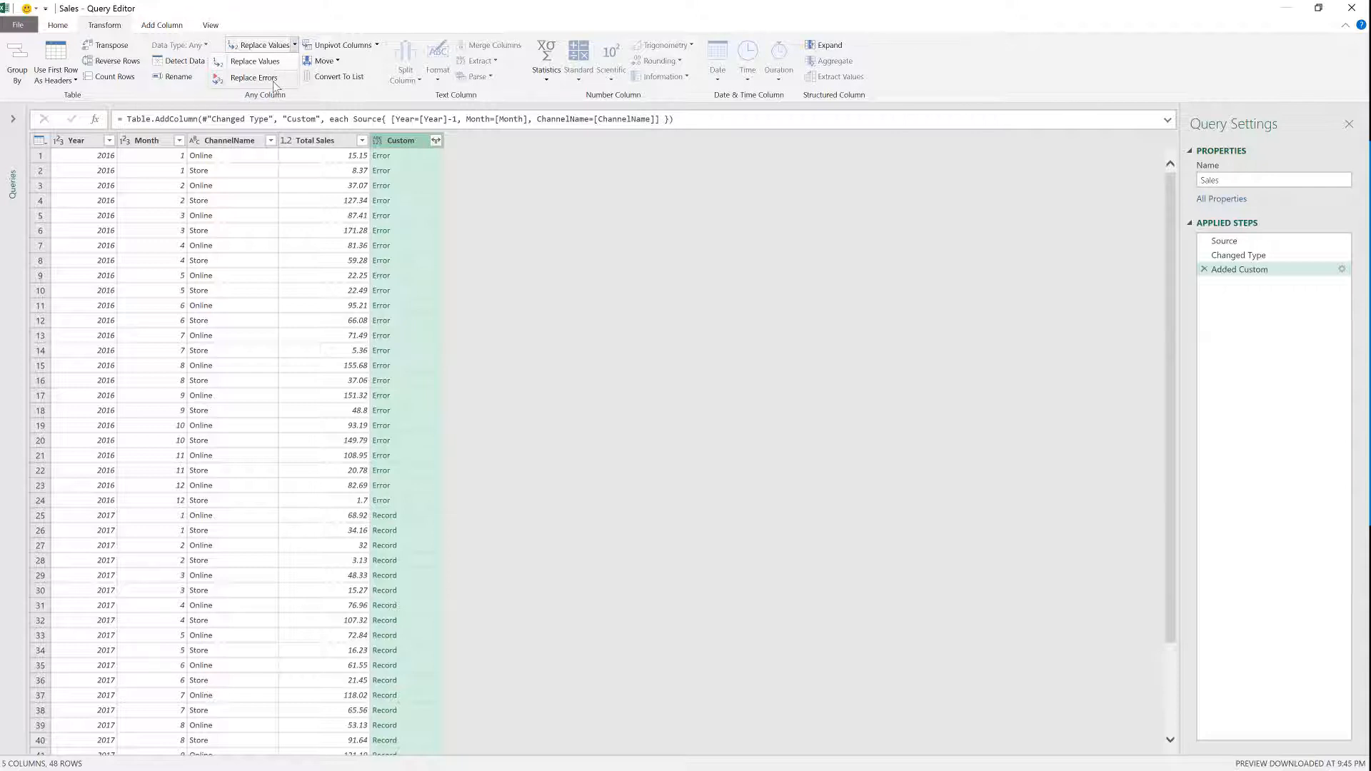
pyautogui.click(255, 77)
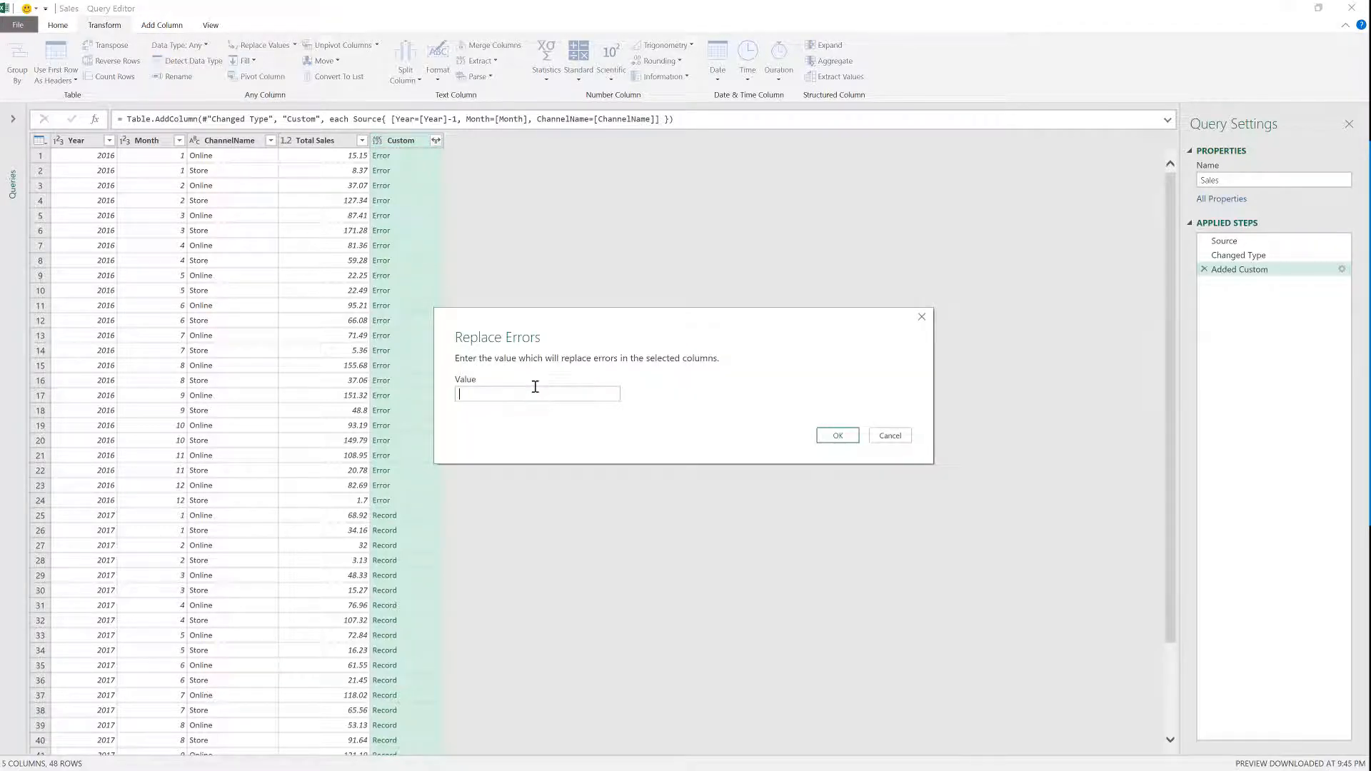
pyautogui.write('null')
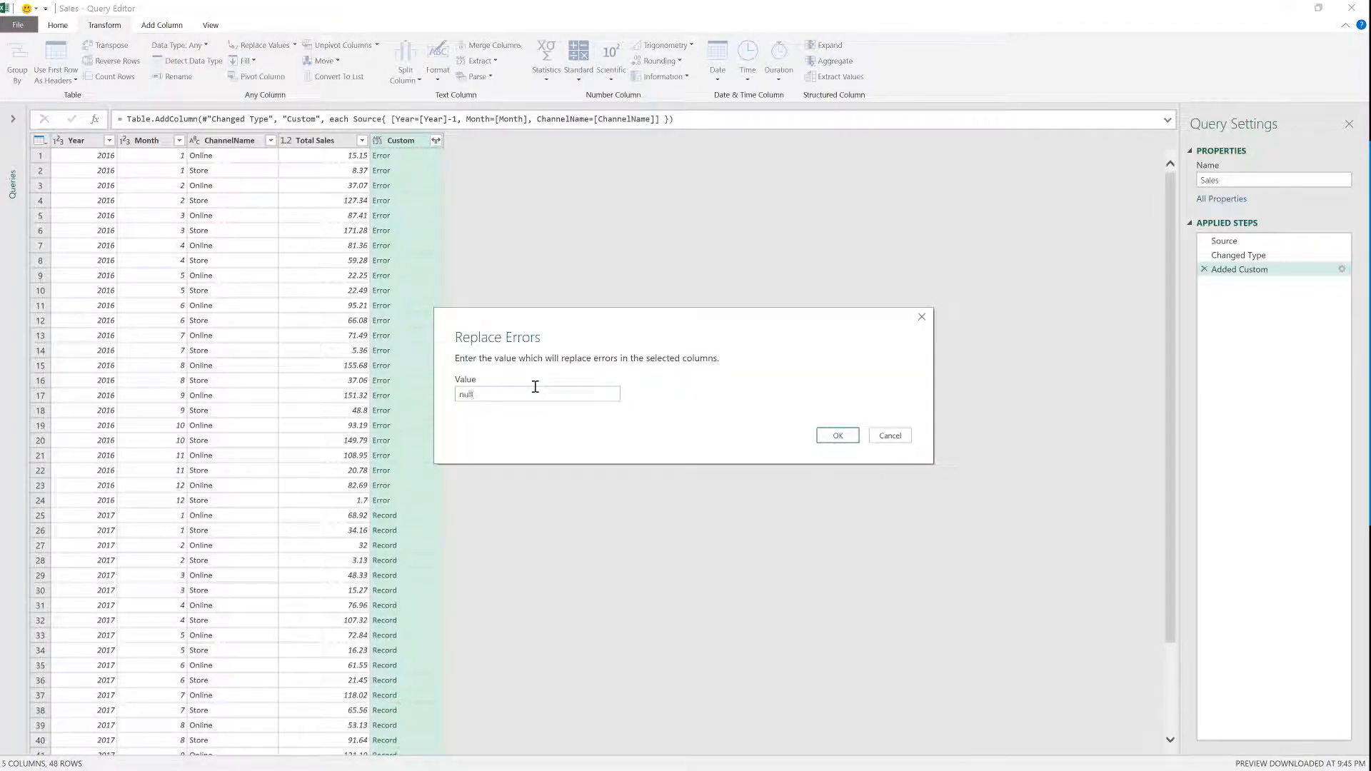
pyautogui.click(836, 435)
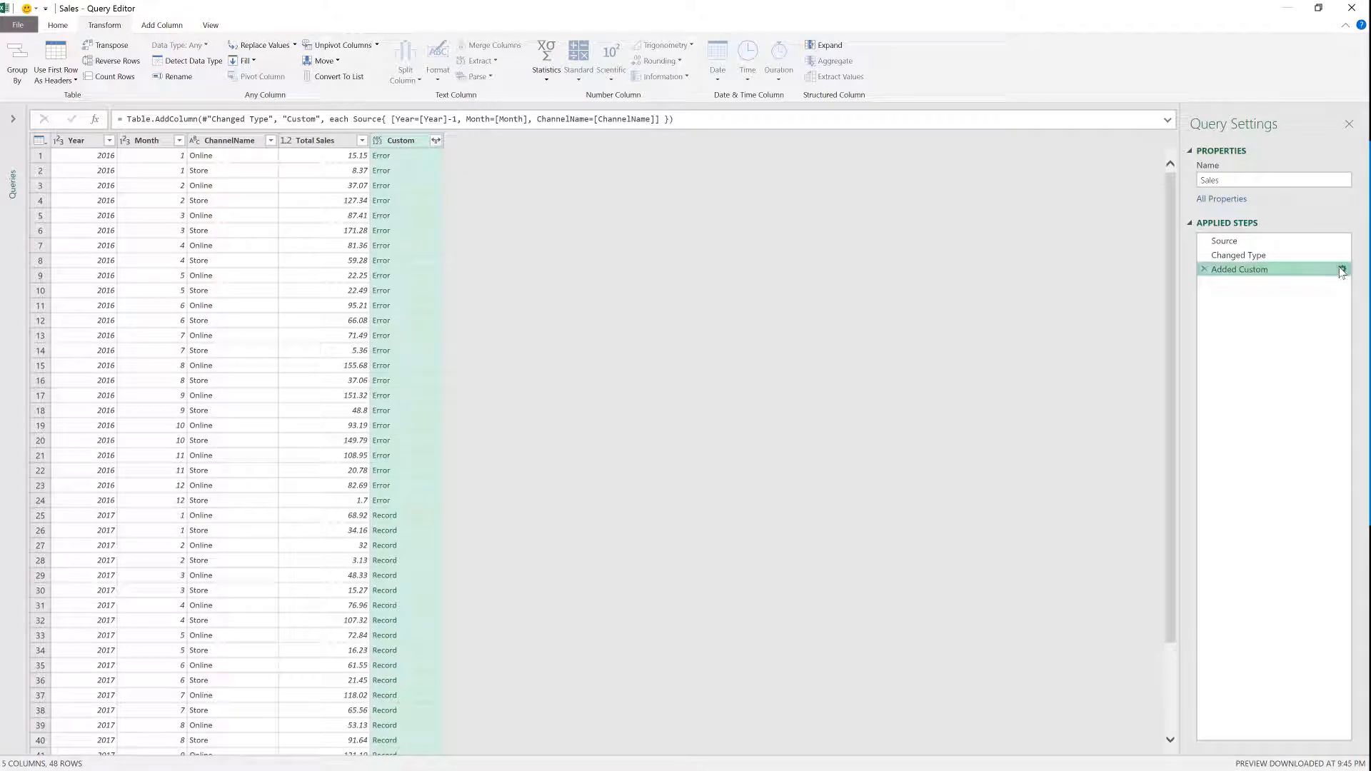
# Wrap the Added Custom lookup in try … otherwise null so unmatched 2016 rows return null
pyautogui.click(1341, 268)
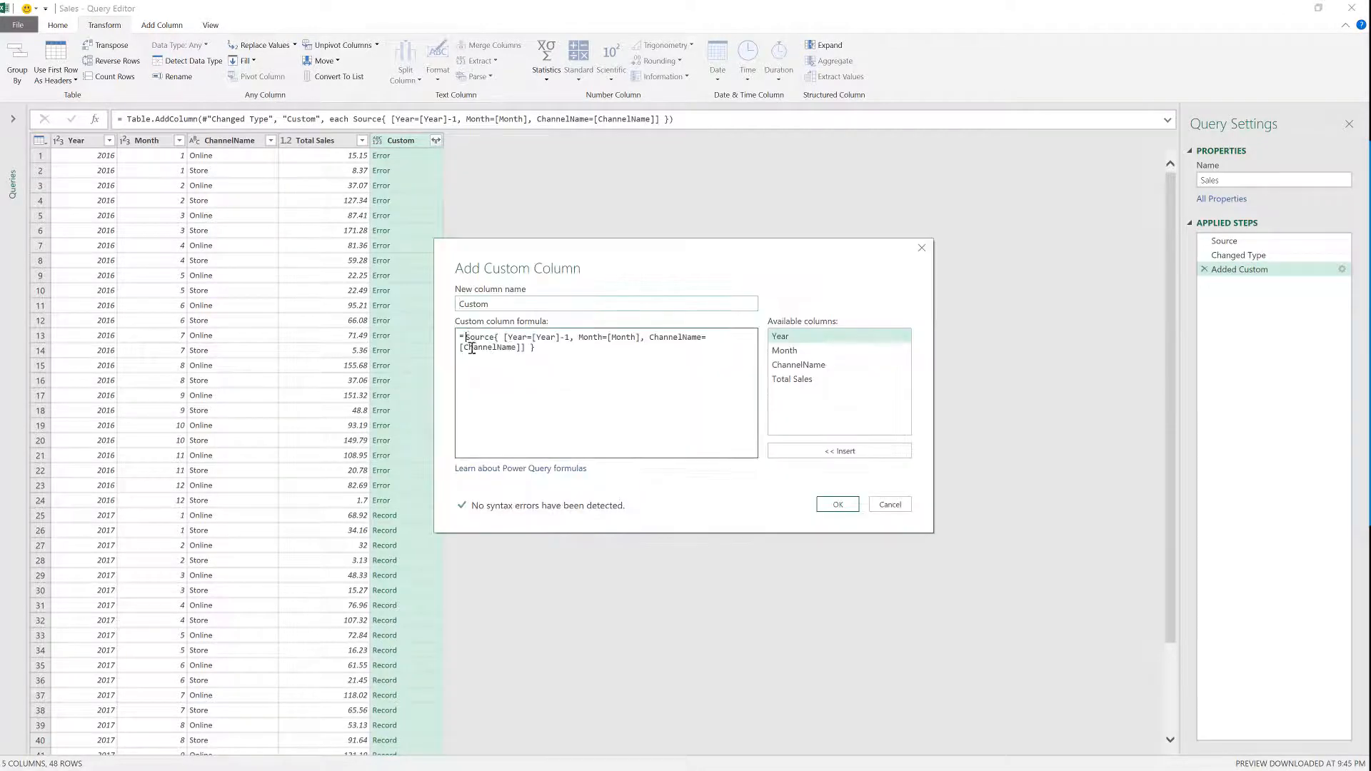
pyautogui.moveTo(811, 344)
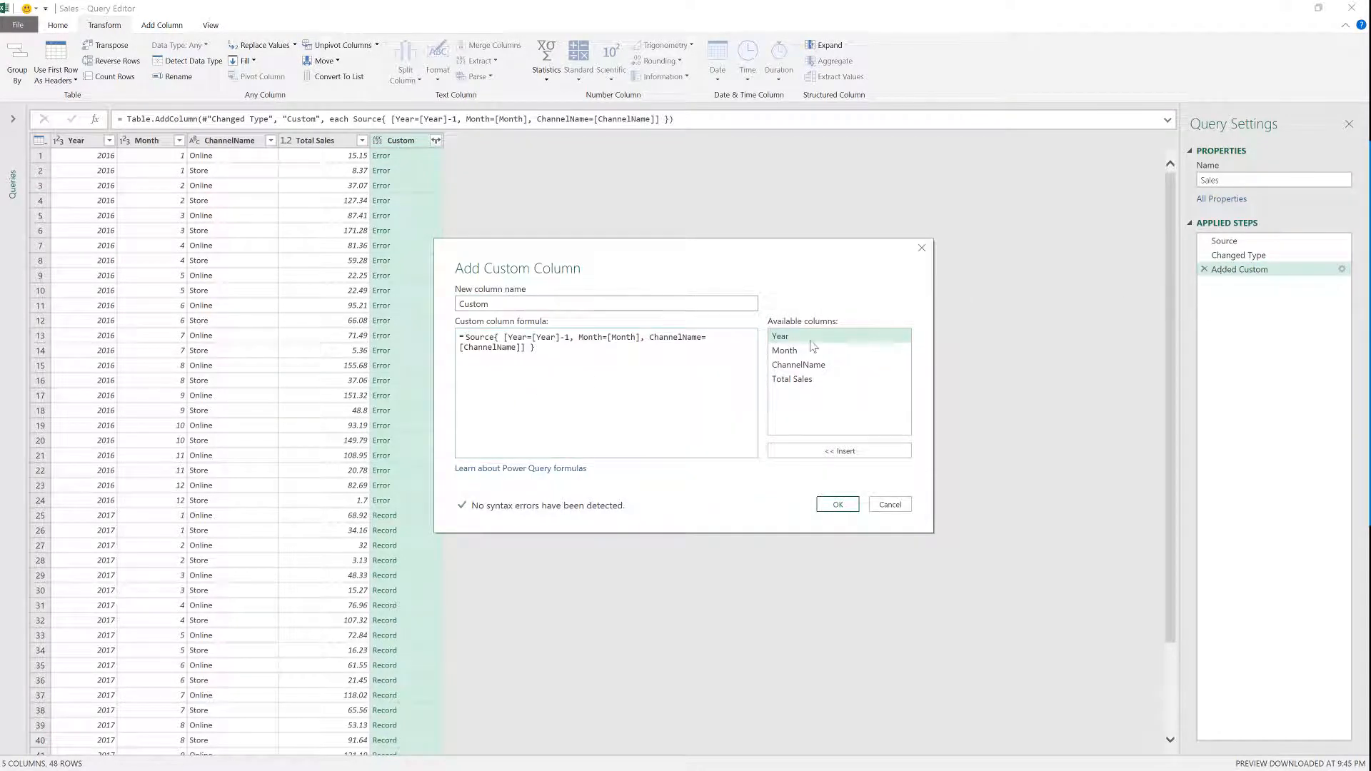
pyautogui.write('tr')
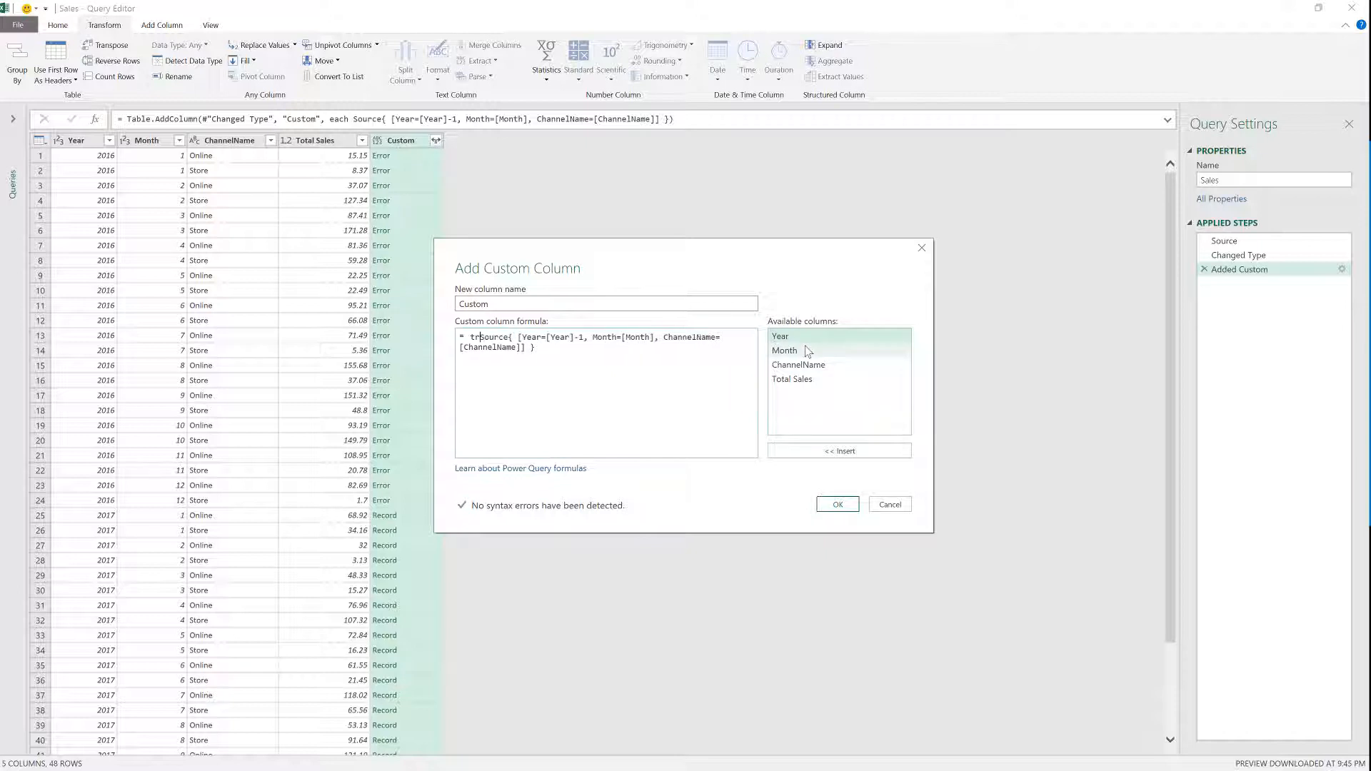
pyautogui.write('try')
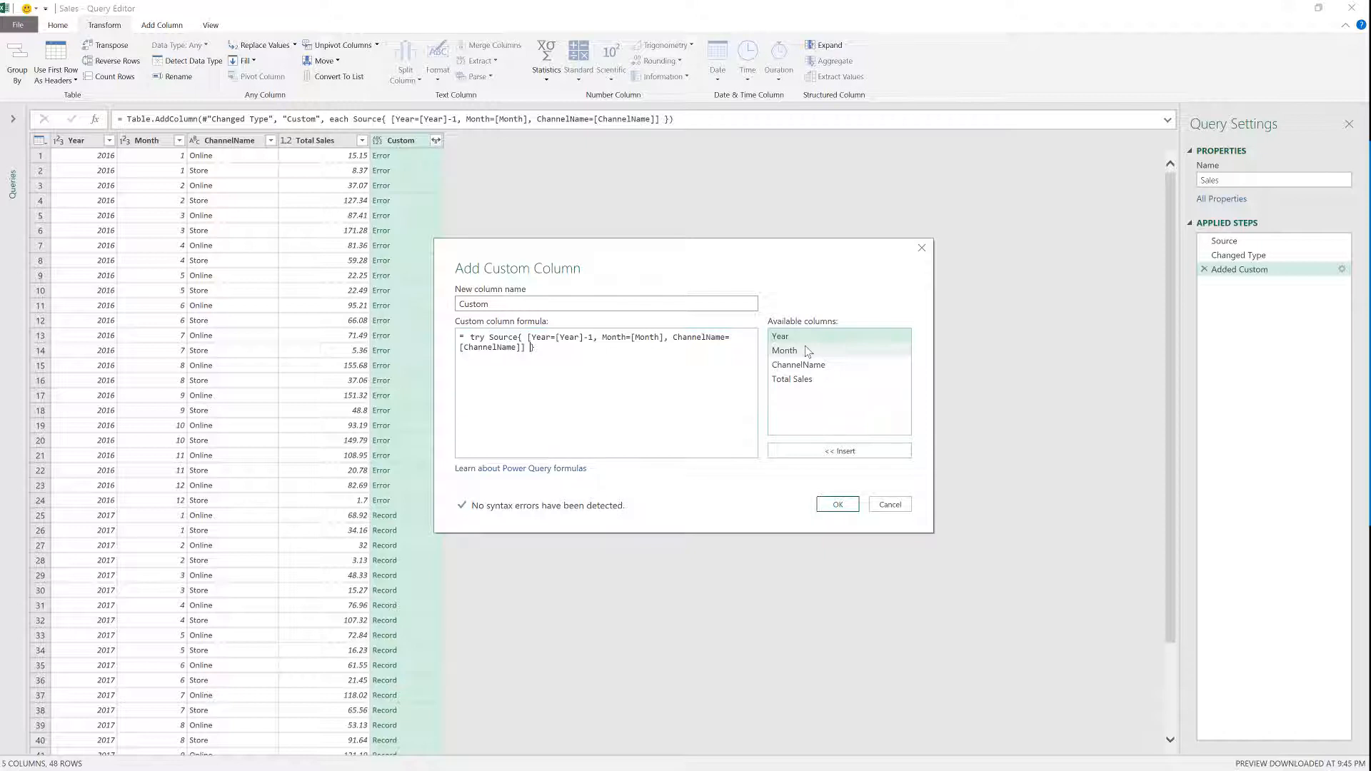
pyautogui.write('ot')
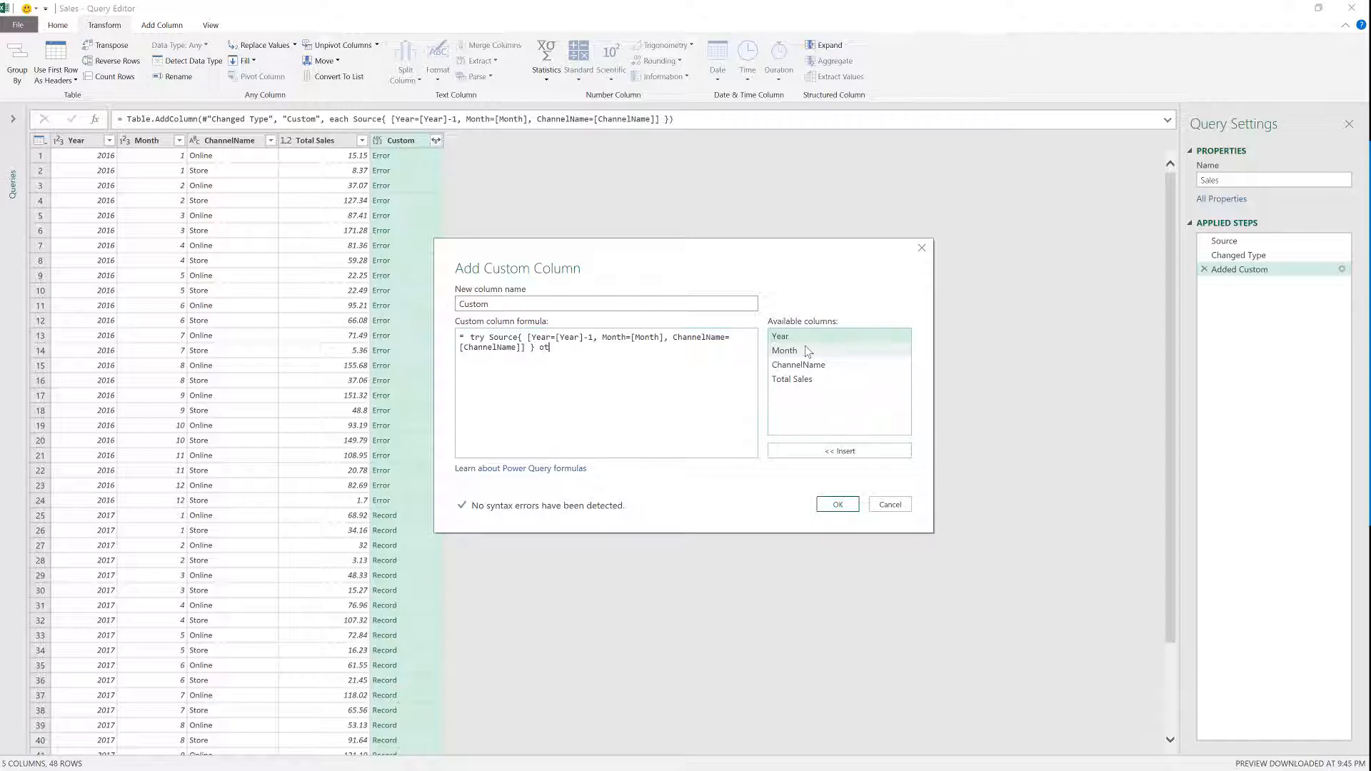
pyautogui.write('herwise')
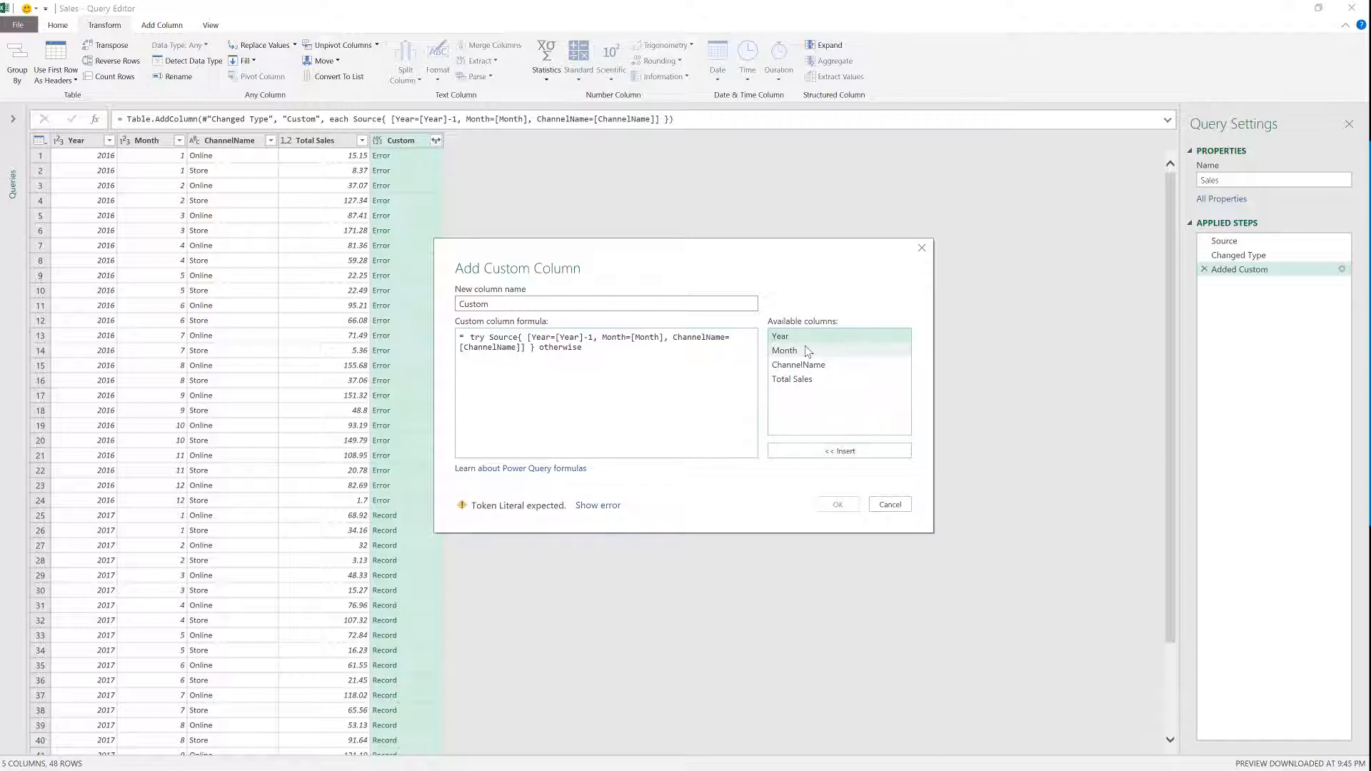
pyautogui.write('null')
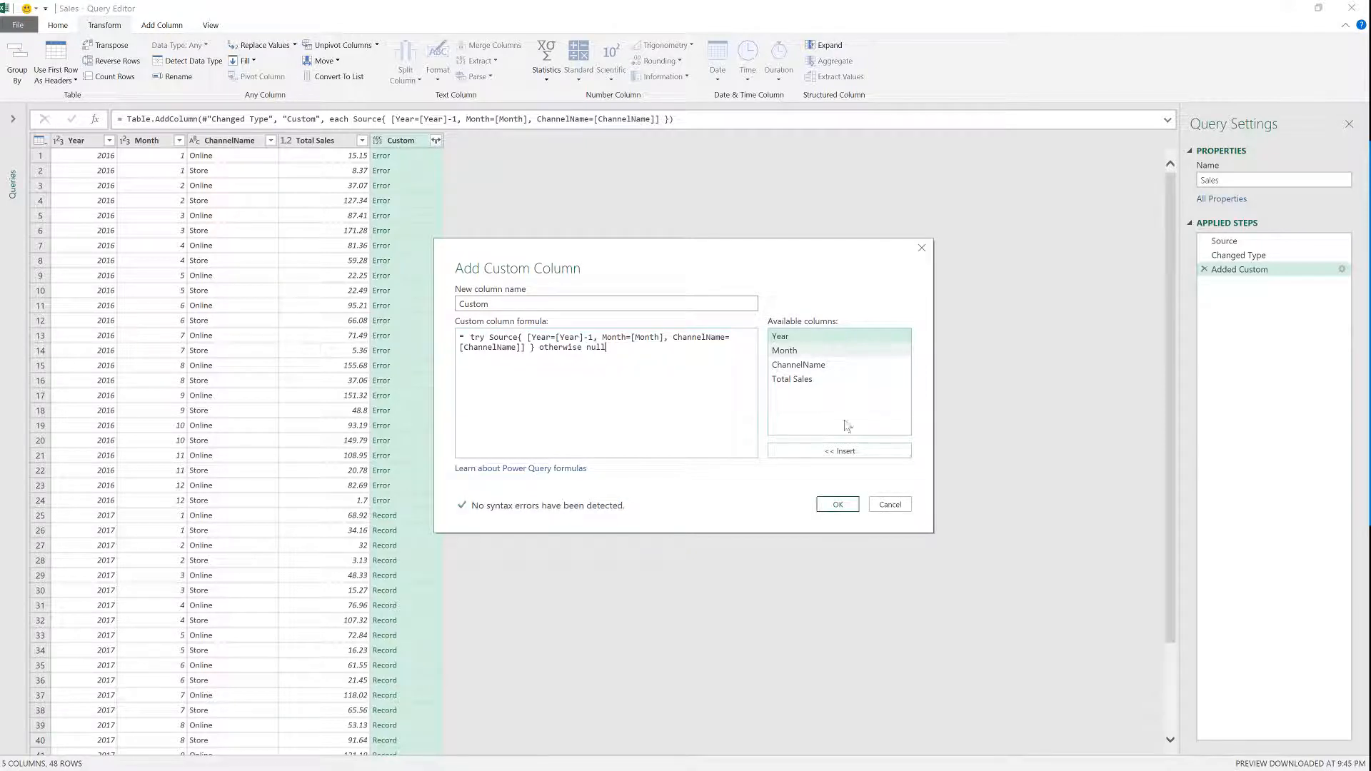
pyautogui.click(836, 503)
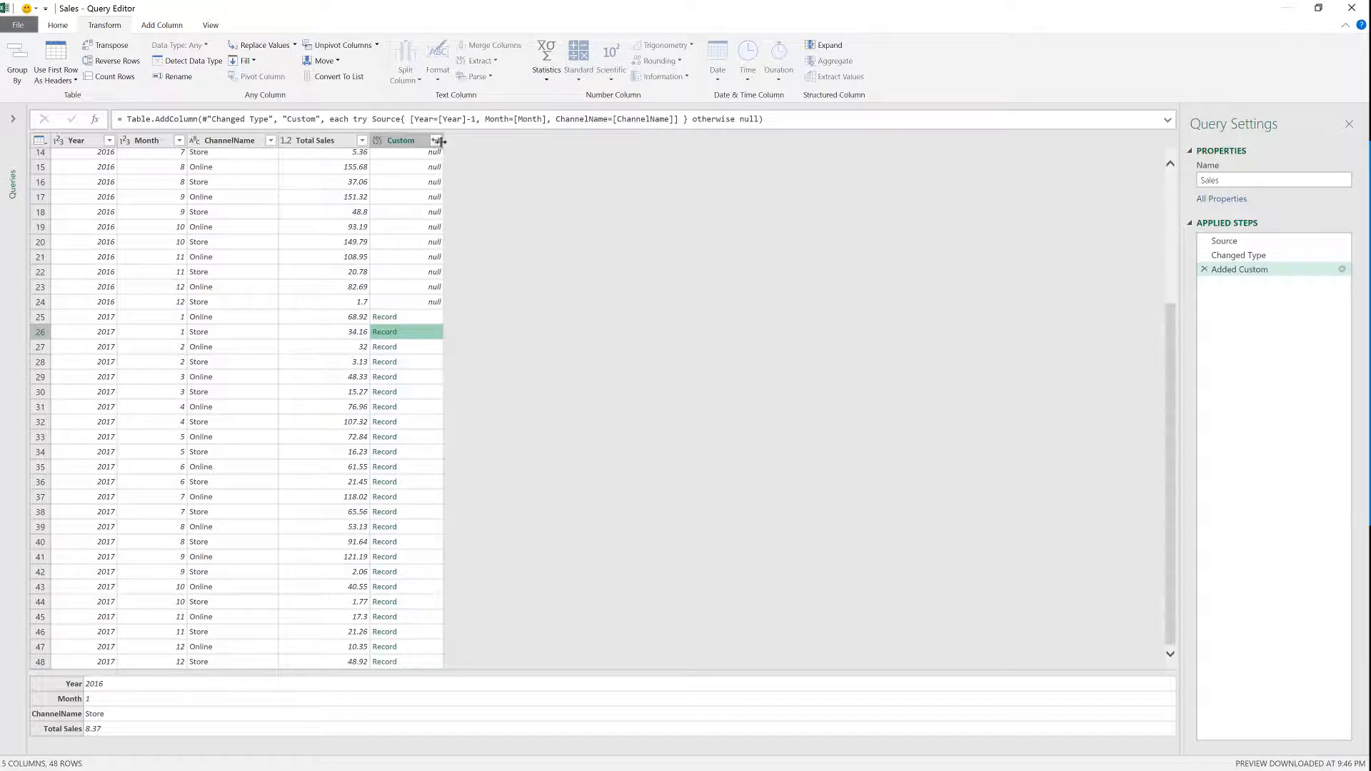
# Expand the Custom records to just Total Sales, without the original column-name prefix
pyautogui.click(436, 140)
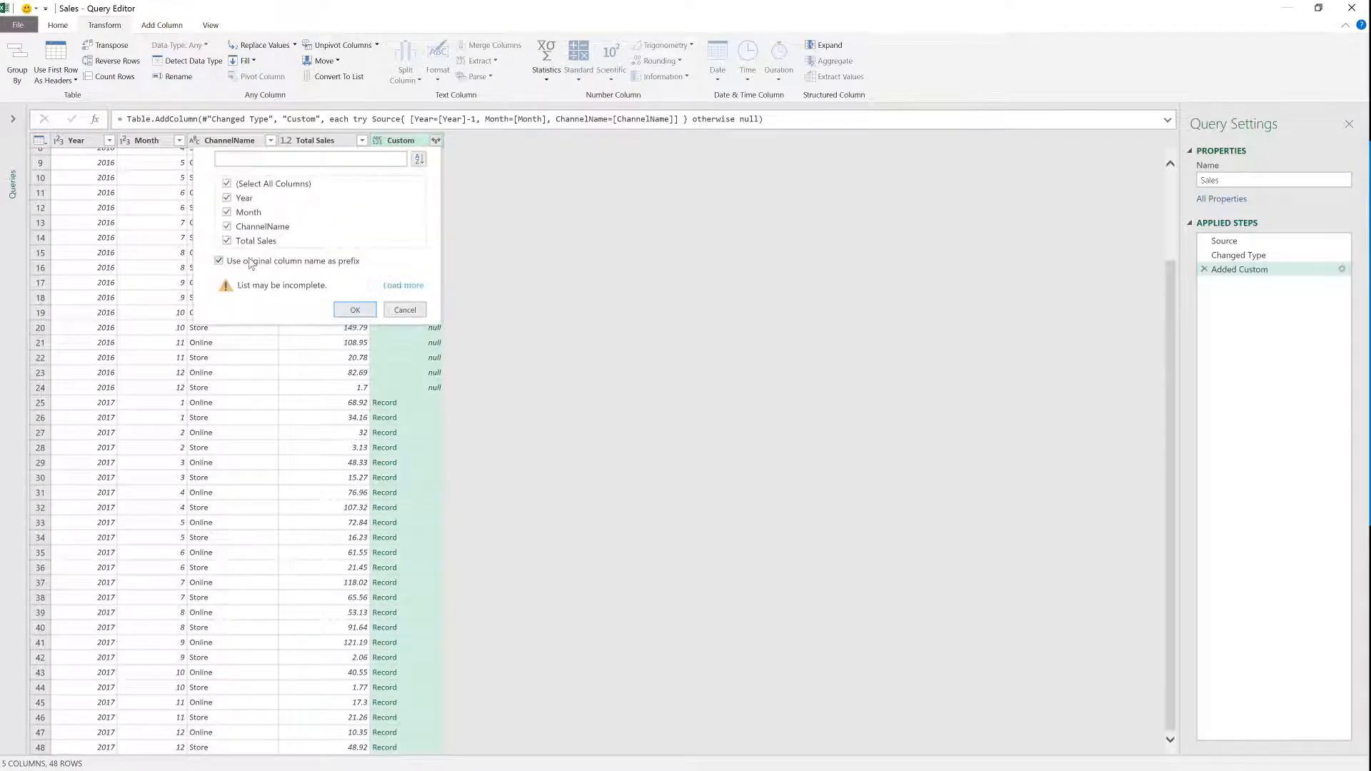
pyautogui.click(226, 183)
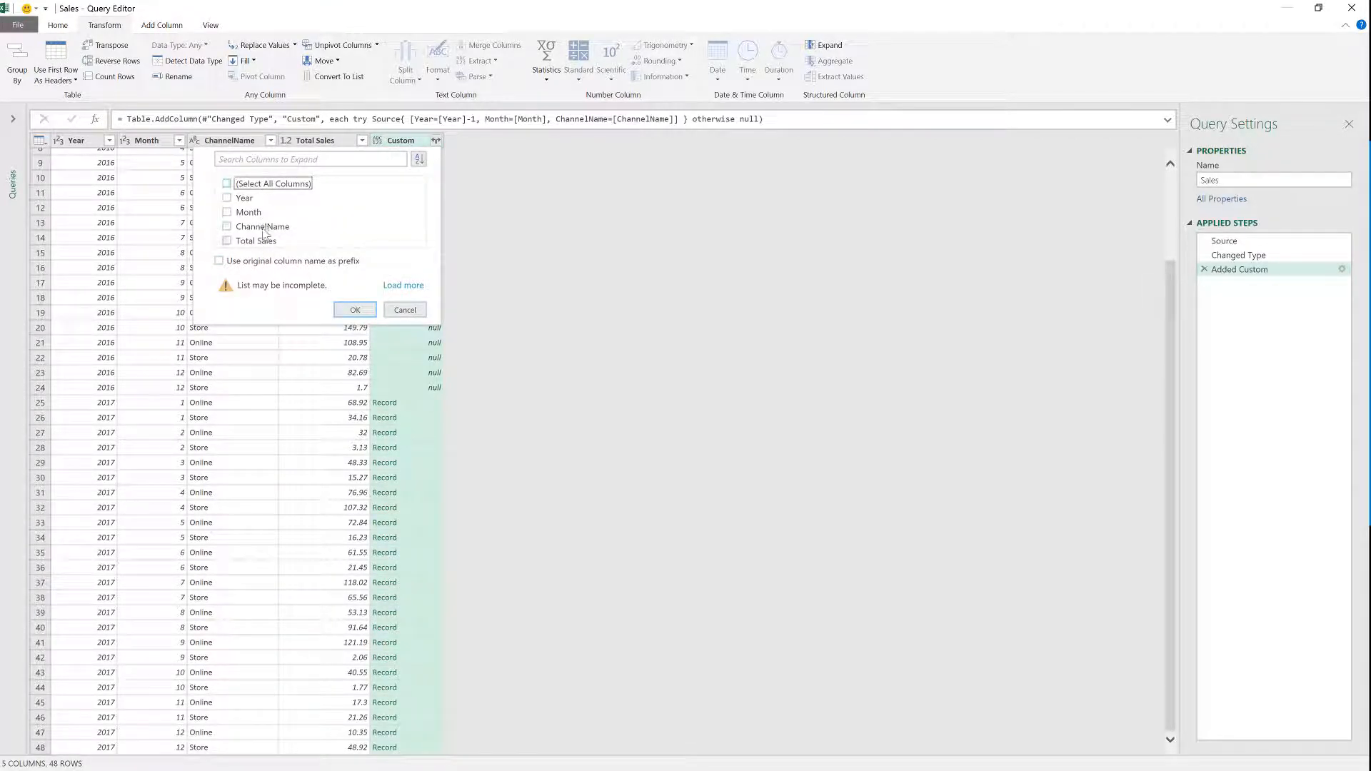
pyautogui.click(227, 241)
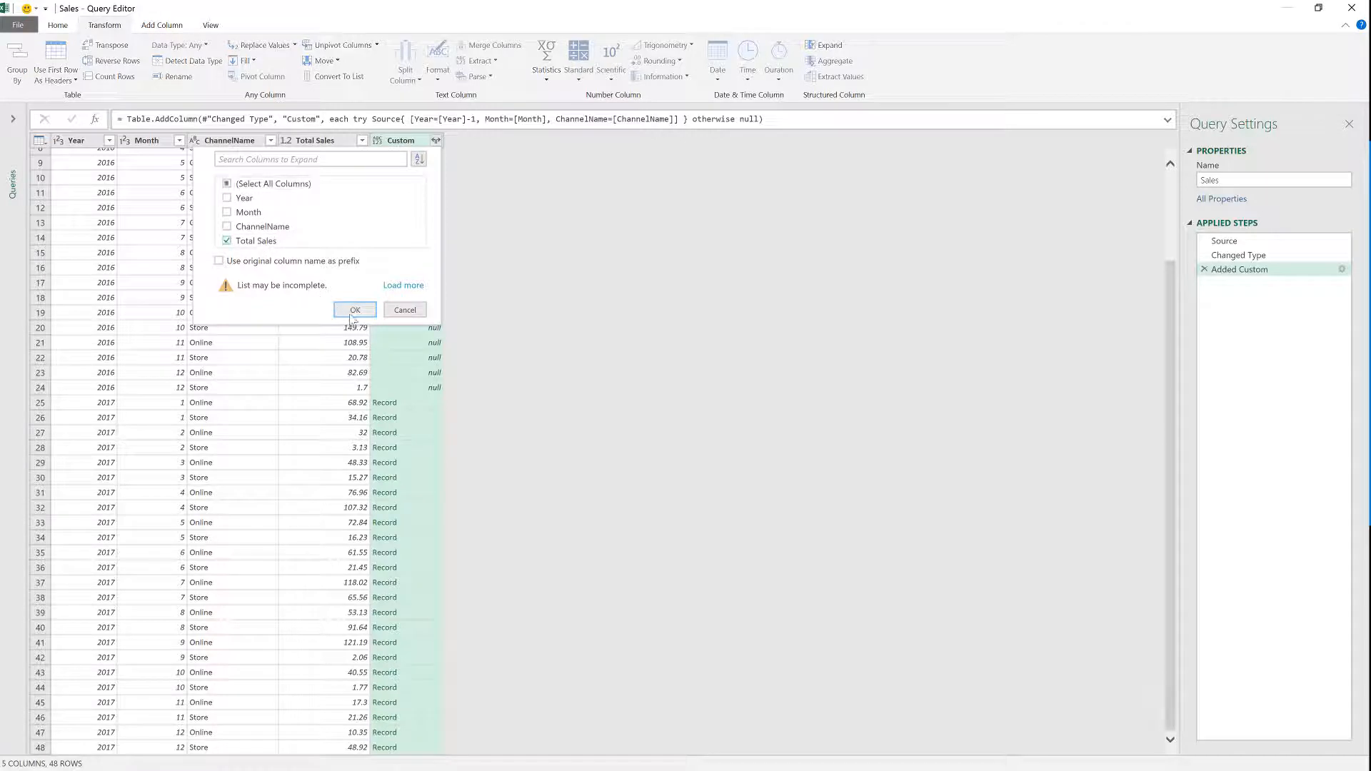
pyautogui.click(355, 310)
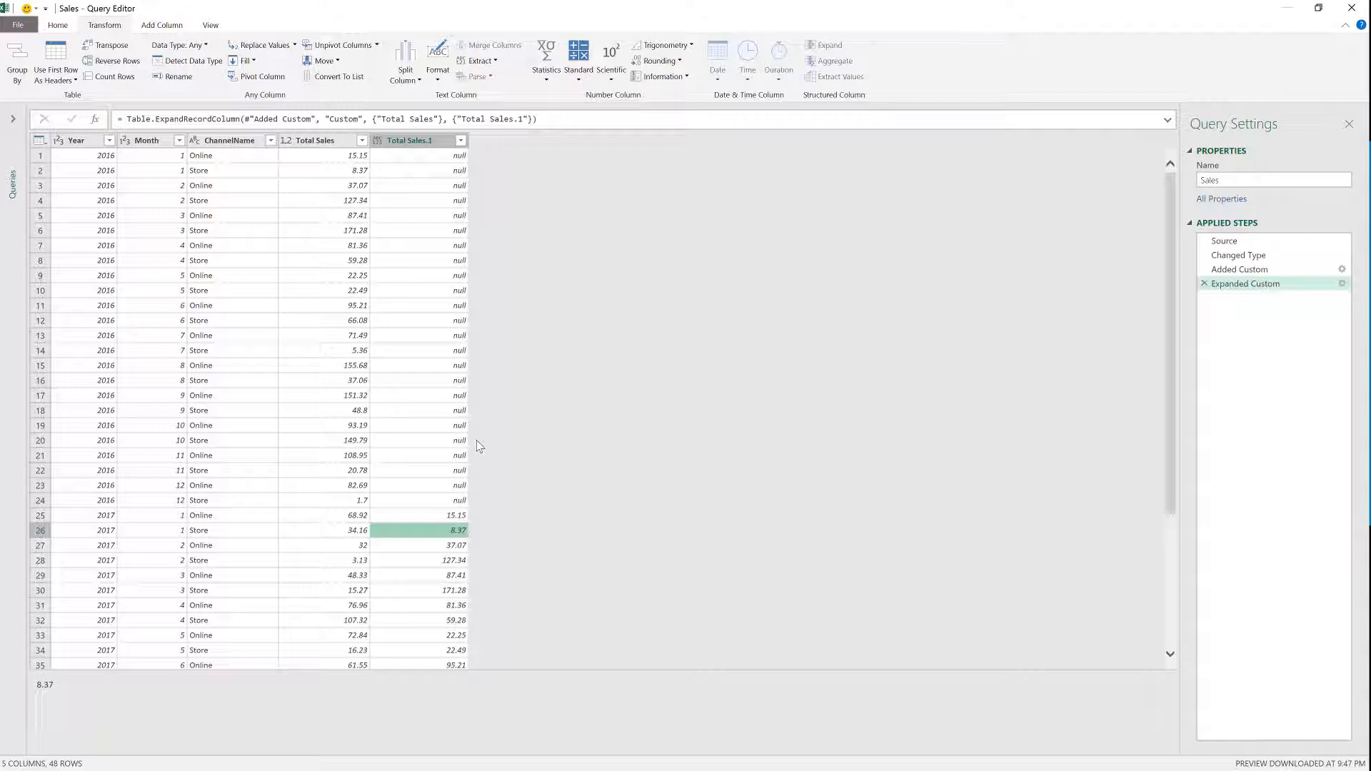
pyautogui.moveTo(483, 453)
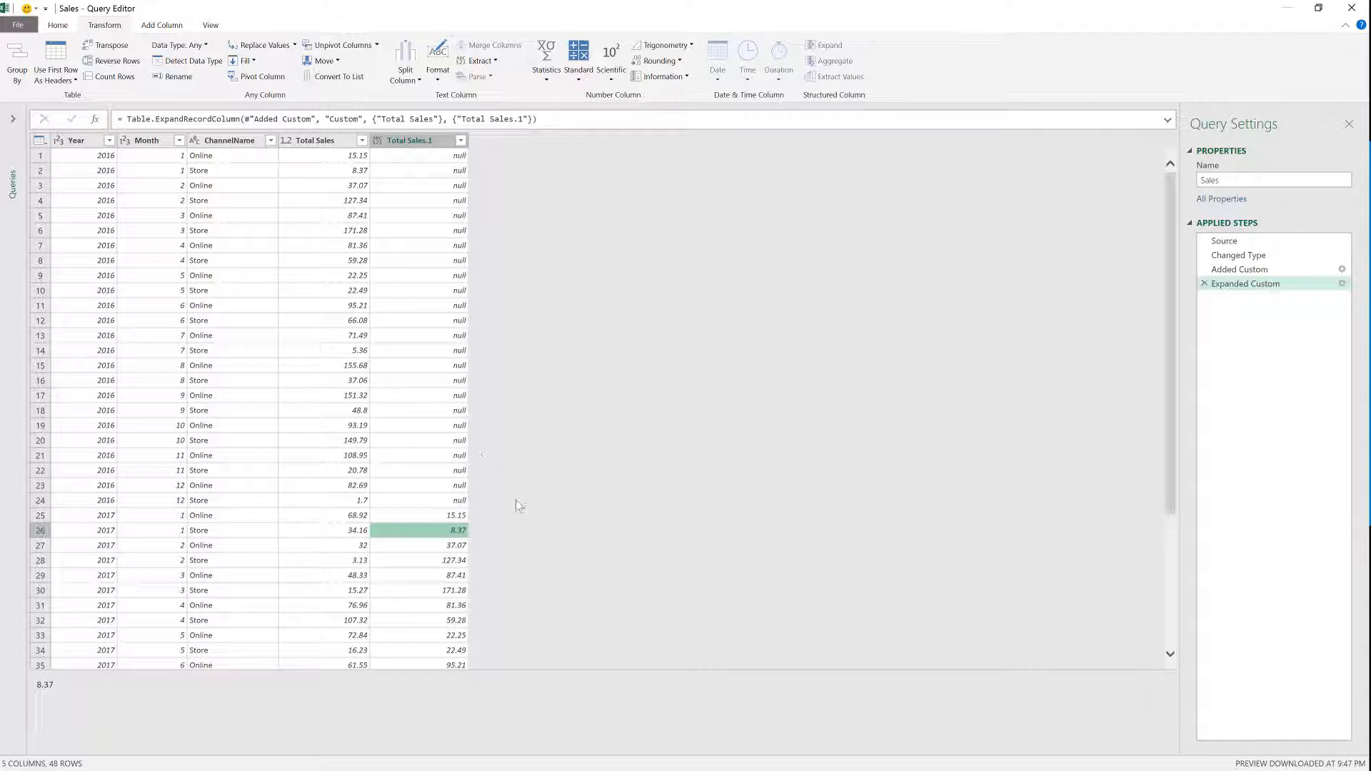
pyautogui.moveTo(518, 506)
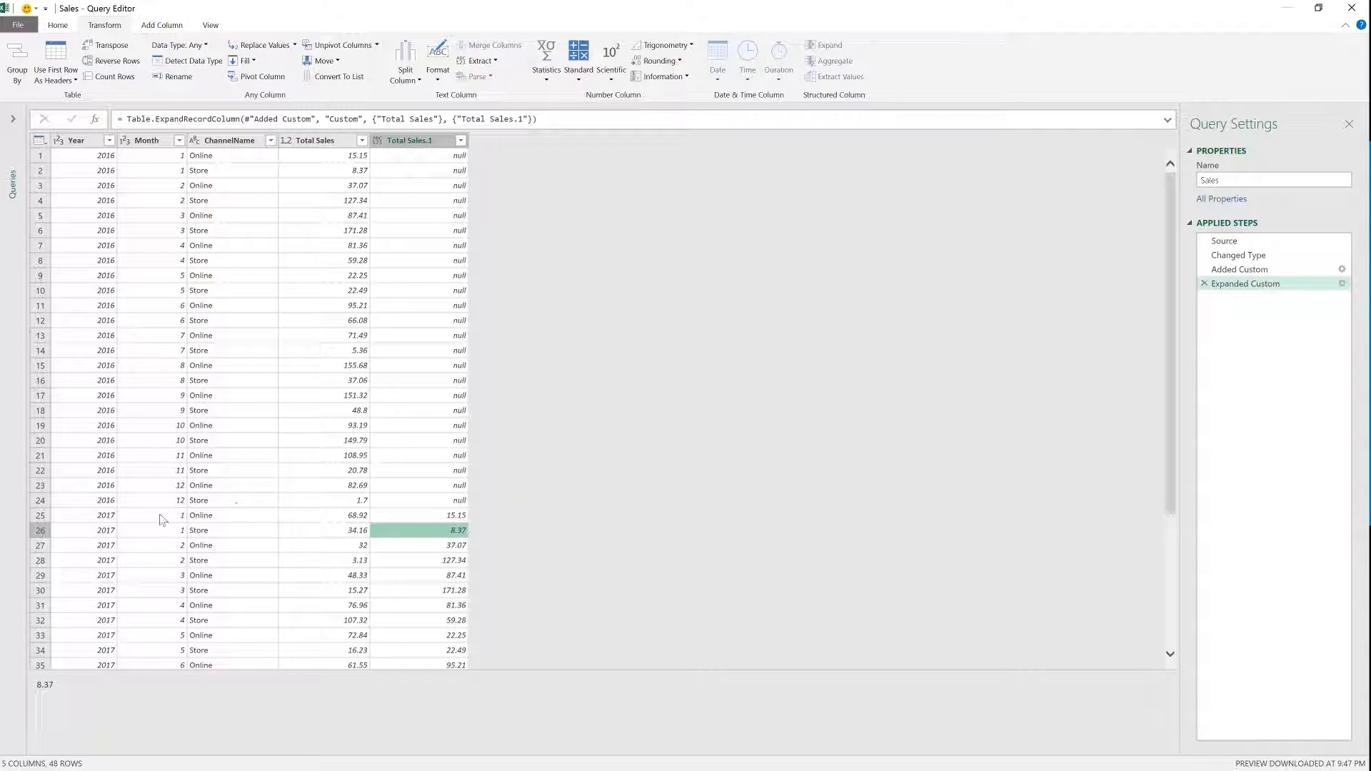
pyautogui.click(105, 515)
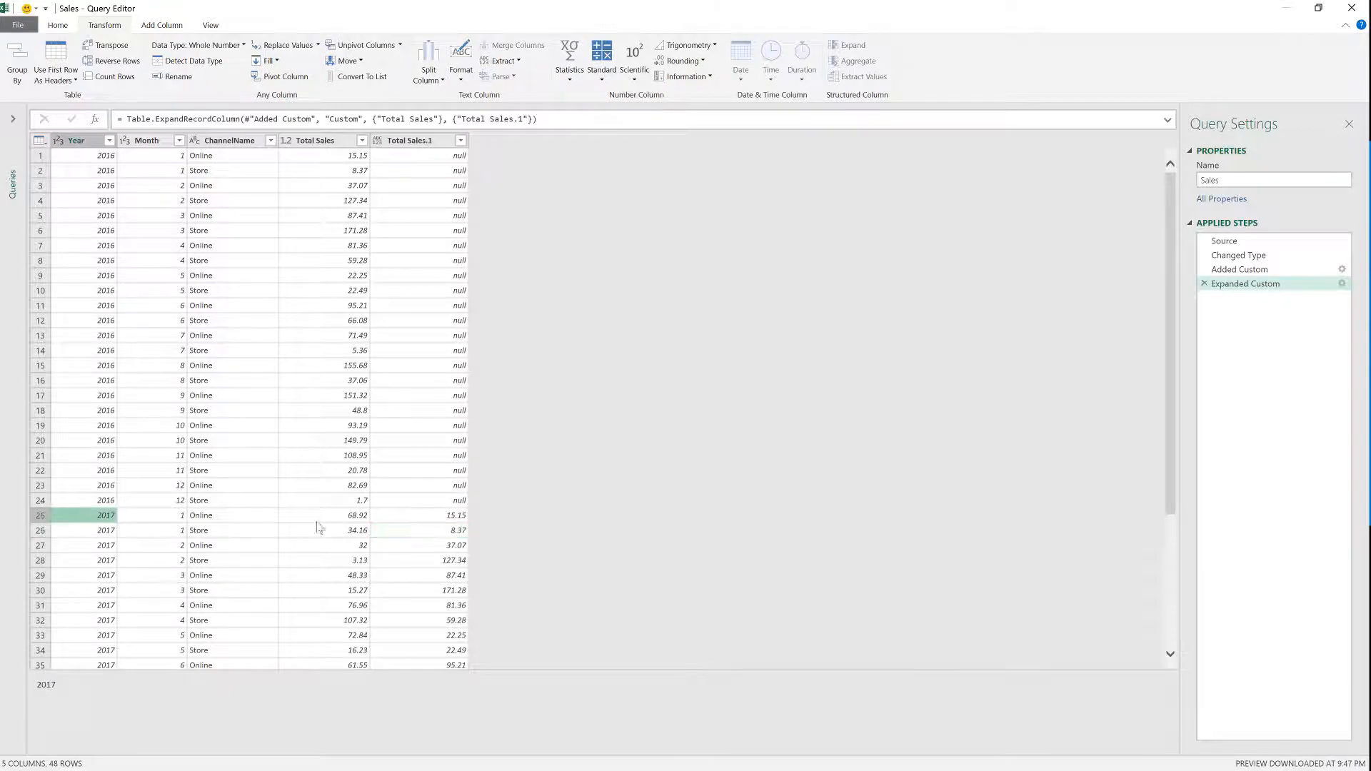
pyautogui.click(420, 515)
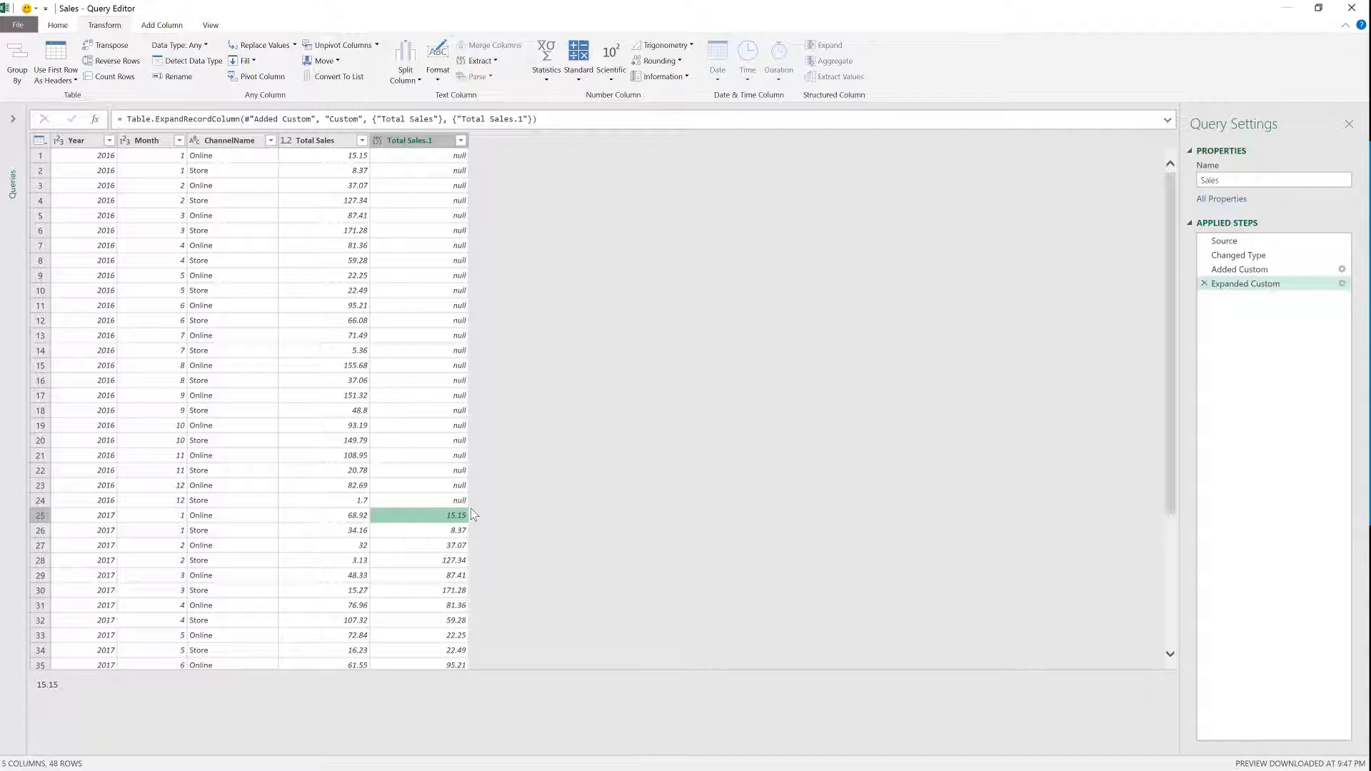
pyautogui.moveTo(439, 400)
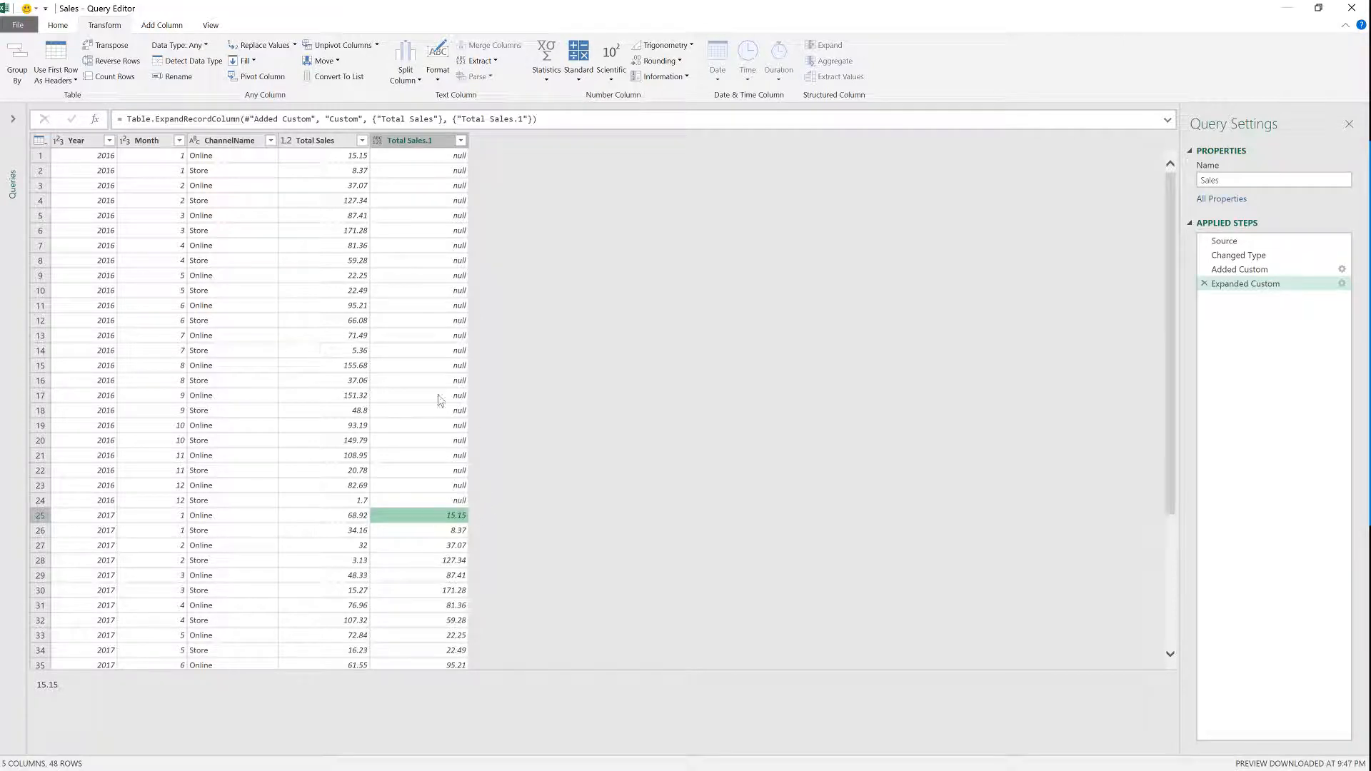
pyautogui.moveTo(492, 432)
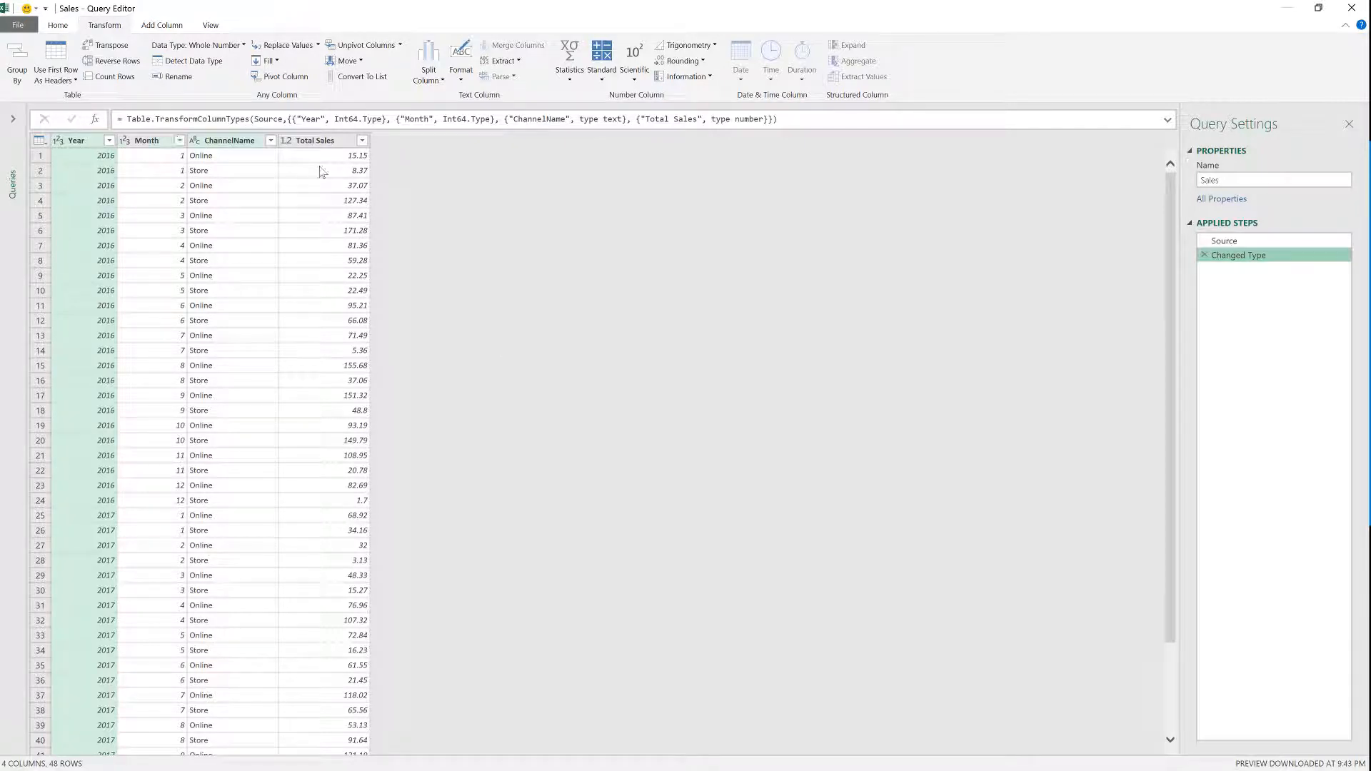
# Create an Inserted Subtraction column subtracting 1 from Year via Standard > Subtract
pyautogui.click(202, 245)
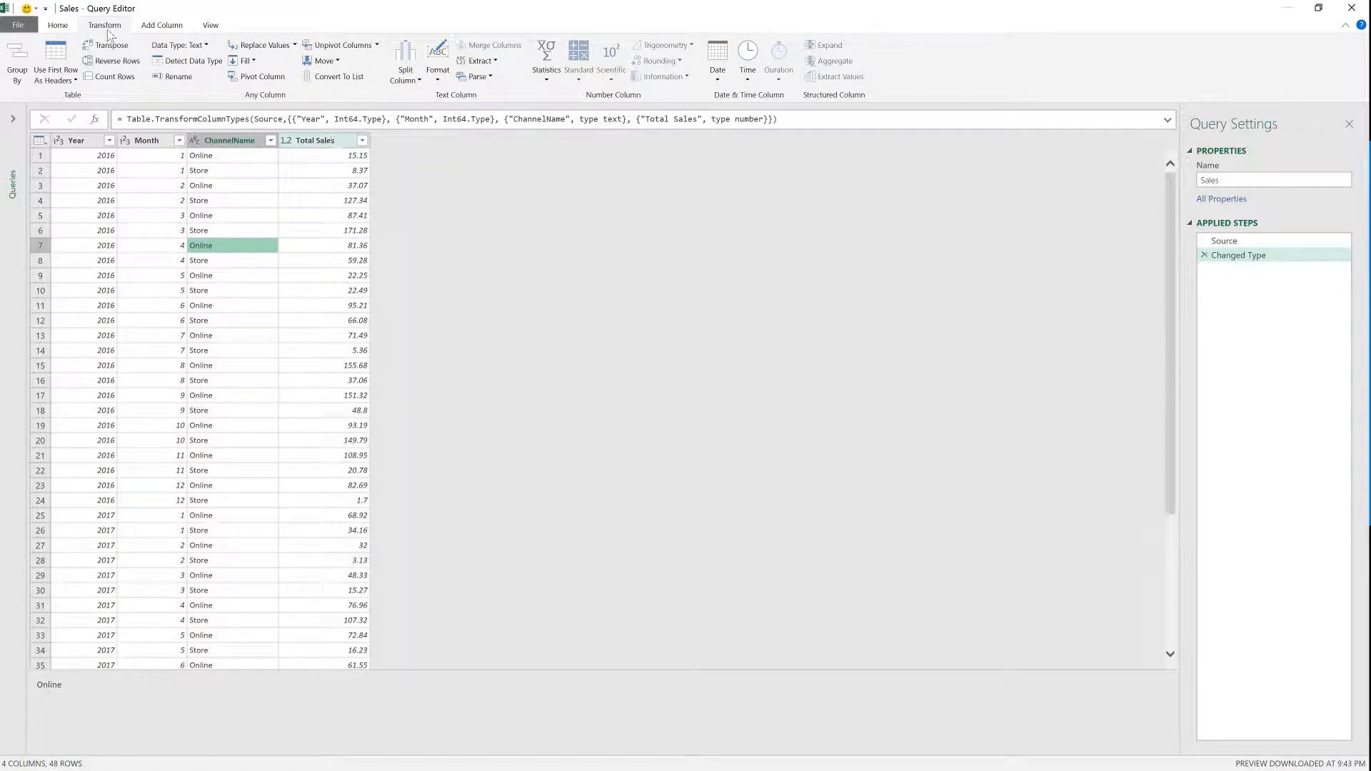
pyautogui.click(58, 24)
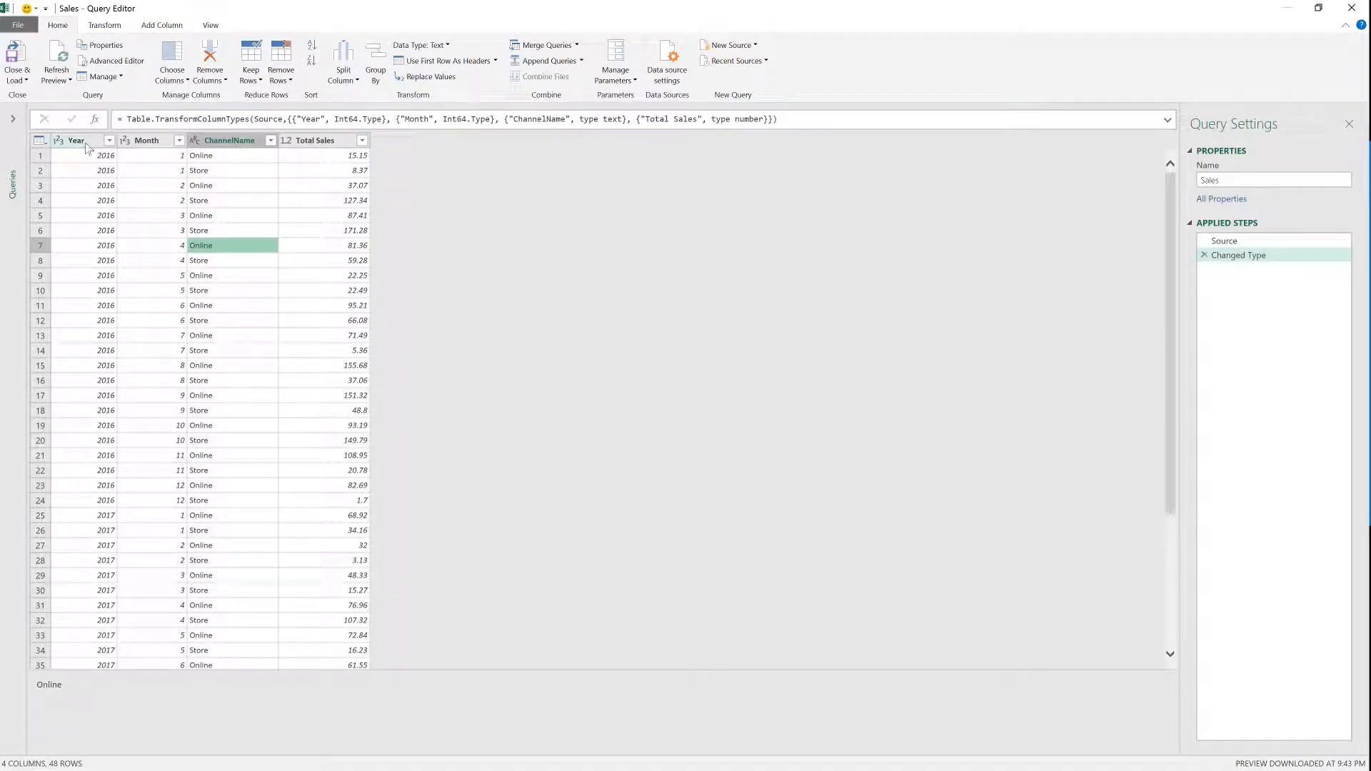
pyautogui.click(77, 140)
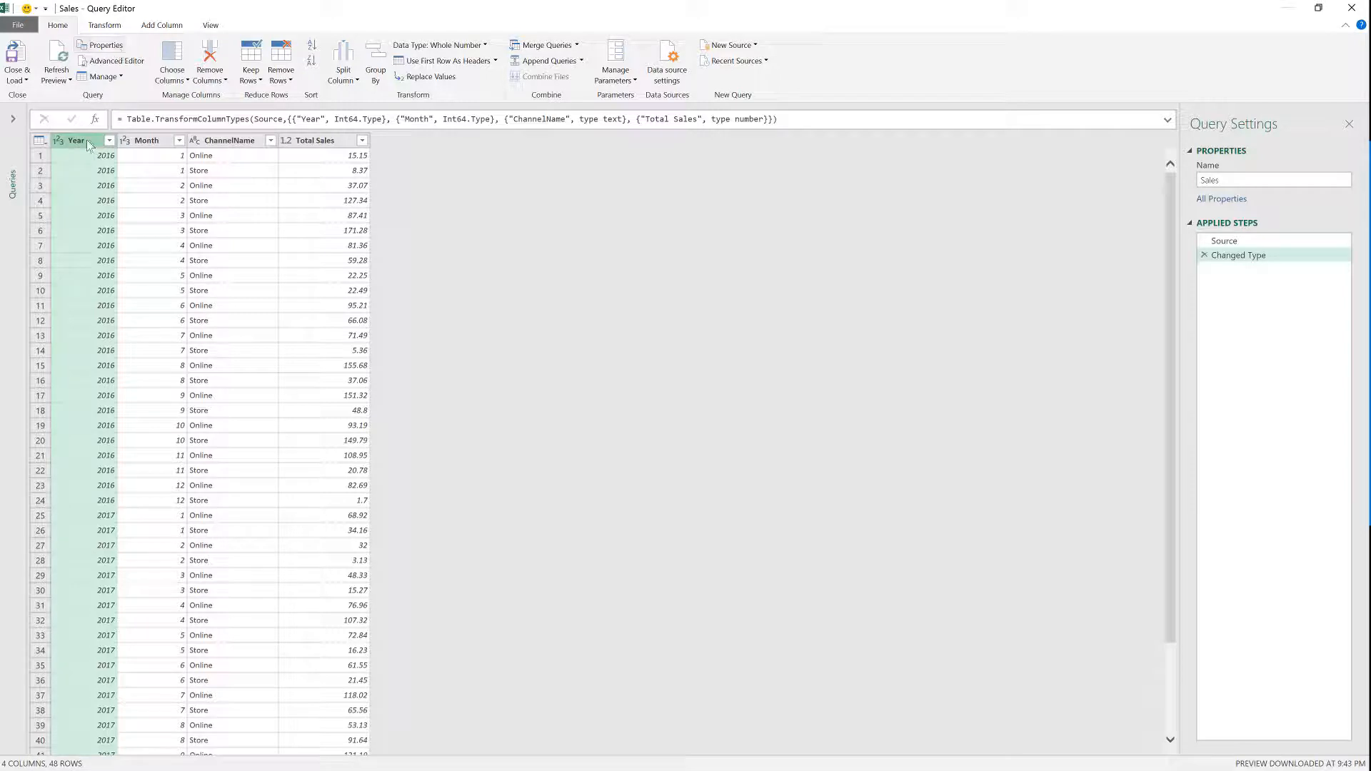
pyautogui.click(162, 25)
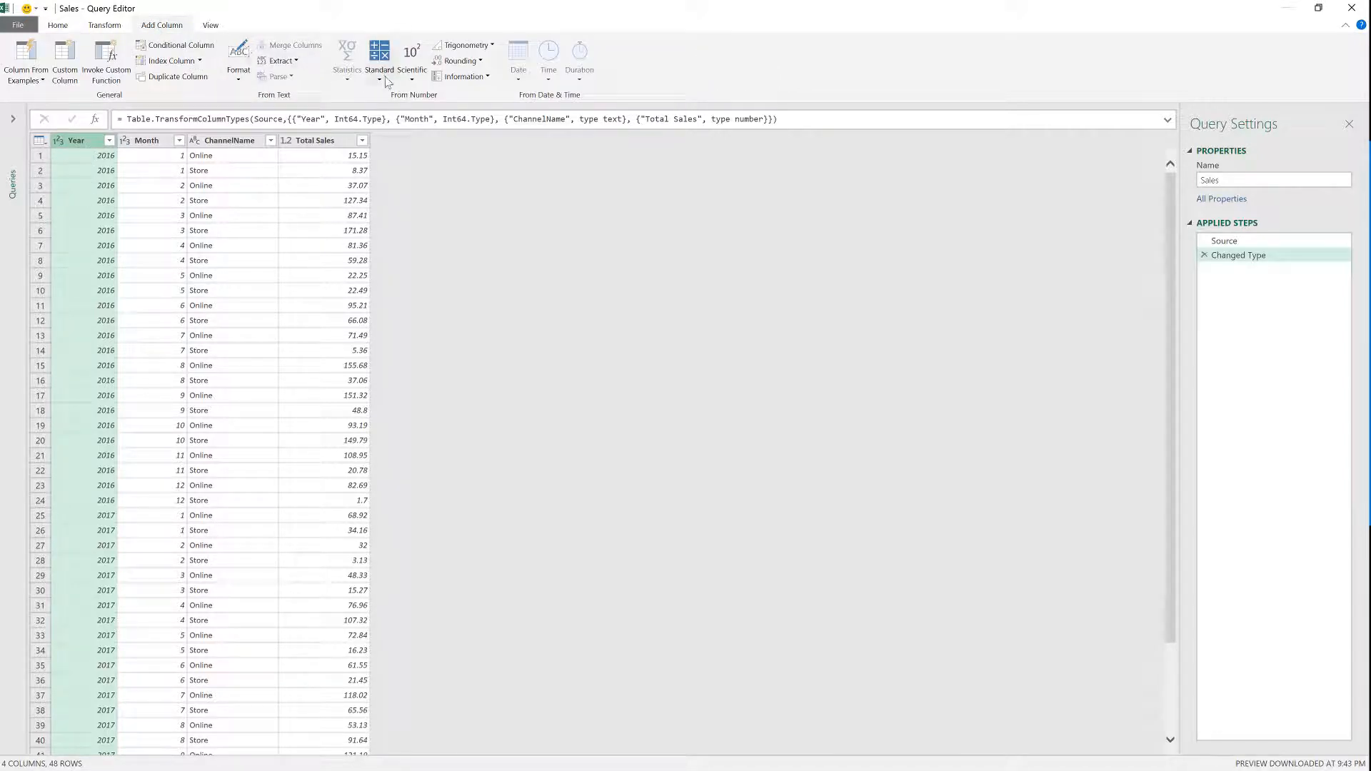
pyautogui.click(378, 52)
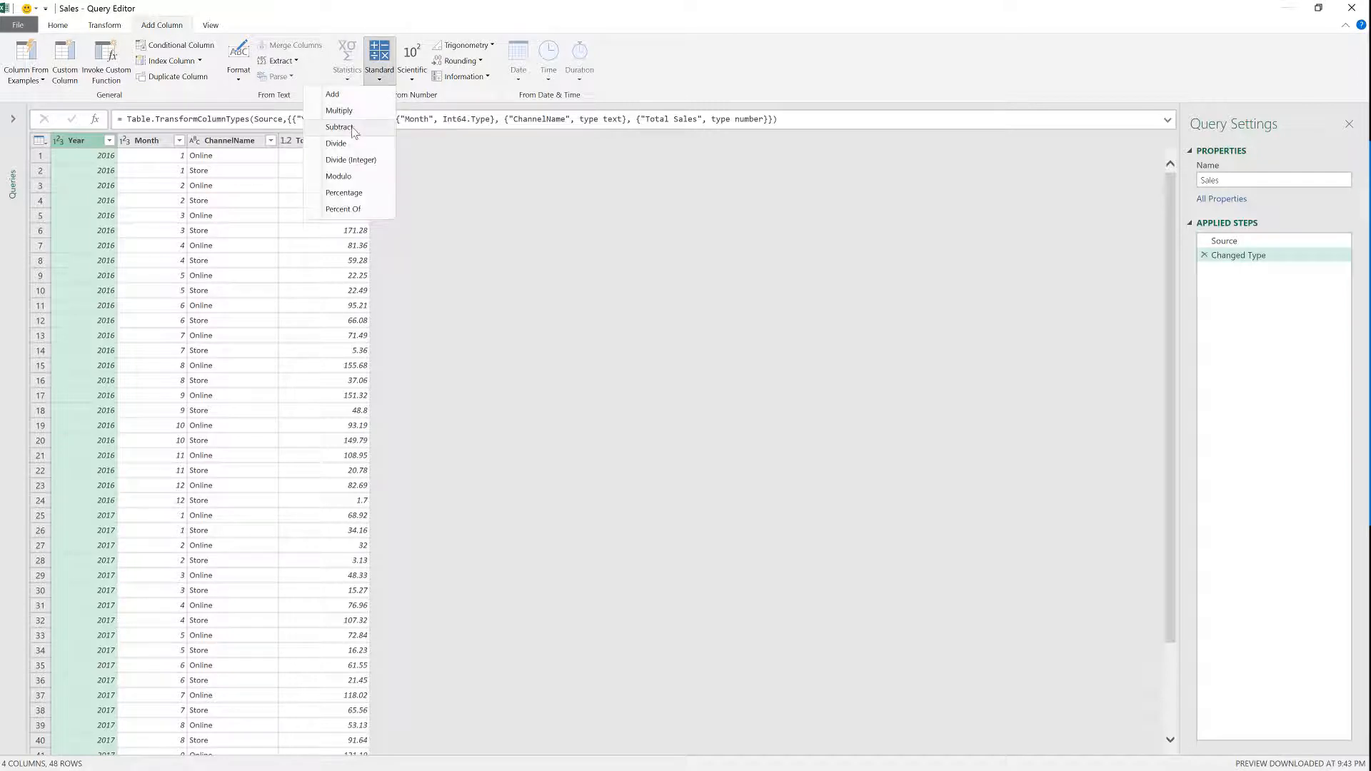
pyautogui.click(340, 127)
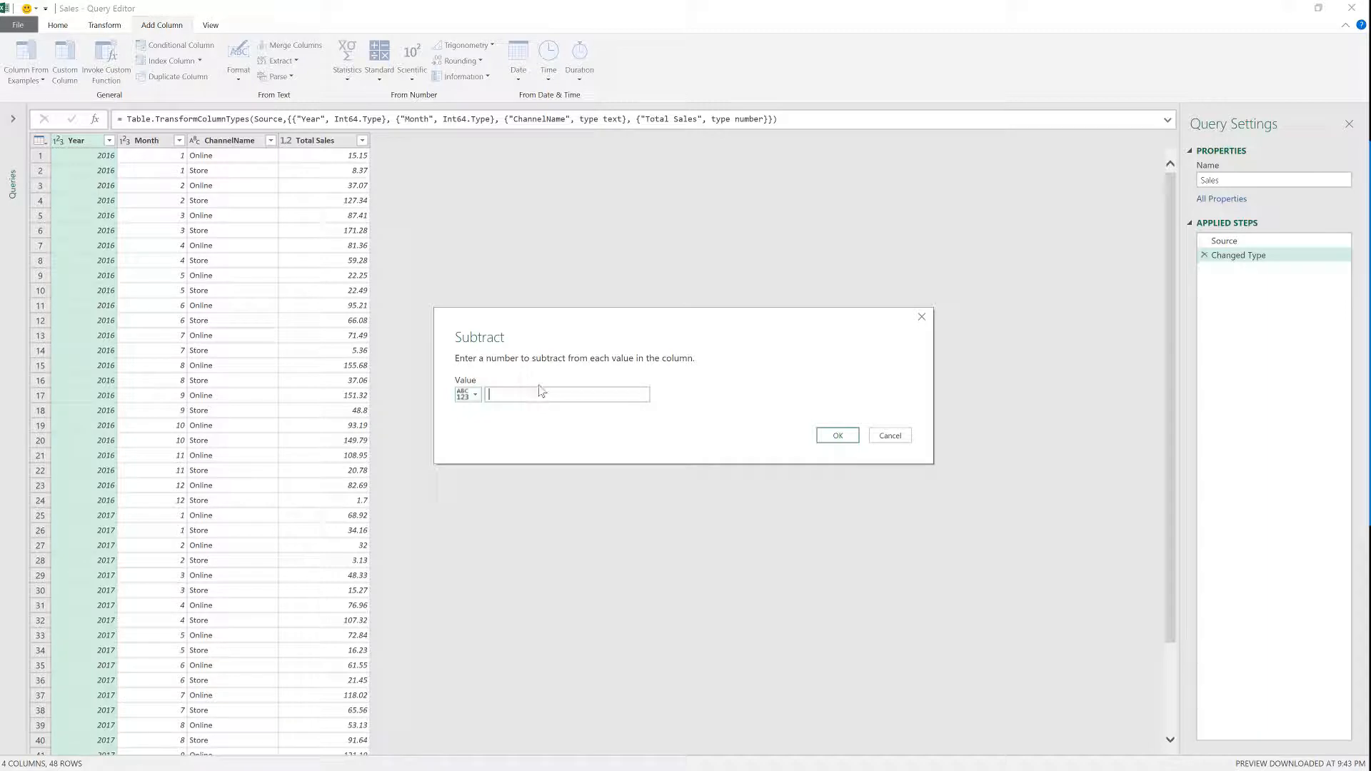
pyautogui.click(836, 436)
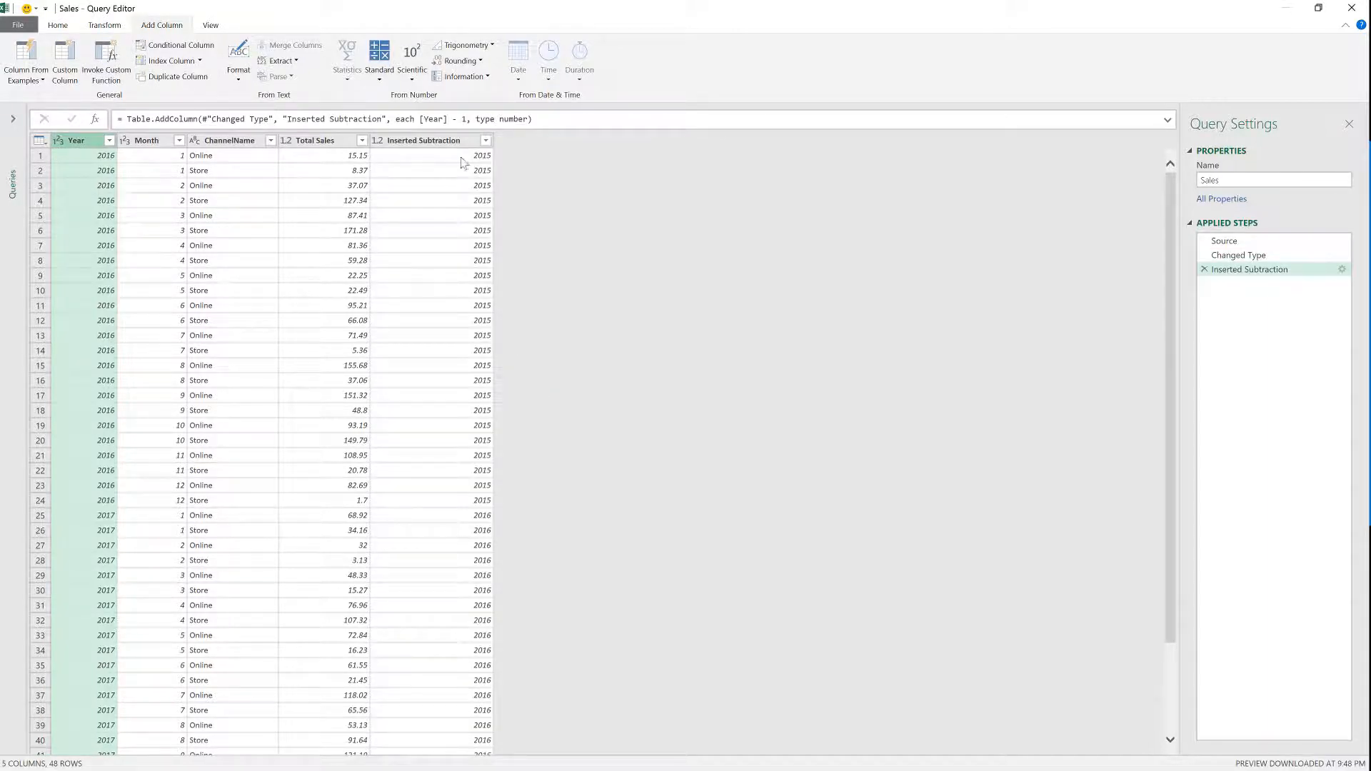
# Verify the new column shows the year-minus-one value for a 2017 row
pyautogui.click(422, 140)
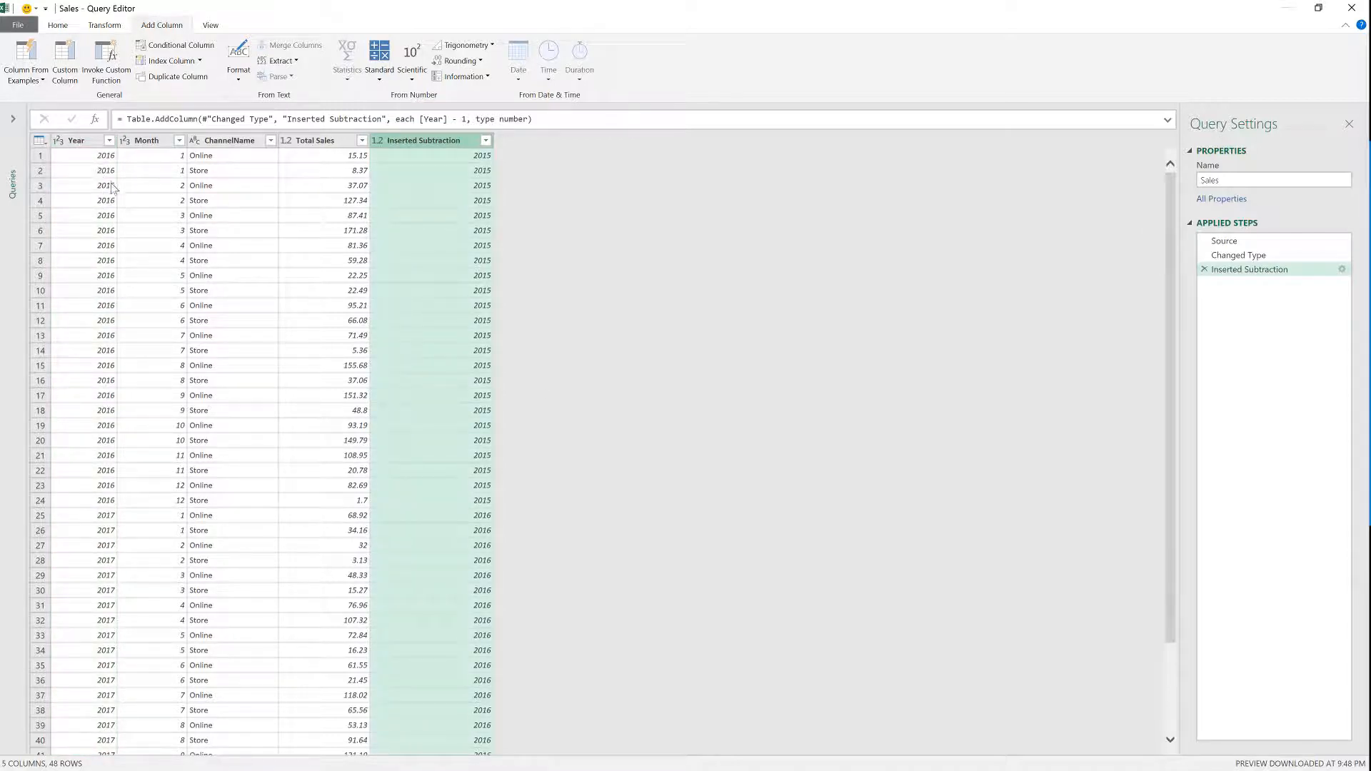
pyautogui.scroll(-3)
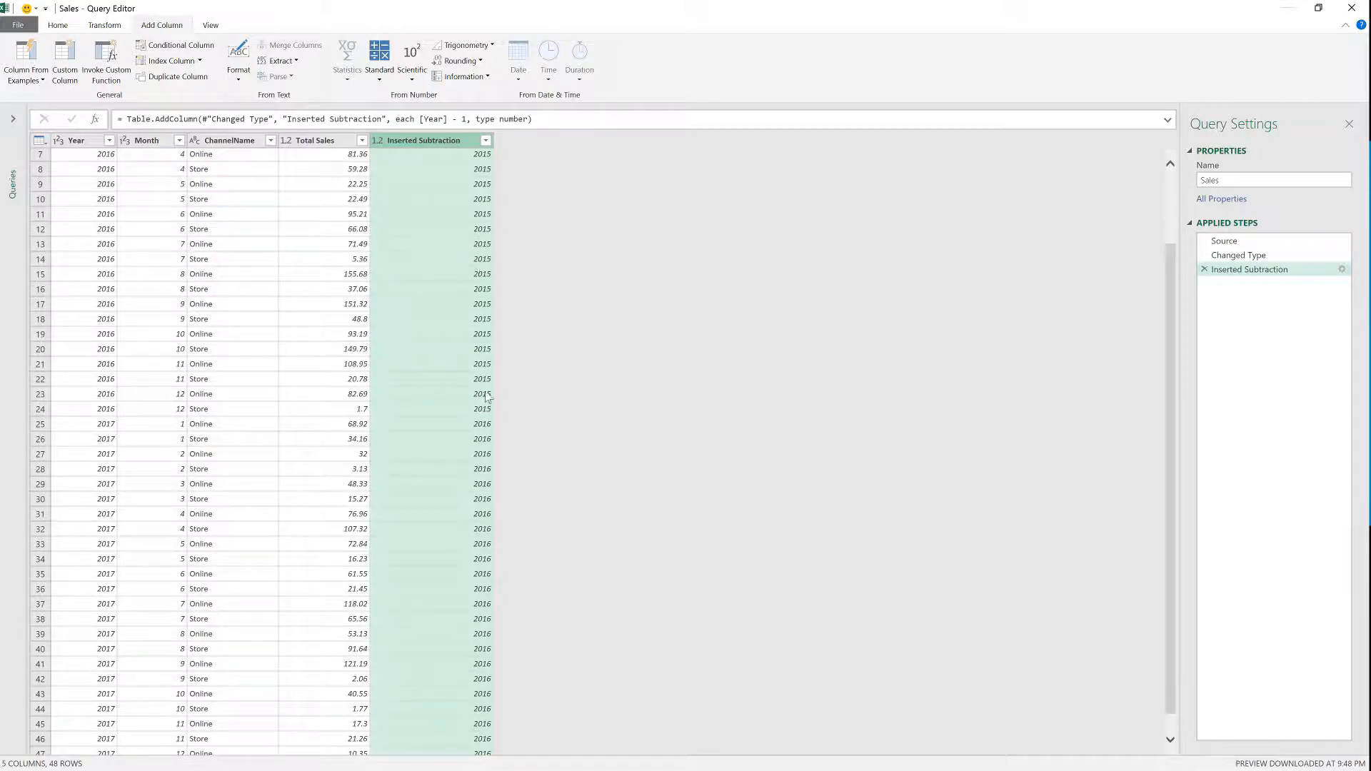
pyautogui.click(431, 424)
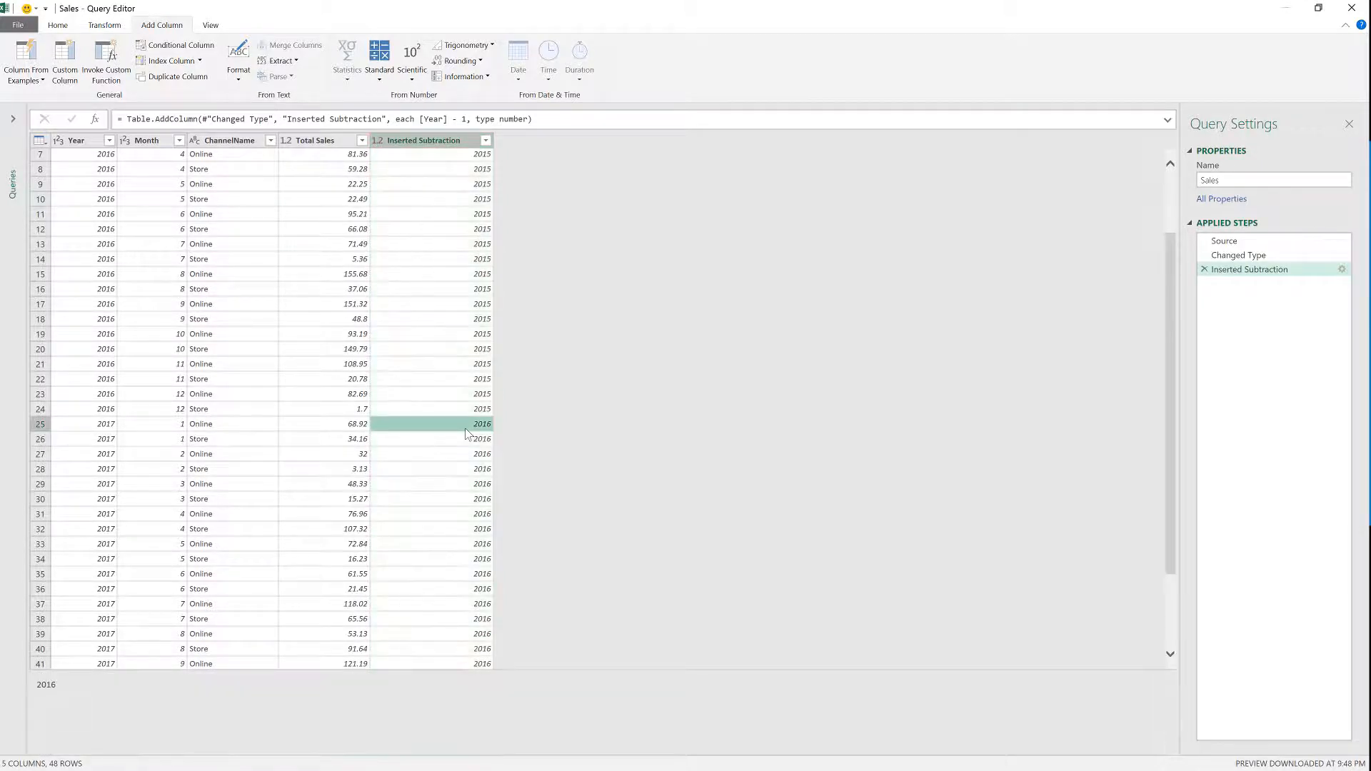
# Start Merge Queries with Sales (Current) as the second table for a self-merge
pyautogui.click(58, 24)
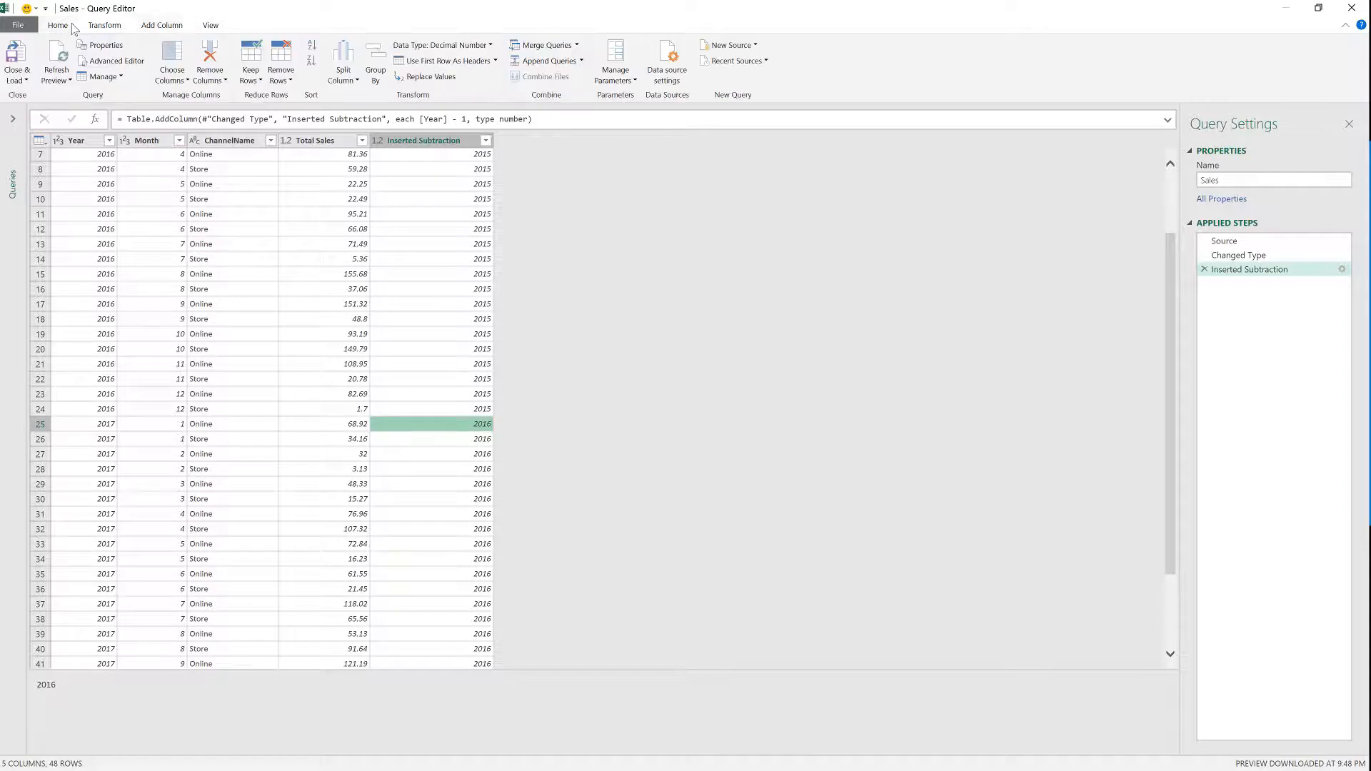
pyautogui.moveTo(545, 44)
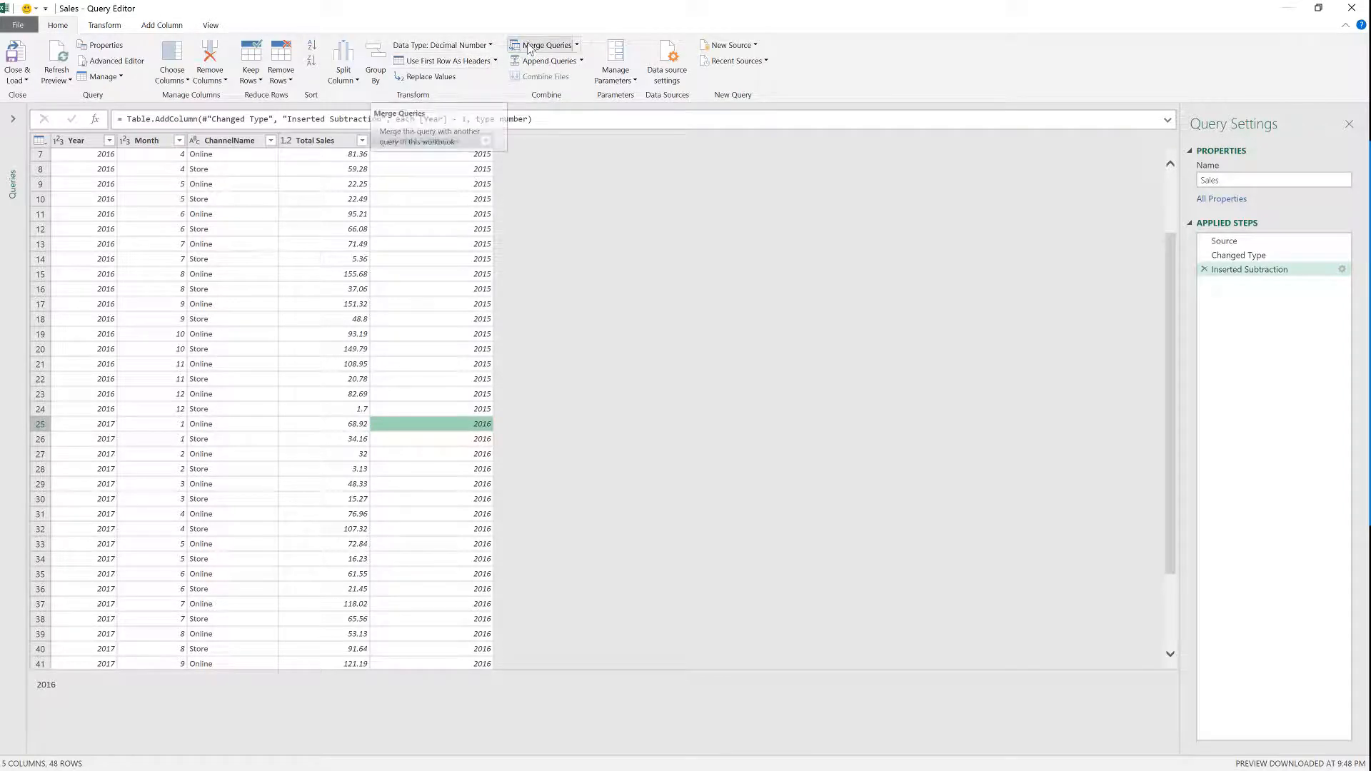
pyautogui.click(544, 44)
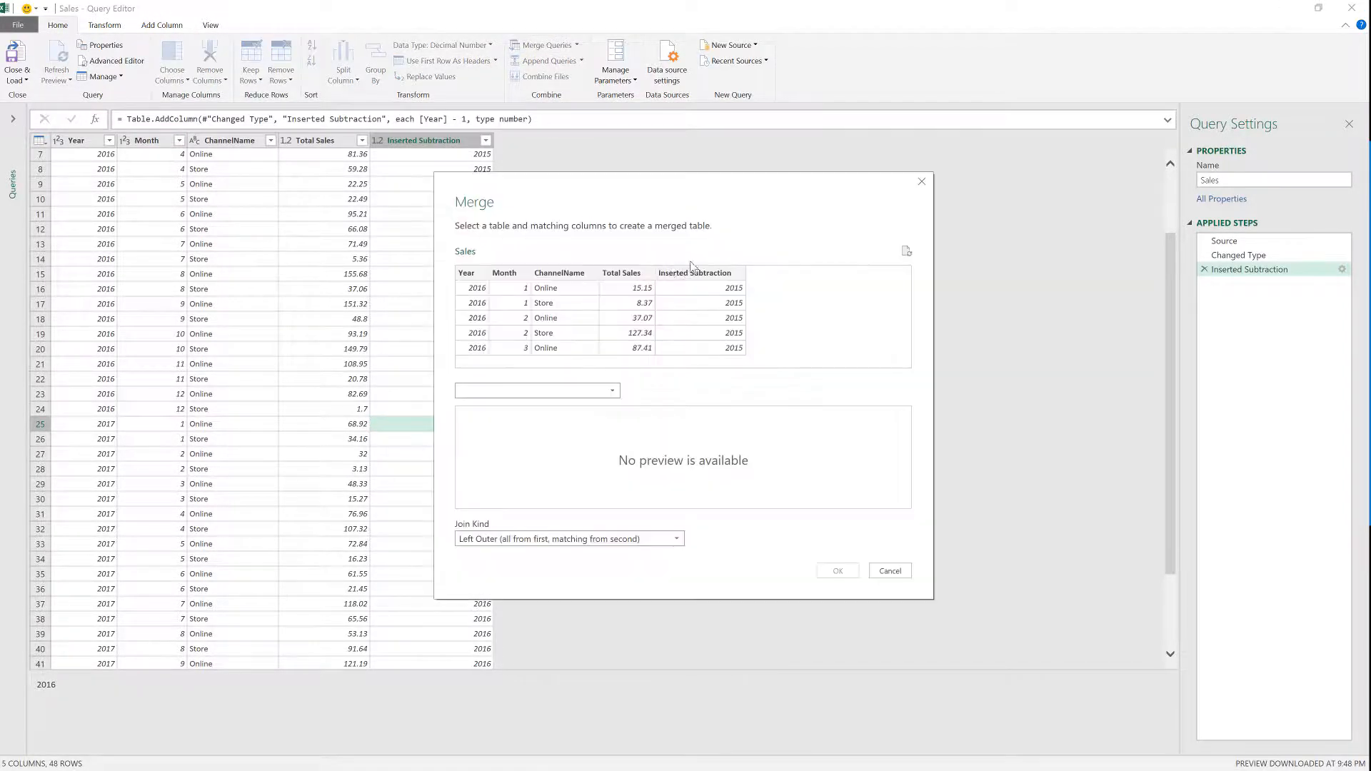
pyautogui.click(536, 389)
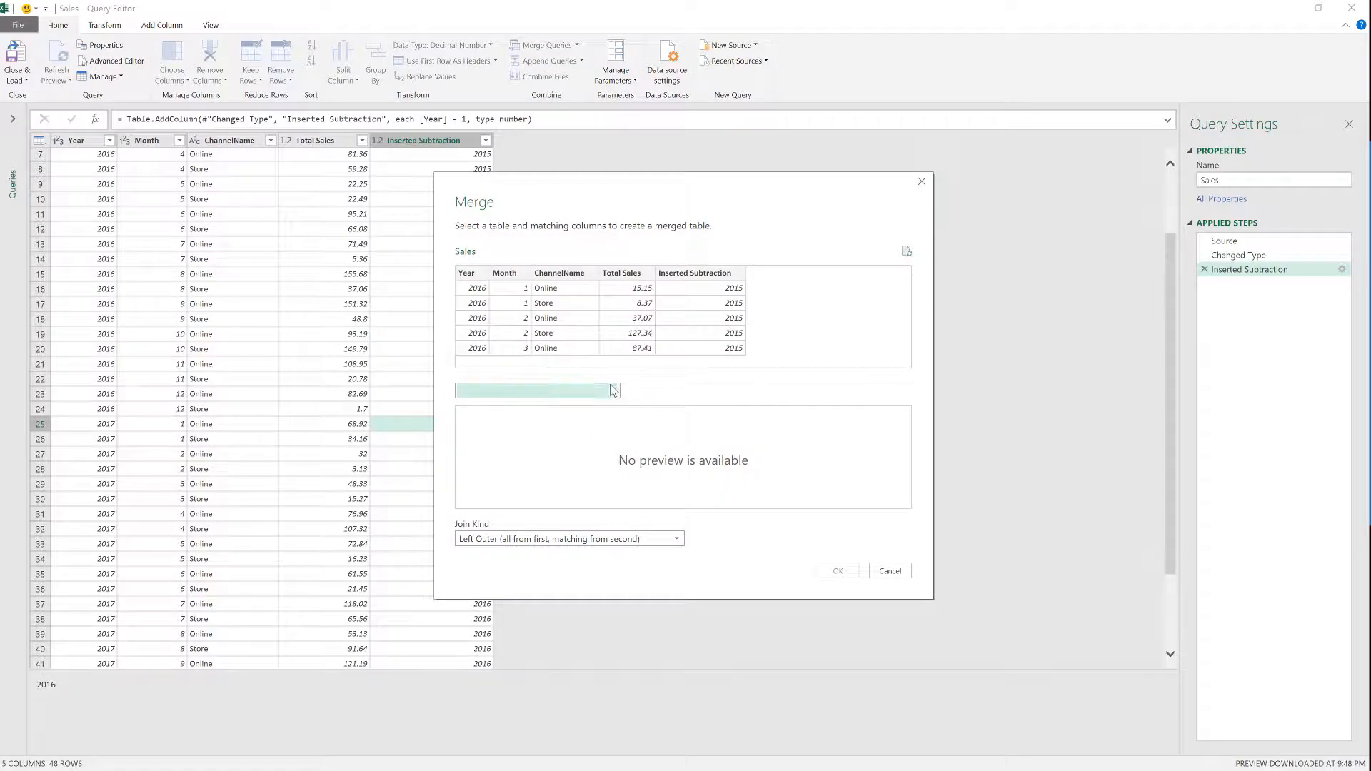
pyautogui.click(610, 390)
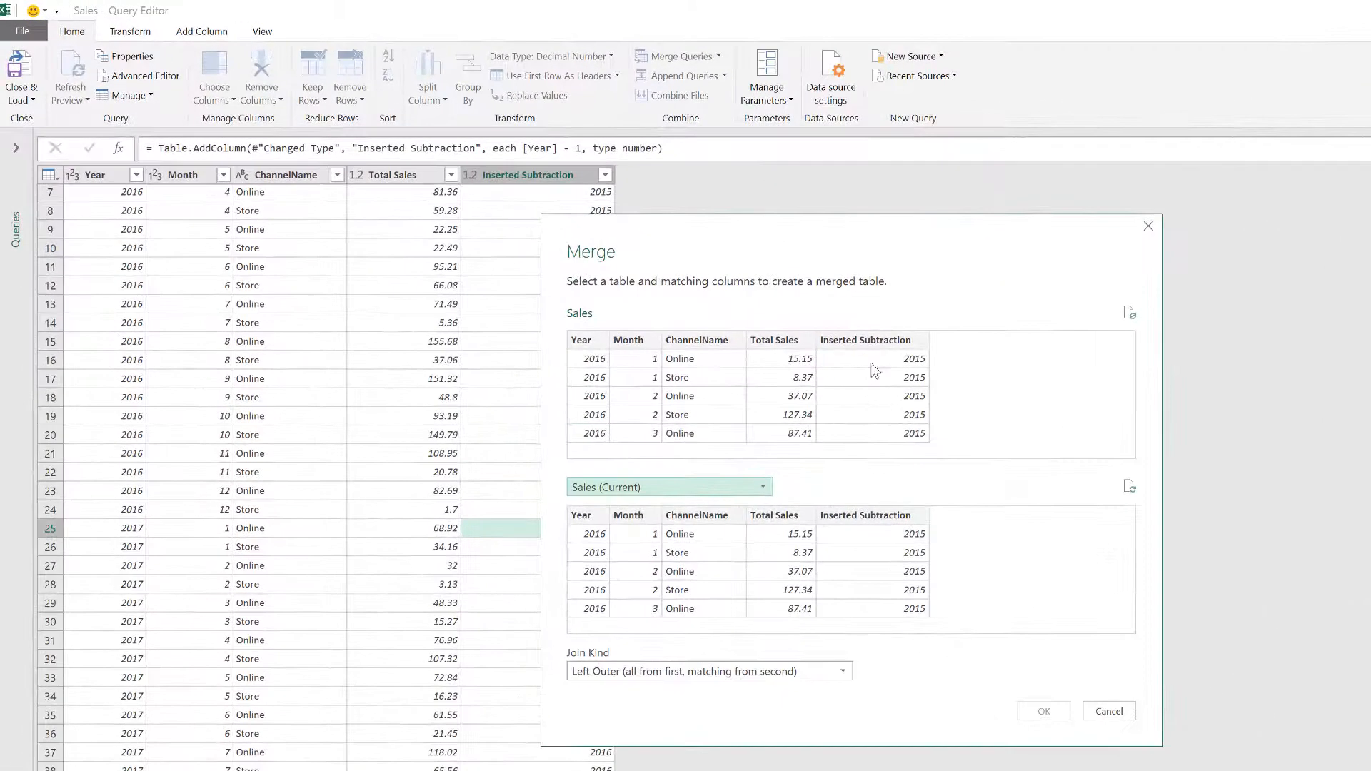
# Match Inserted Subtraction, Month, ChannelName against Year, Month, ChannelName and confirm the merge
pyautogui.click(868, 339)
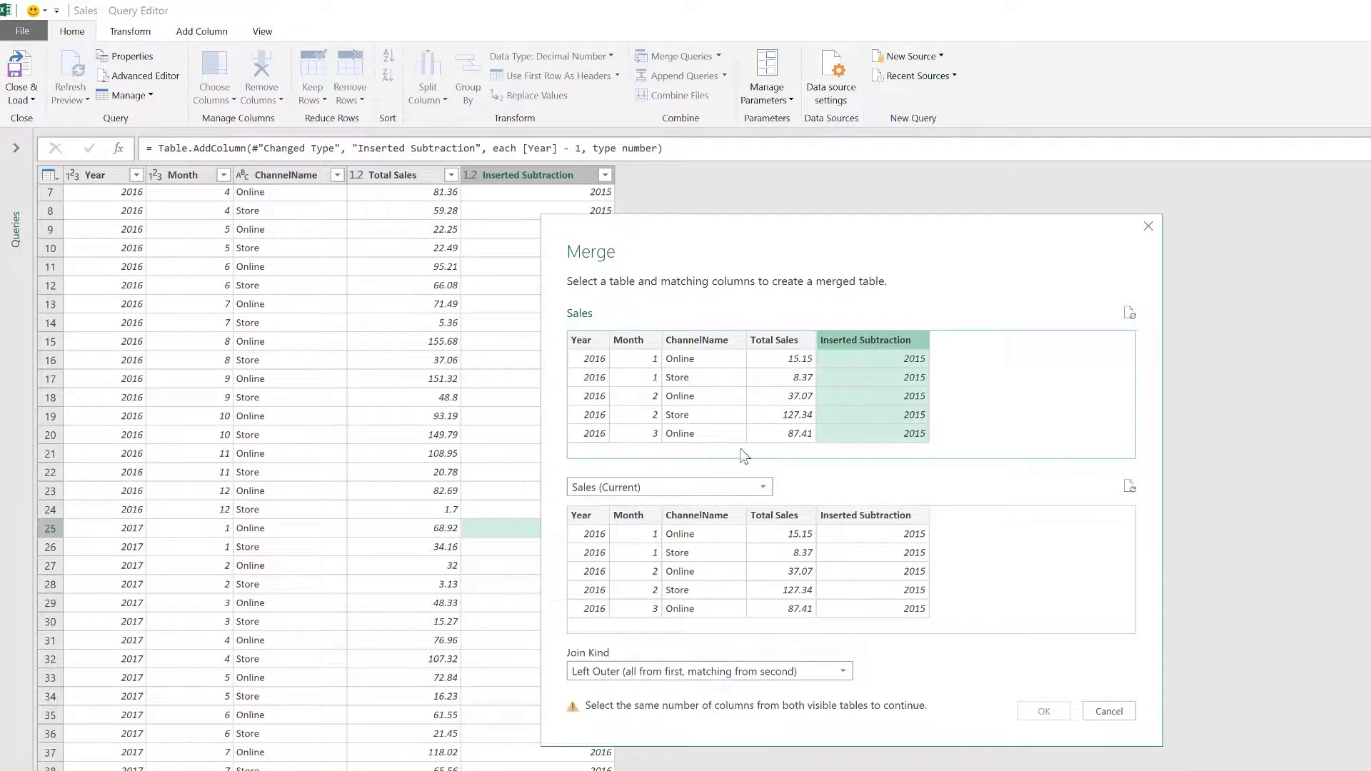
pyautogui.click(581, 514)
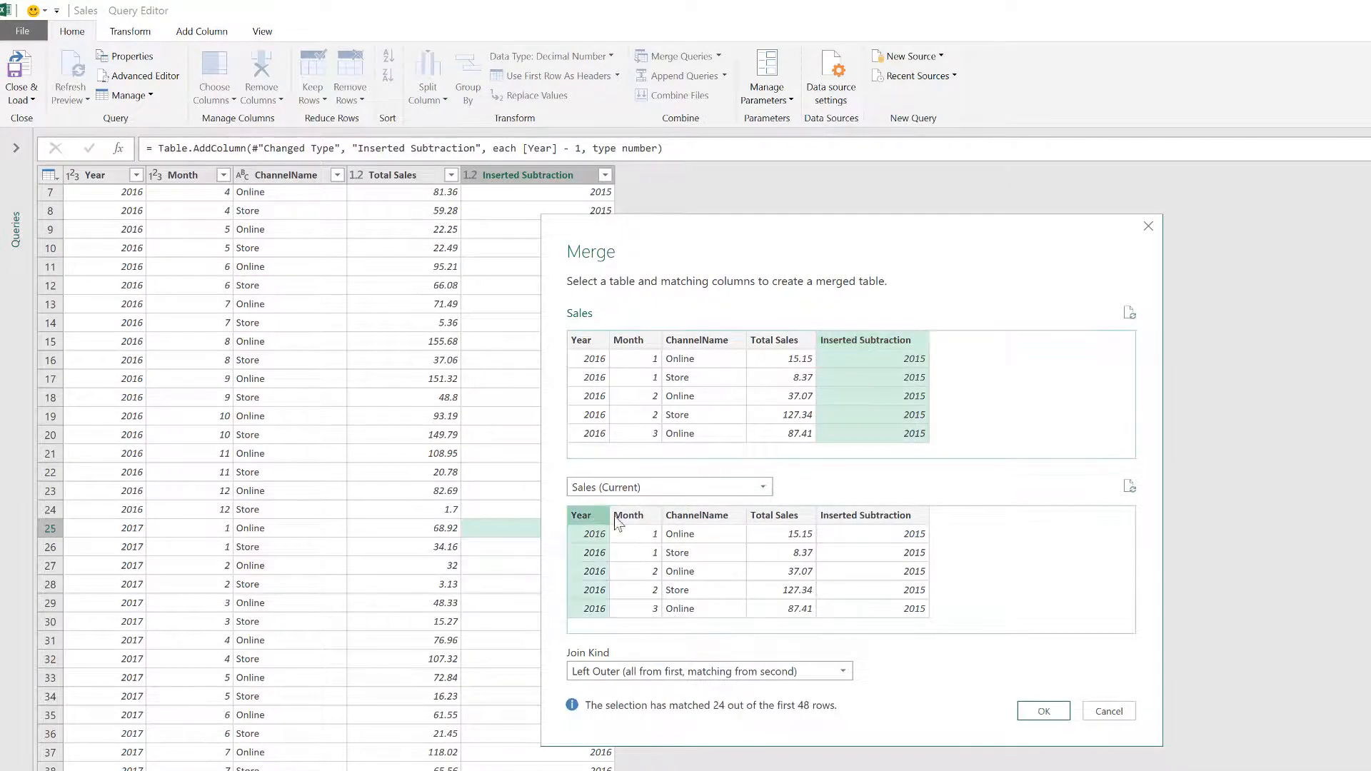
pyautogui.click(627, 514)
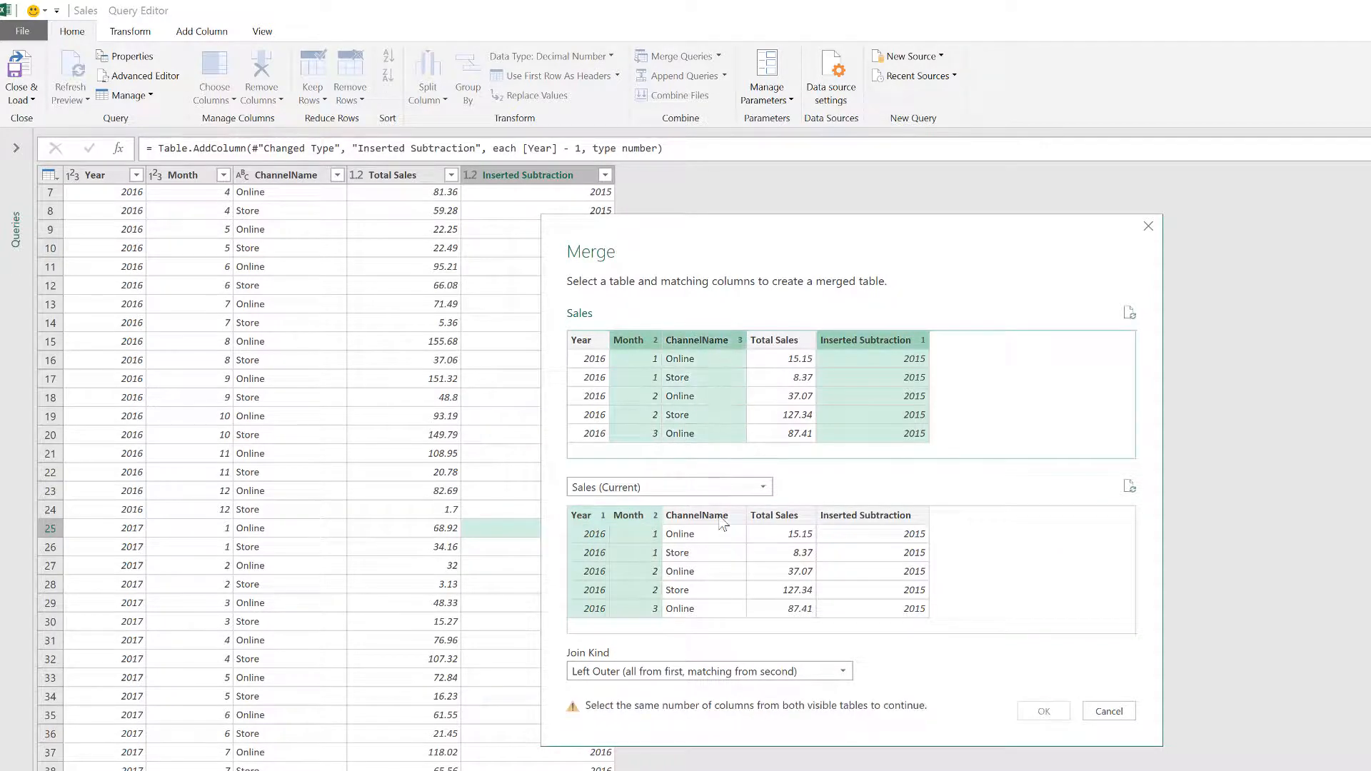
pyautogui.click(697, 515)
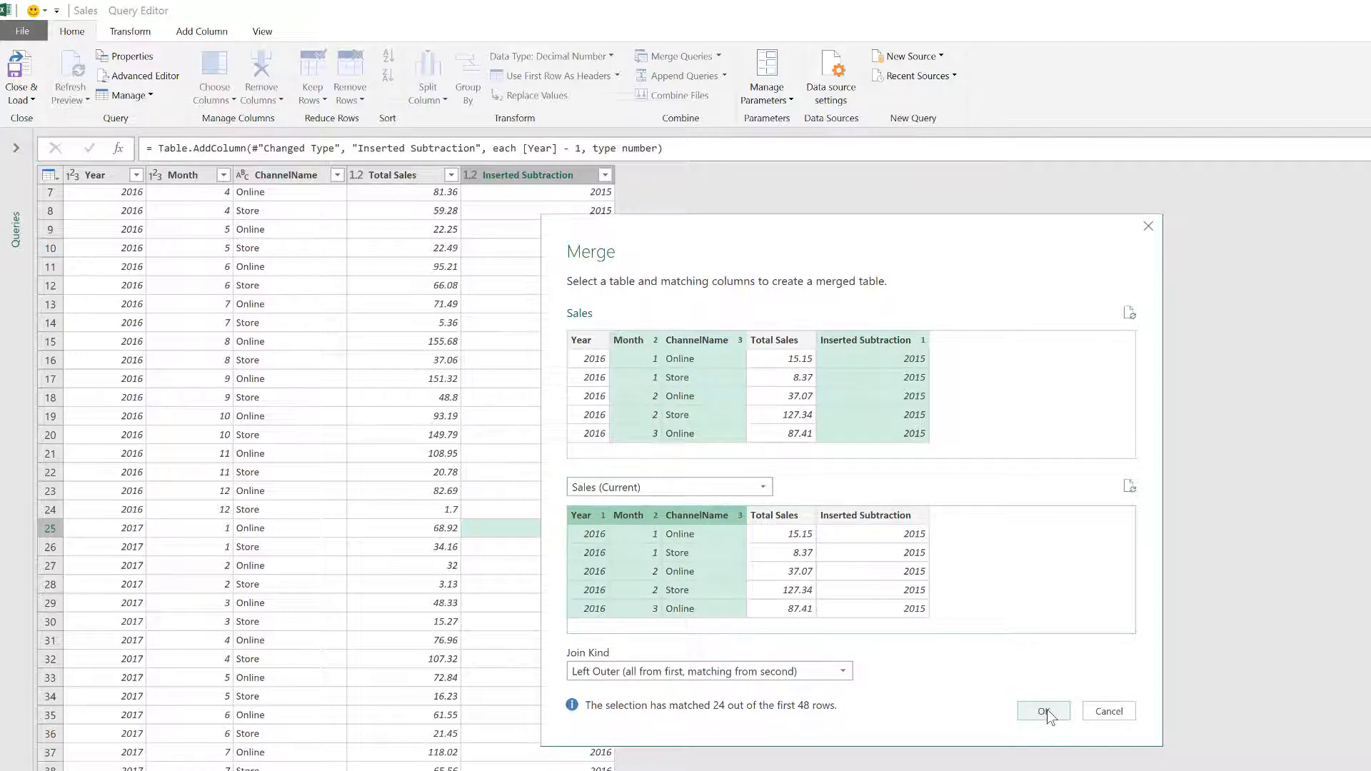
pyautogui.click(1043, 711)
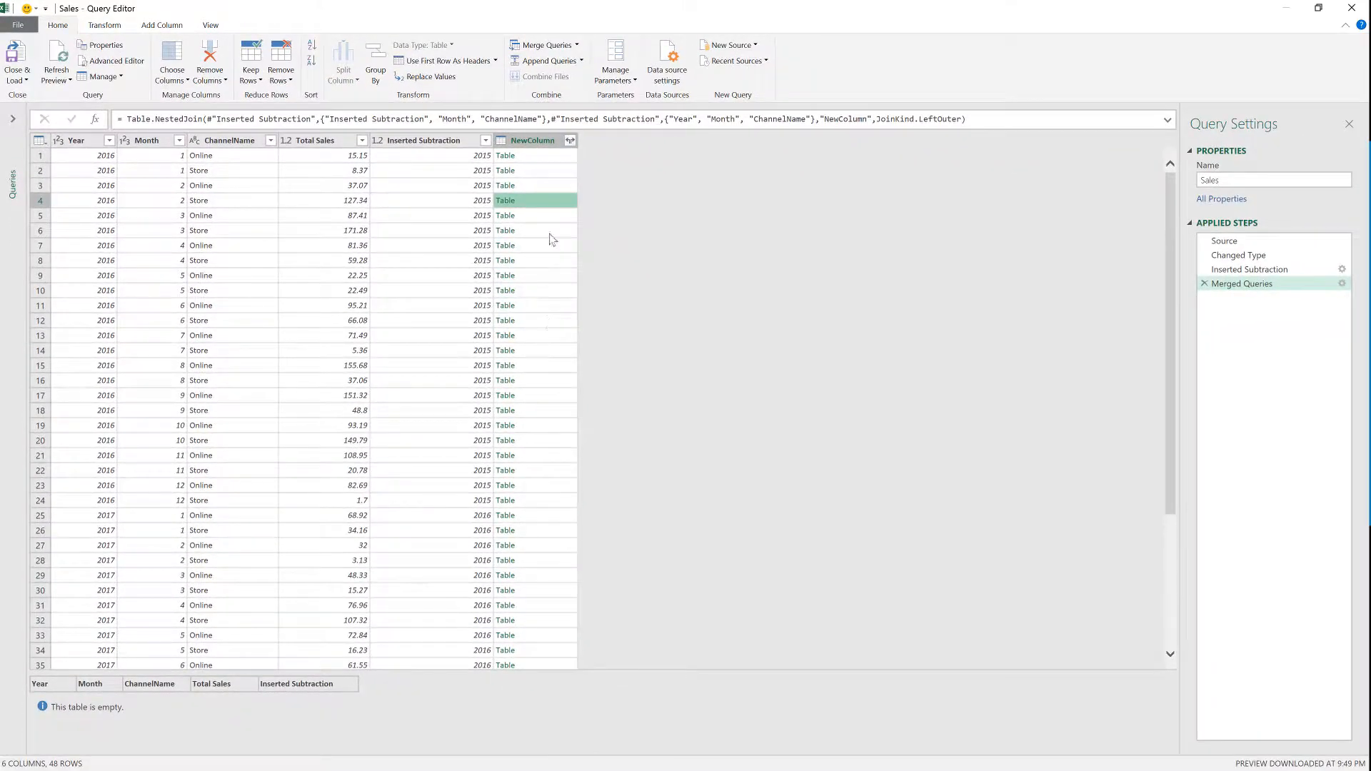
pyautogui.moveTo(540, 182)
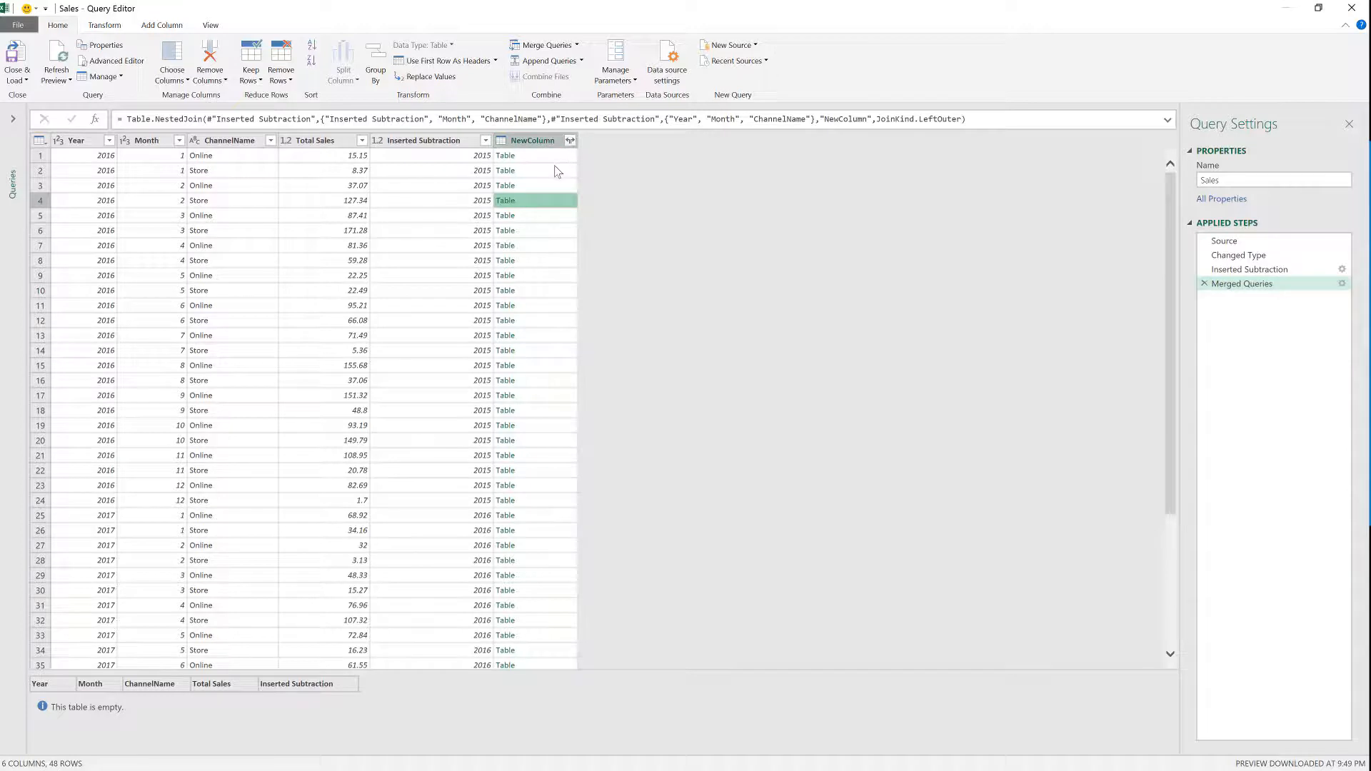
# Expand NewColumn to only Total Sales, giving a Total Sales.1 column of prior-year sales
pyautogui.click(569, 140)
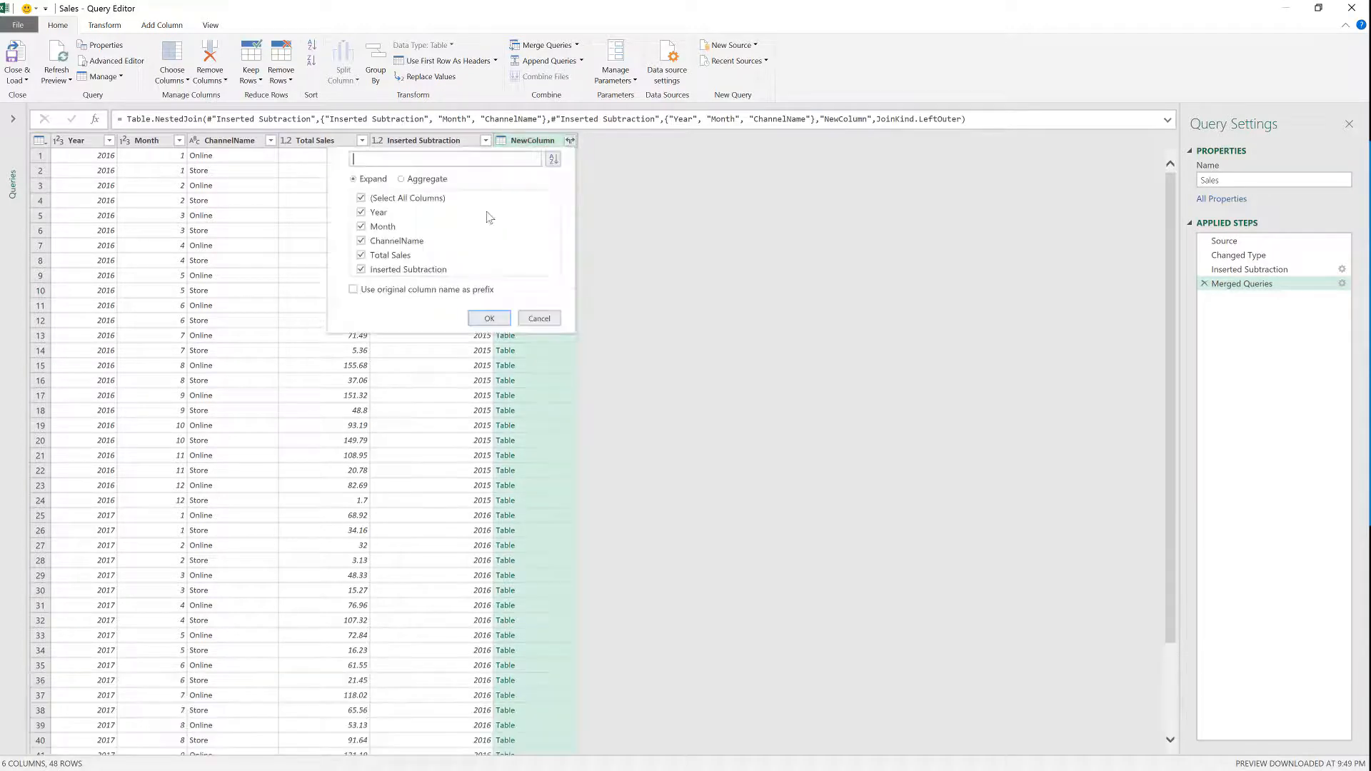
pyautogui.click(361, 198)
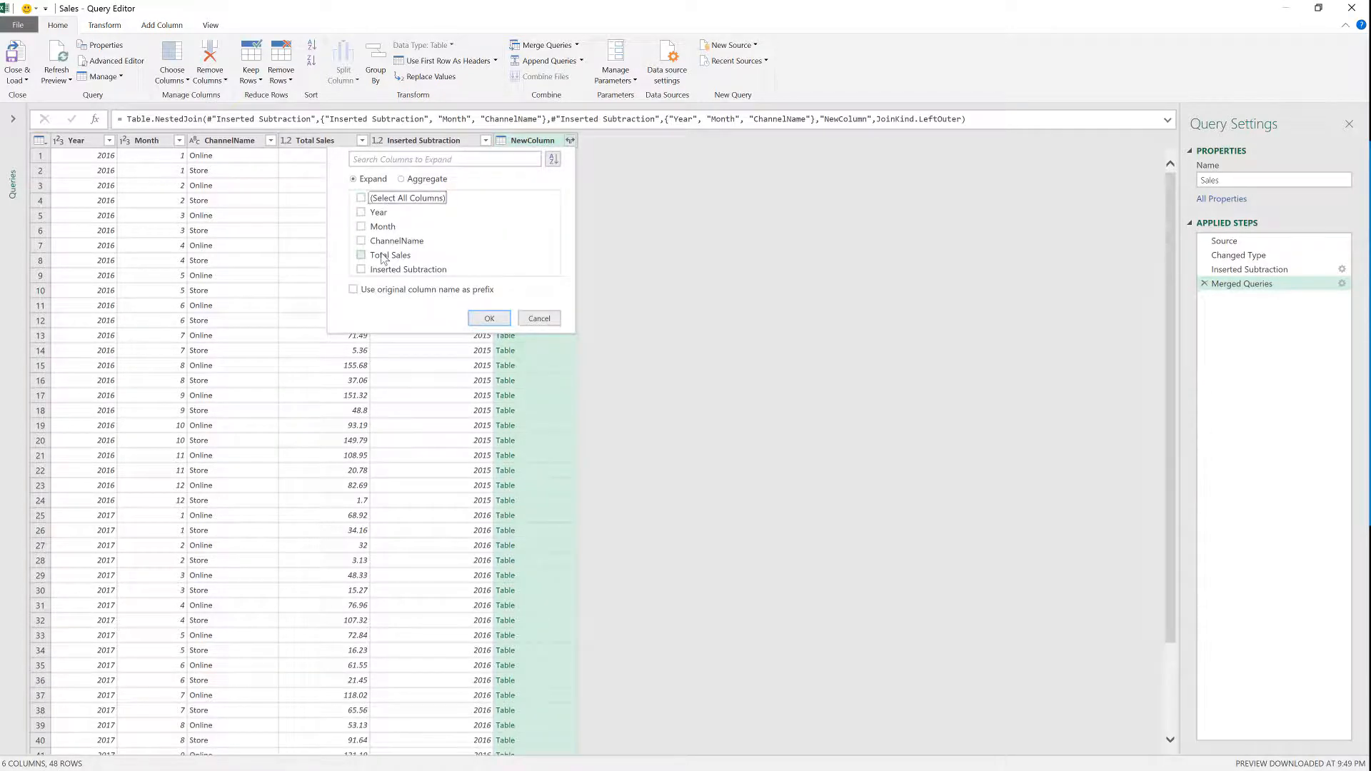
pyautogui.click(361, 254)
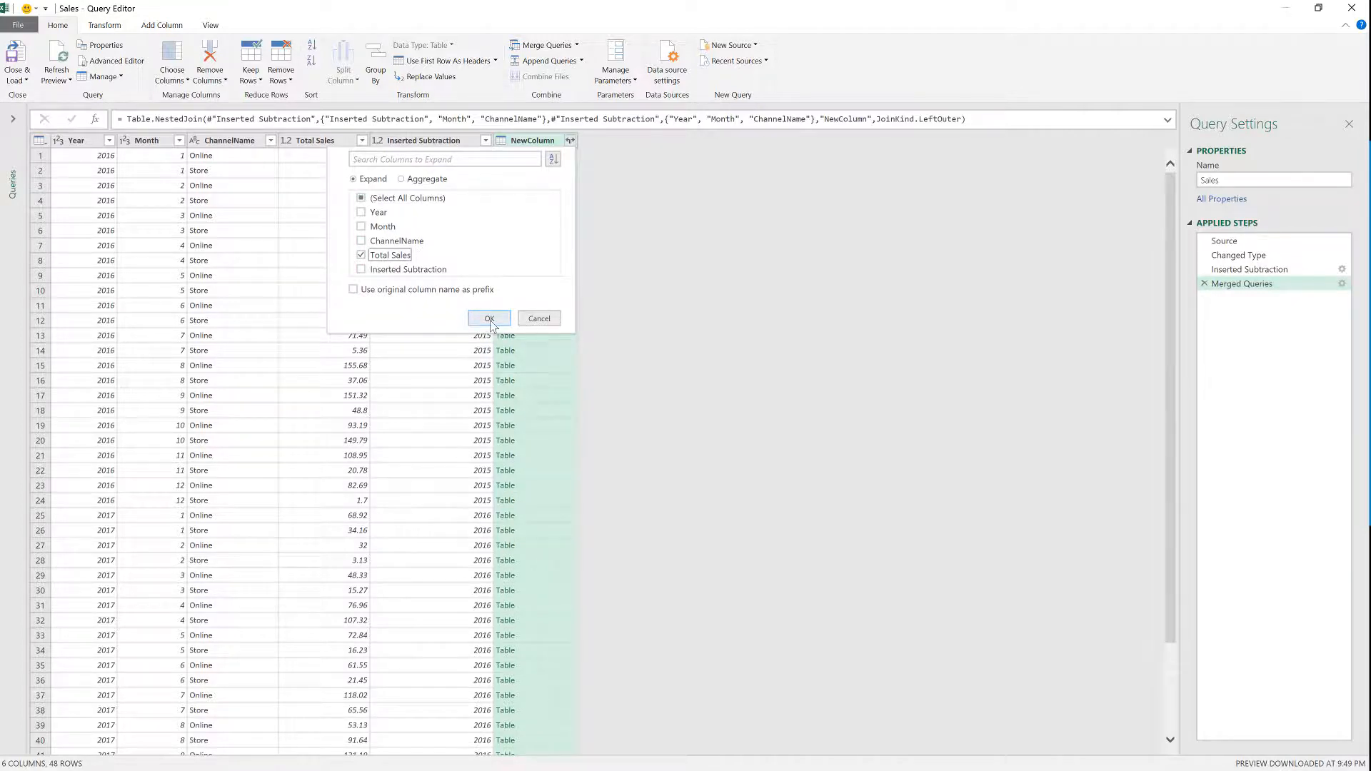
pyautogui.click(488, 319)
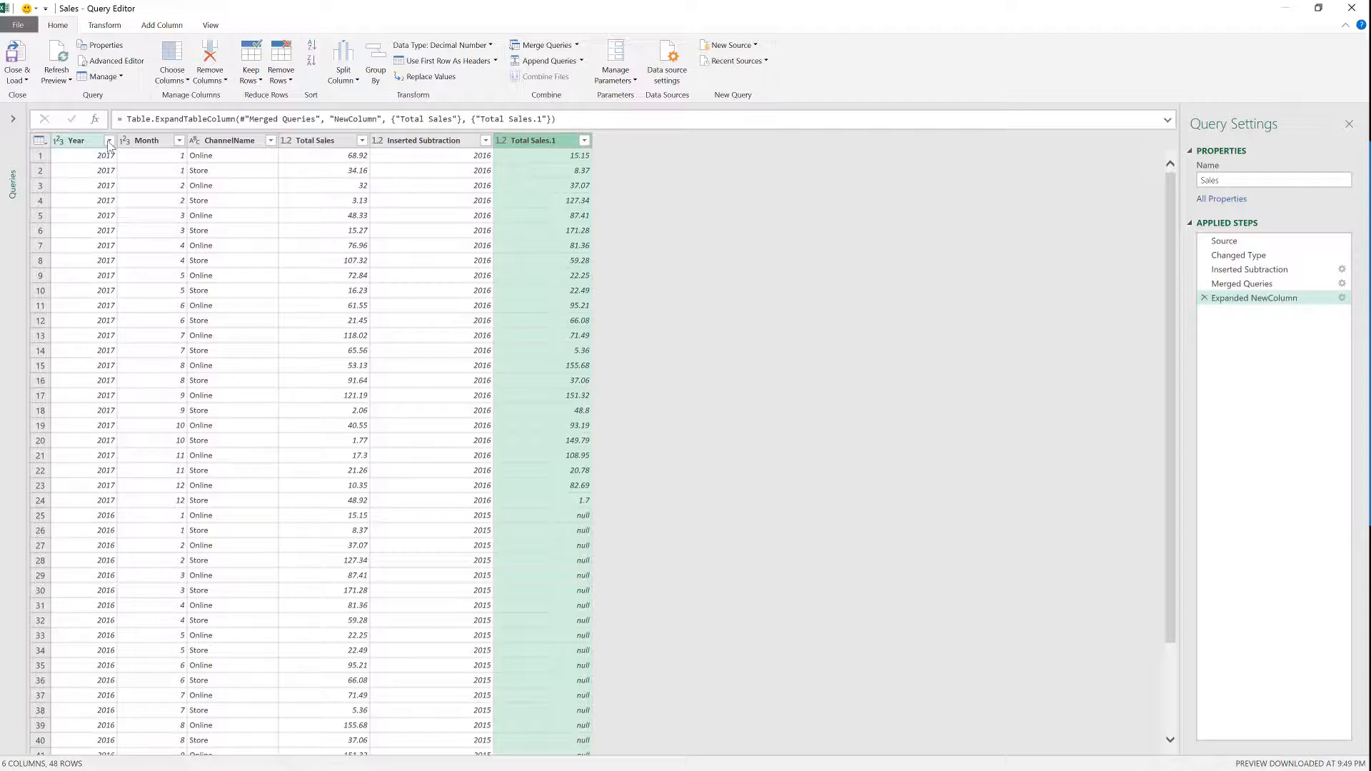
# Sort ascending by Year, Month and ChannelName, then check January 2017 Online's previous-year sales
pyautogui.click(109, 140)
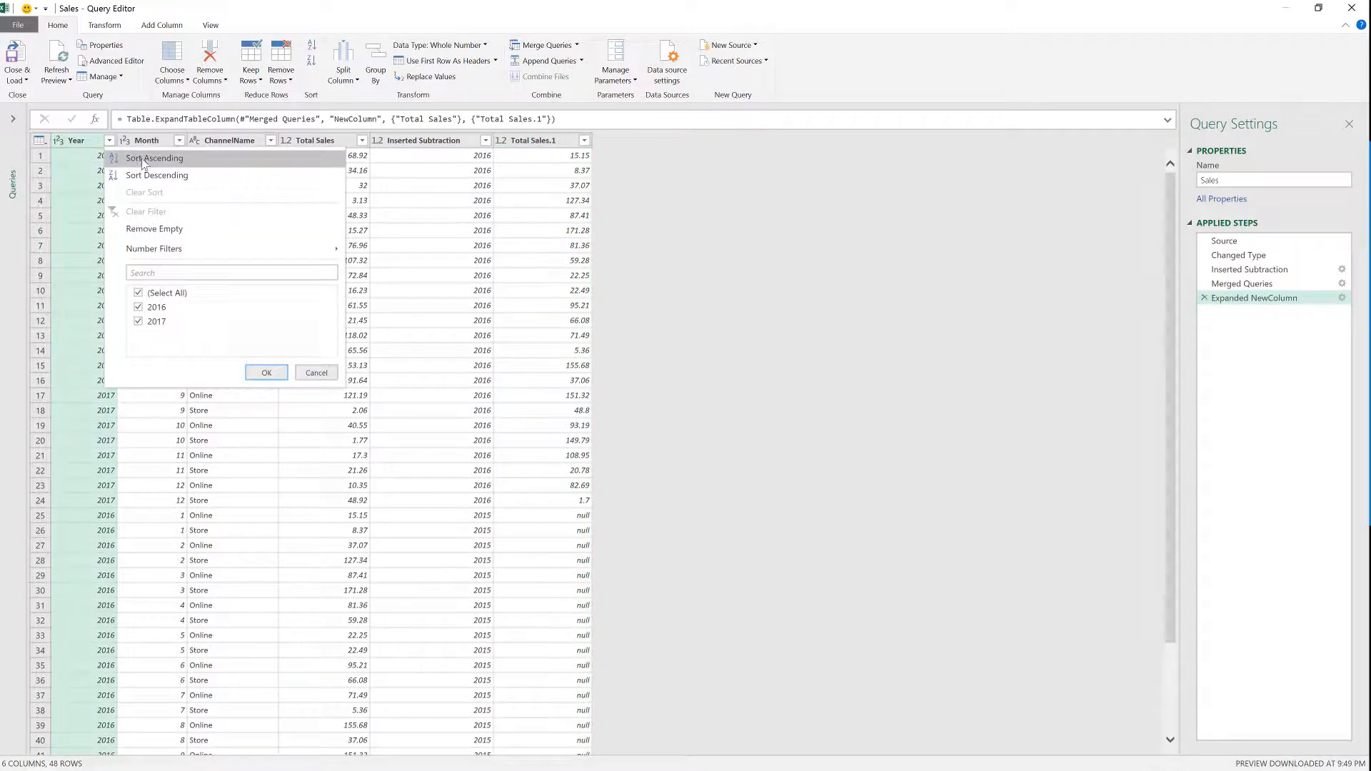
pyautogui.click(155, 158)
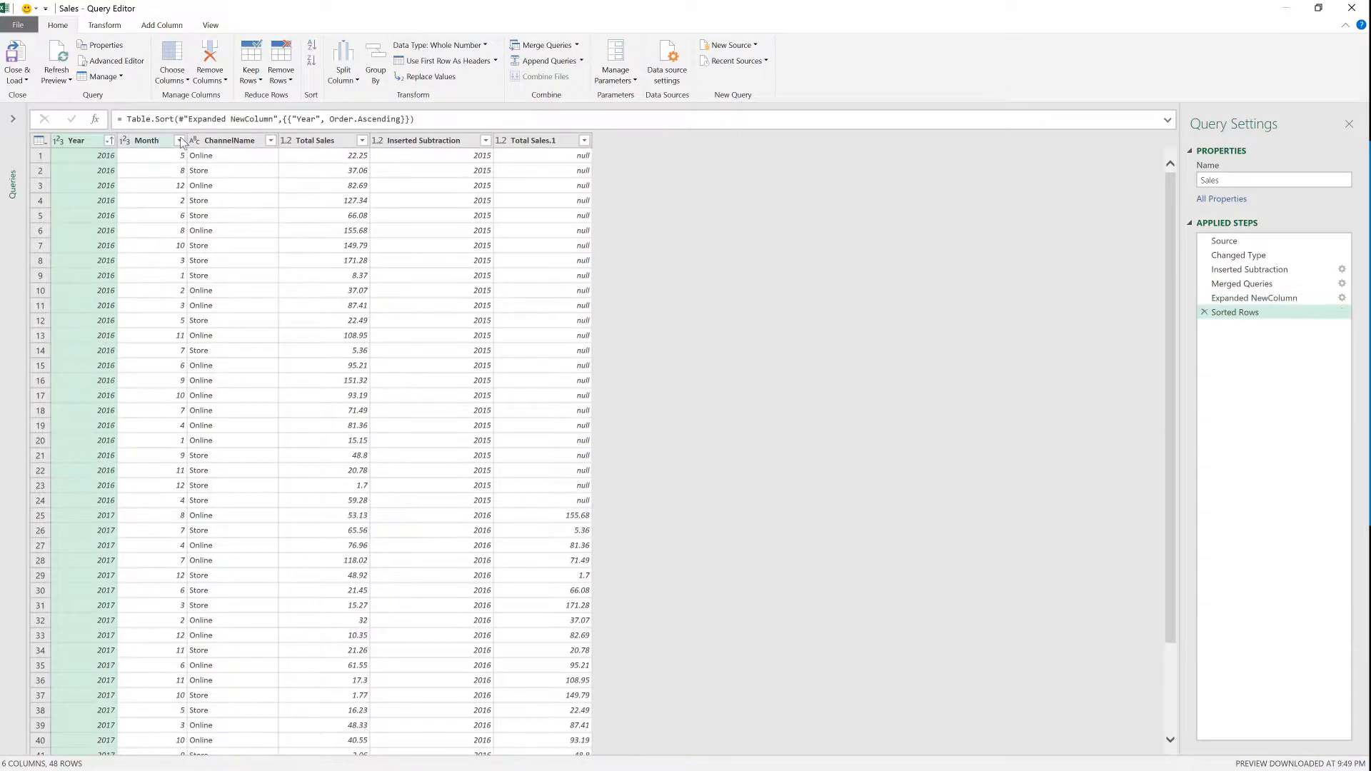
pyautogui.click(146, 140)
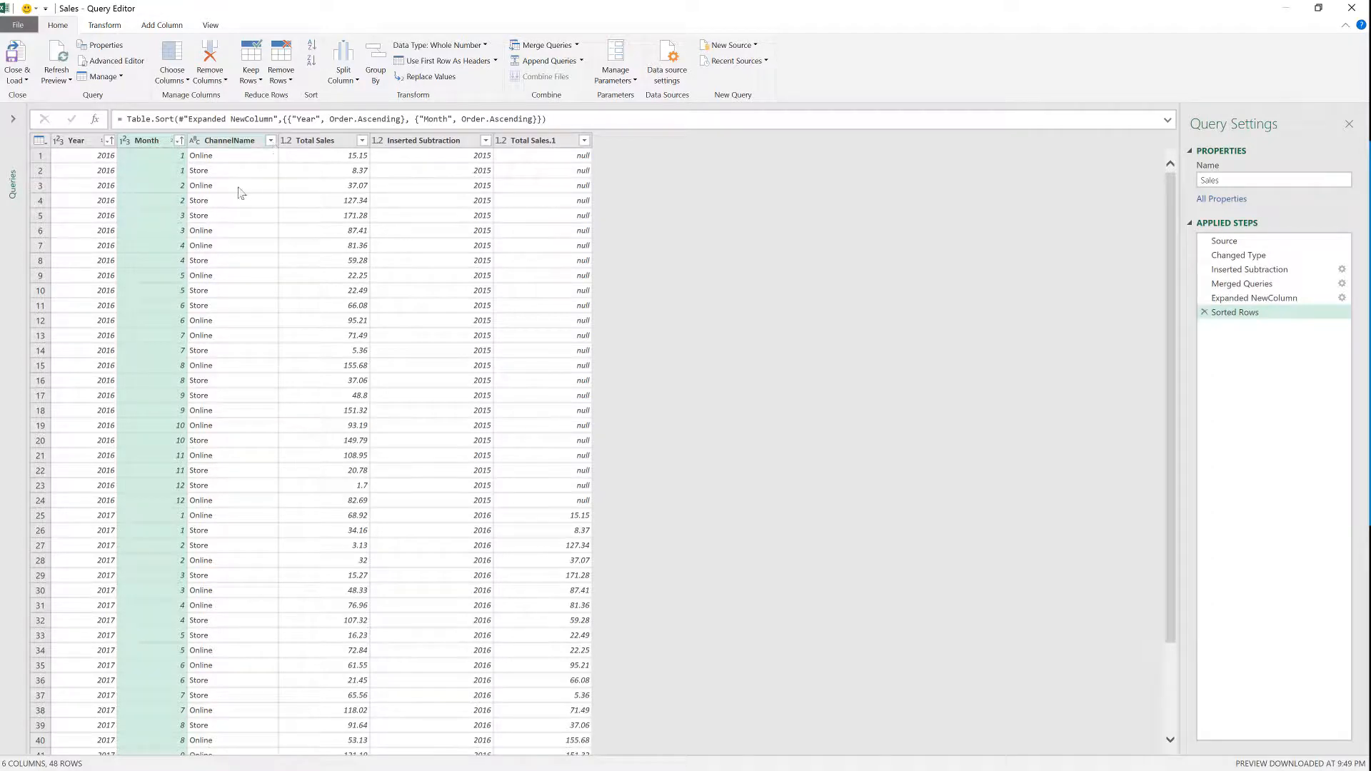
pyautogui.moveTo(277, 164)
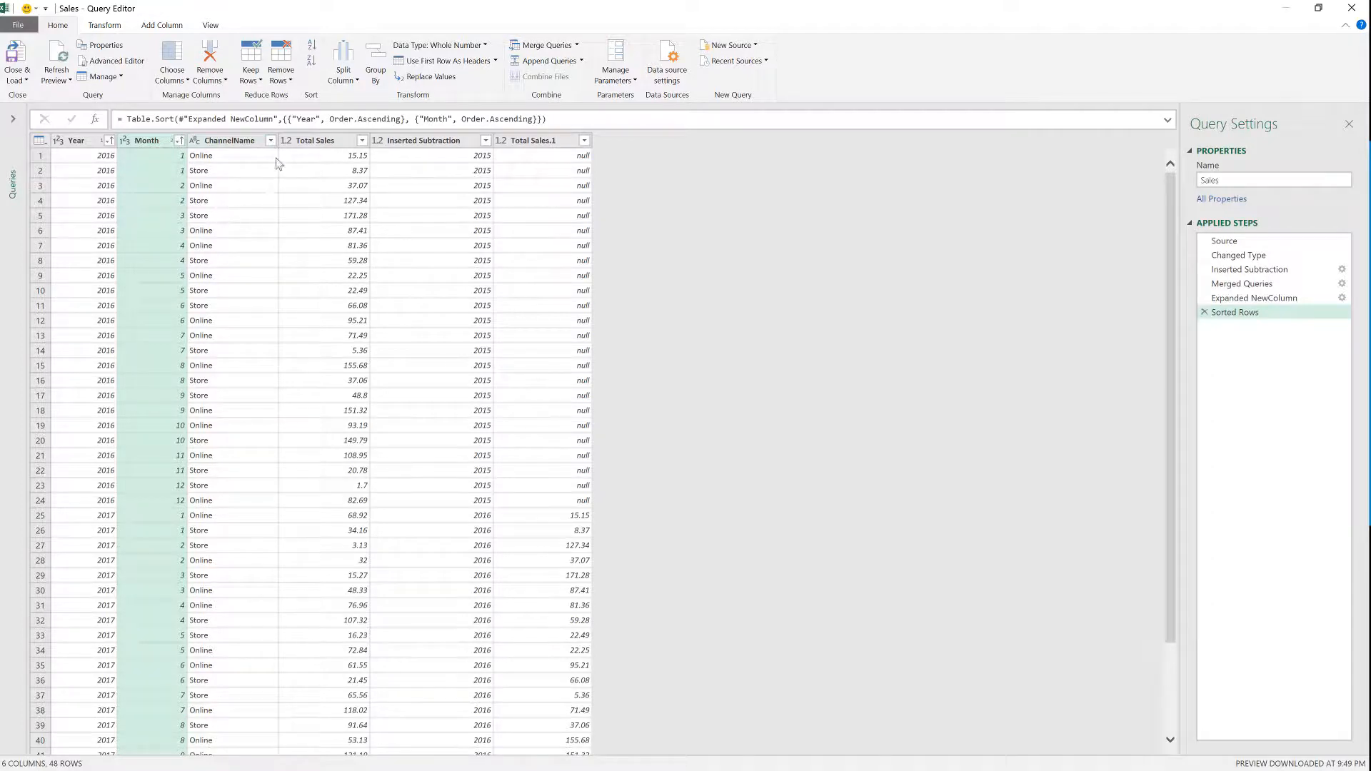
pyautogui.click(269, 140)
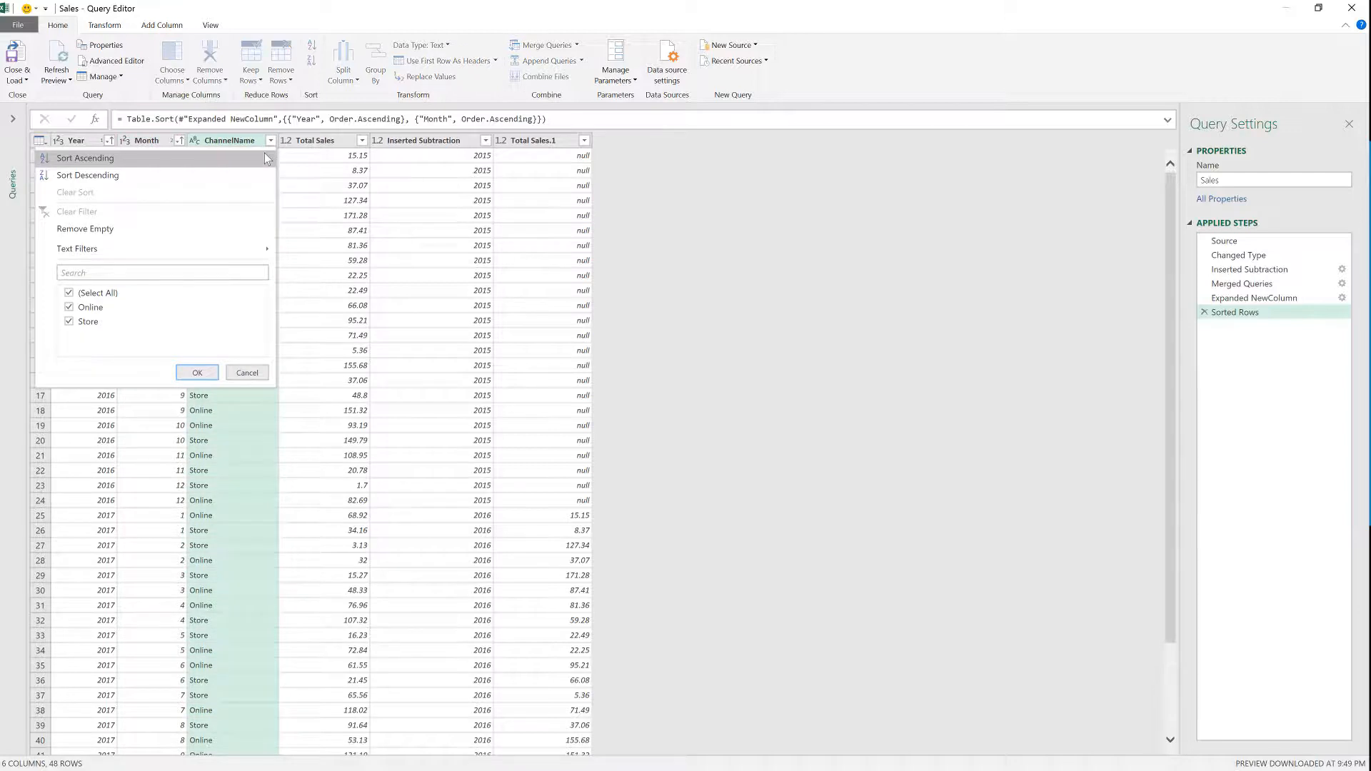
pyautogui.click(84, 158)
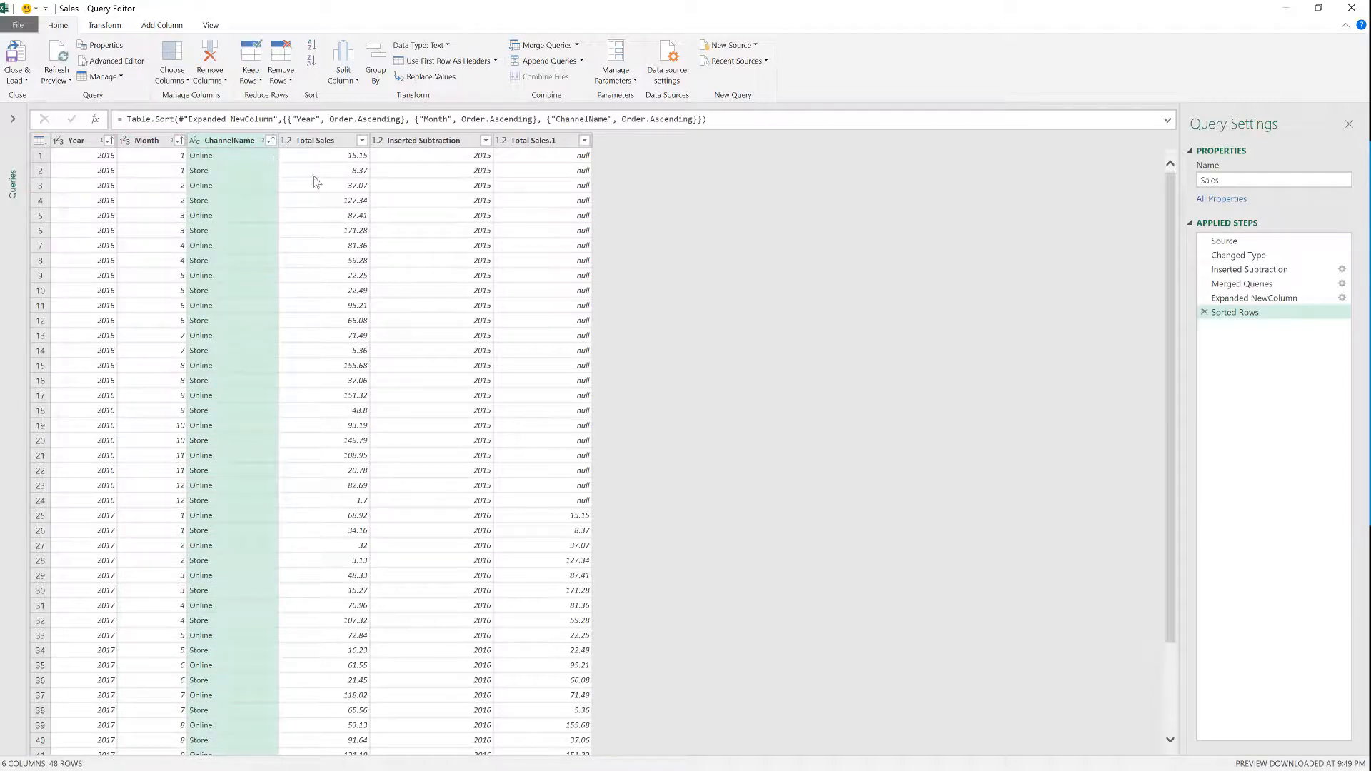
pyautogui.moveTo(109, 525)
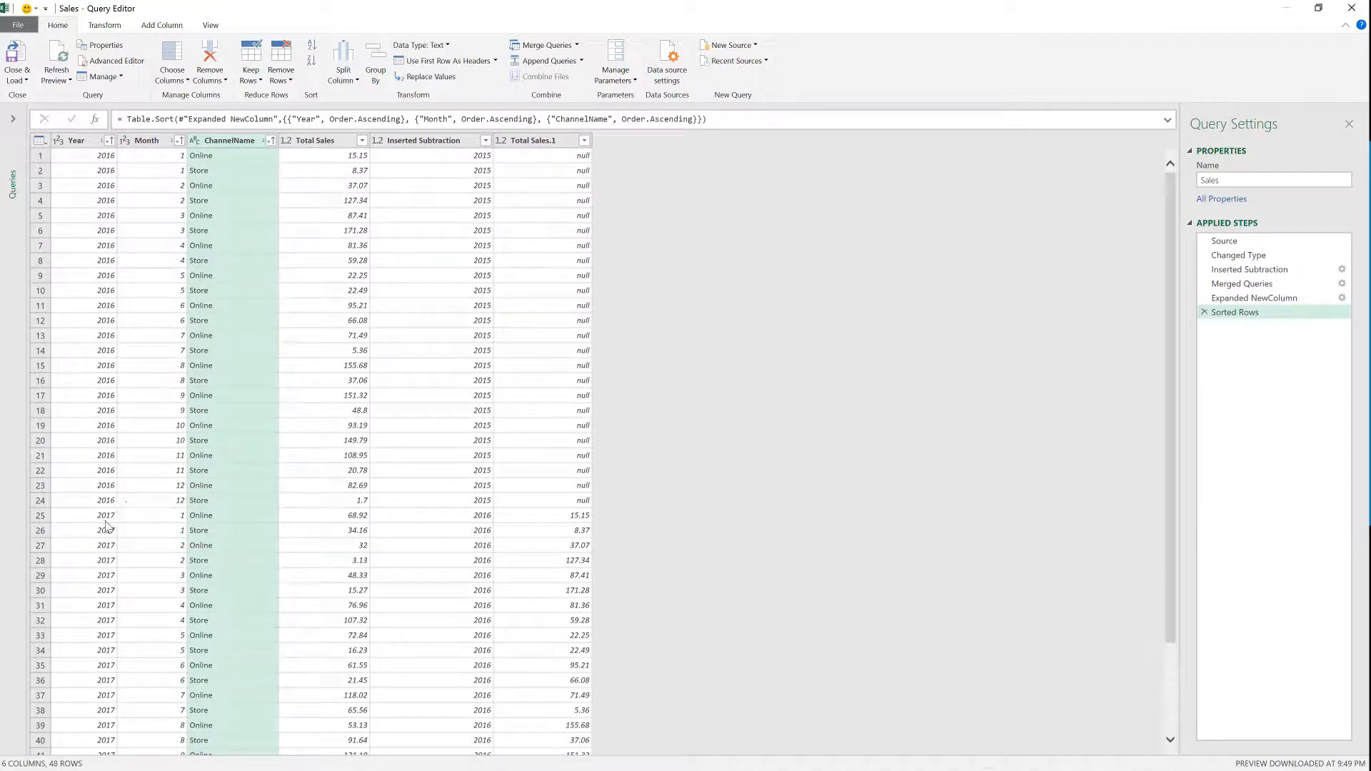
pyautogui.click(542, 515)
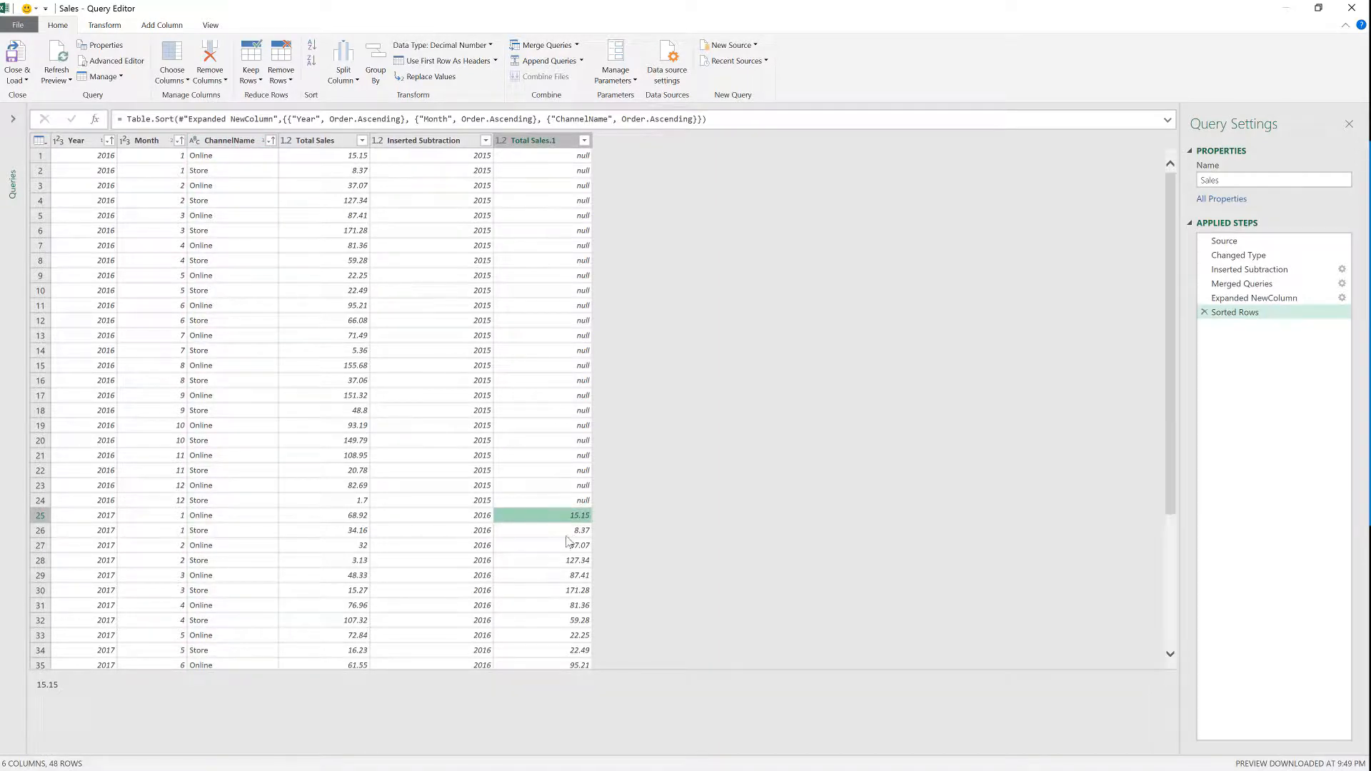
pyautogui.click(567, 530)
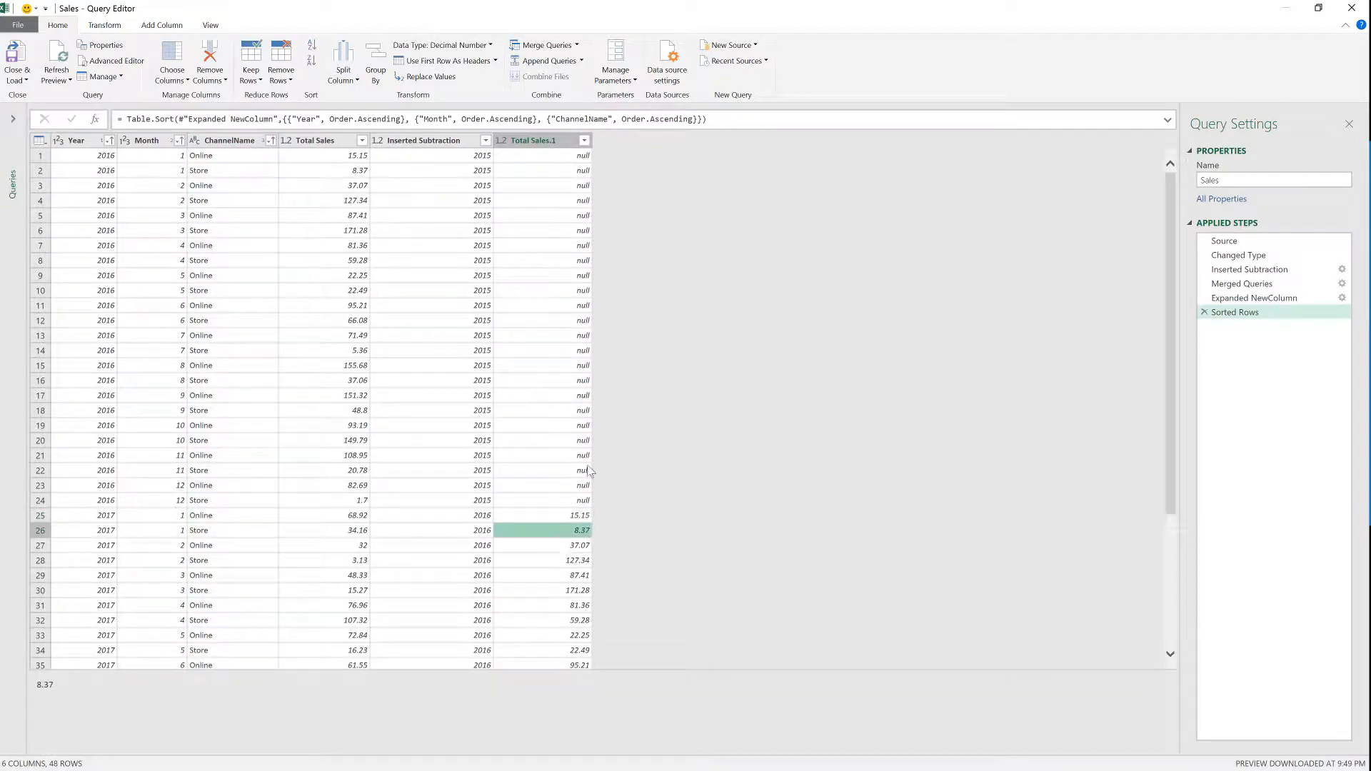
pyautogui.moveTo(616, 516)
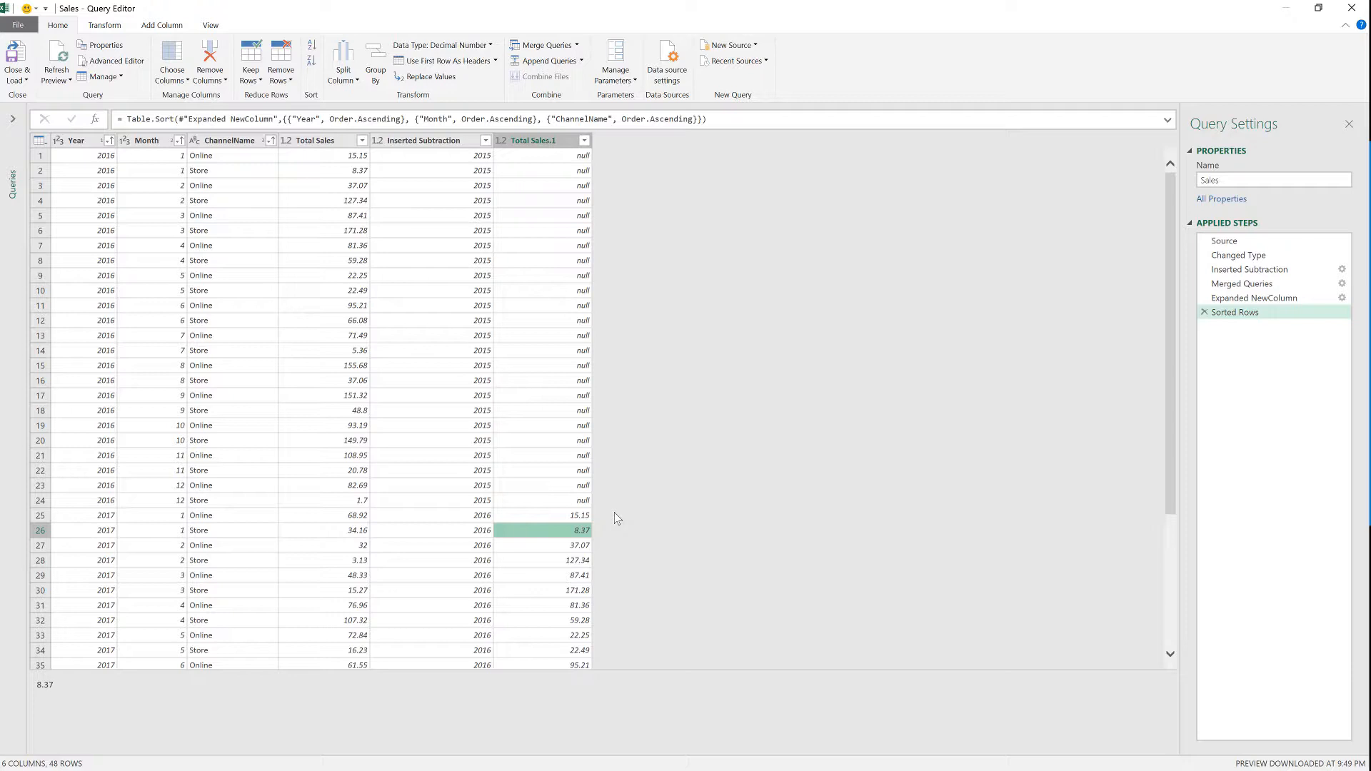
pyautogui.moveTo(486, 366)
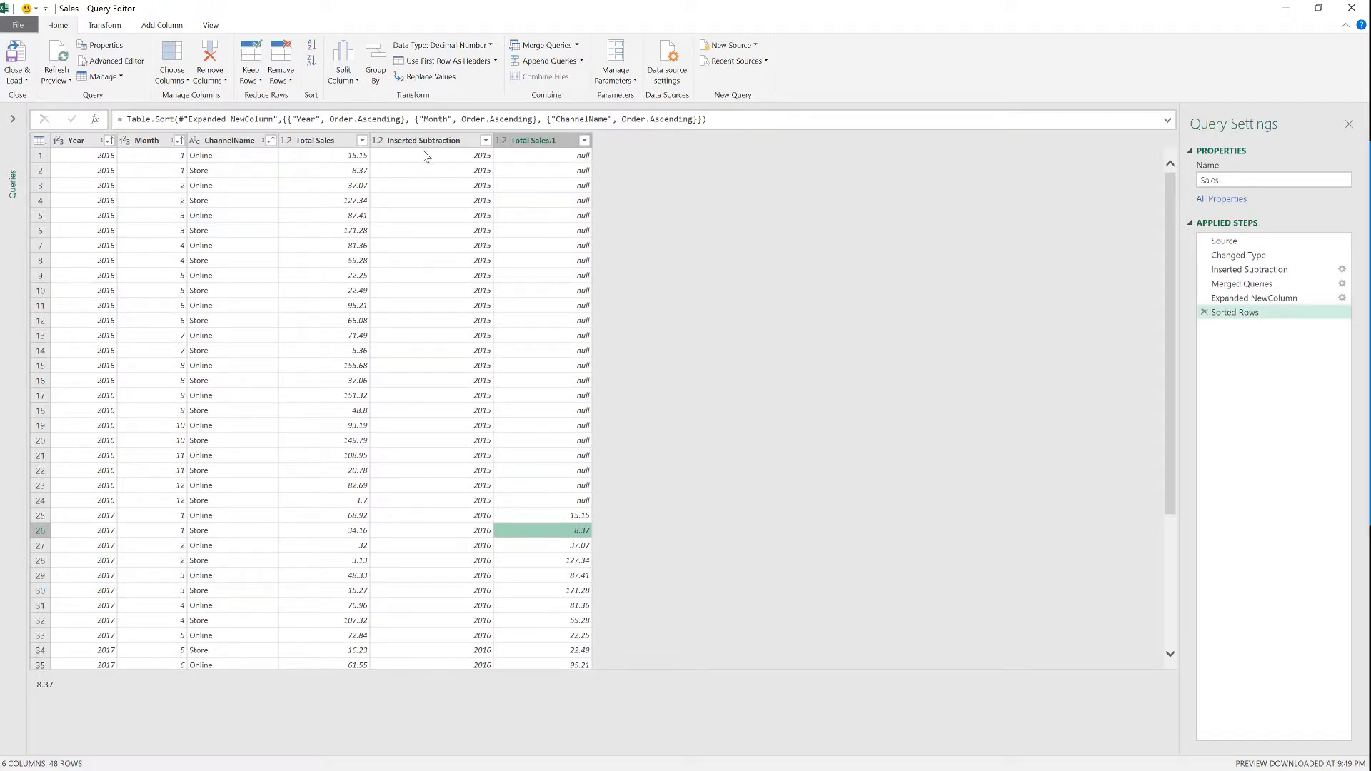
pyautogui.moveTo(540, 531)
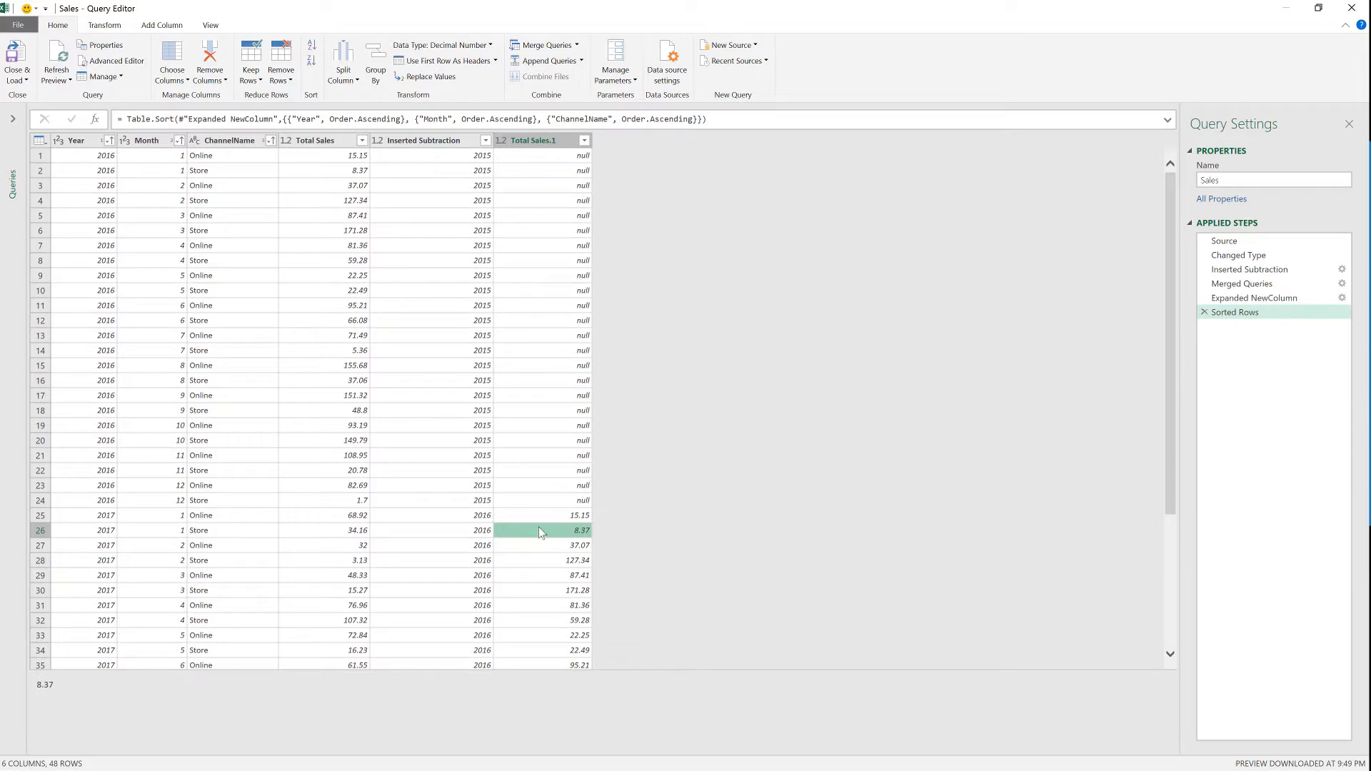
pyautogui.scroll(-3)
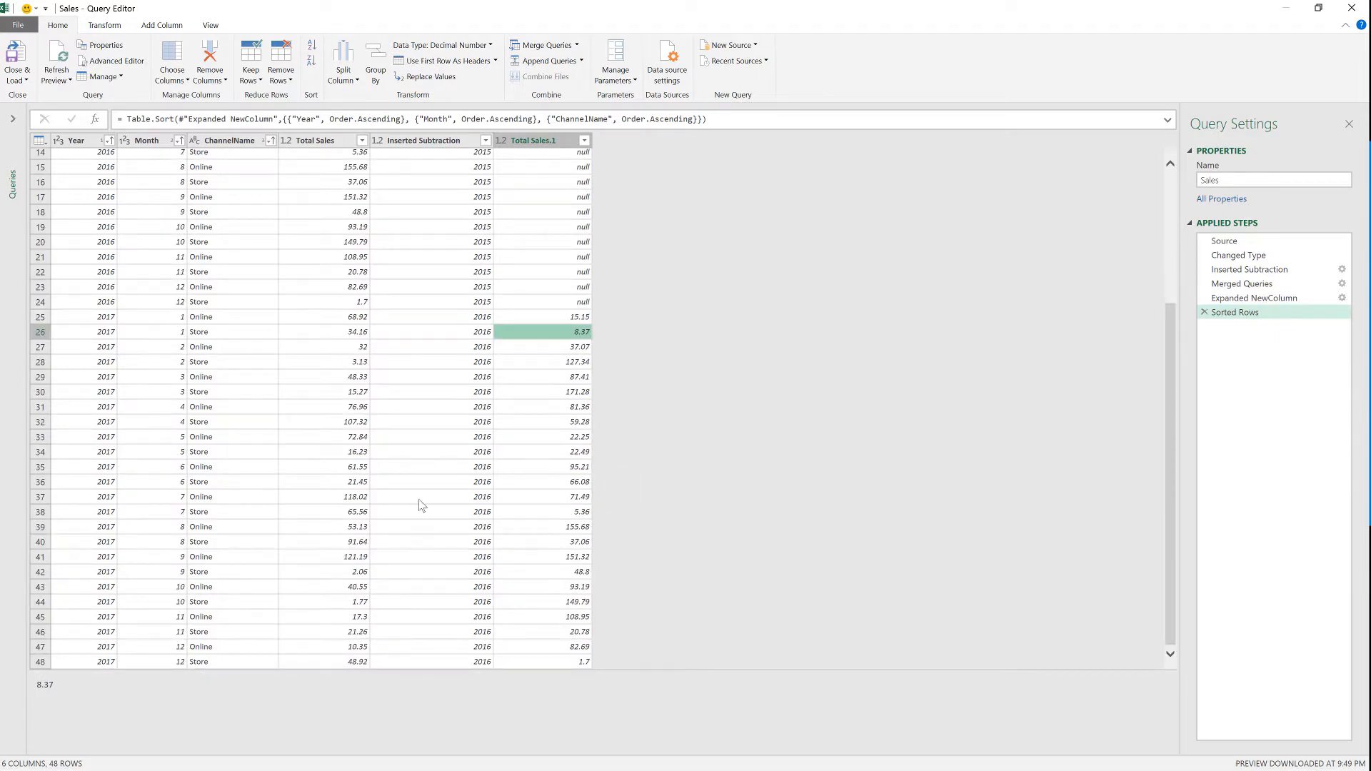